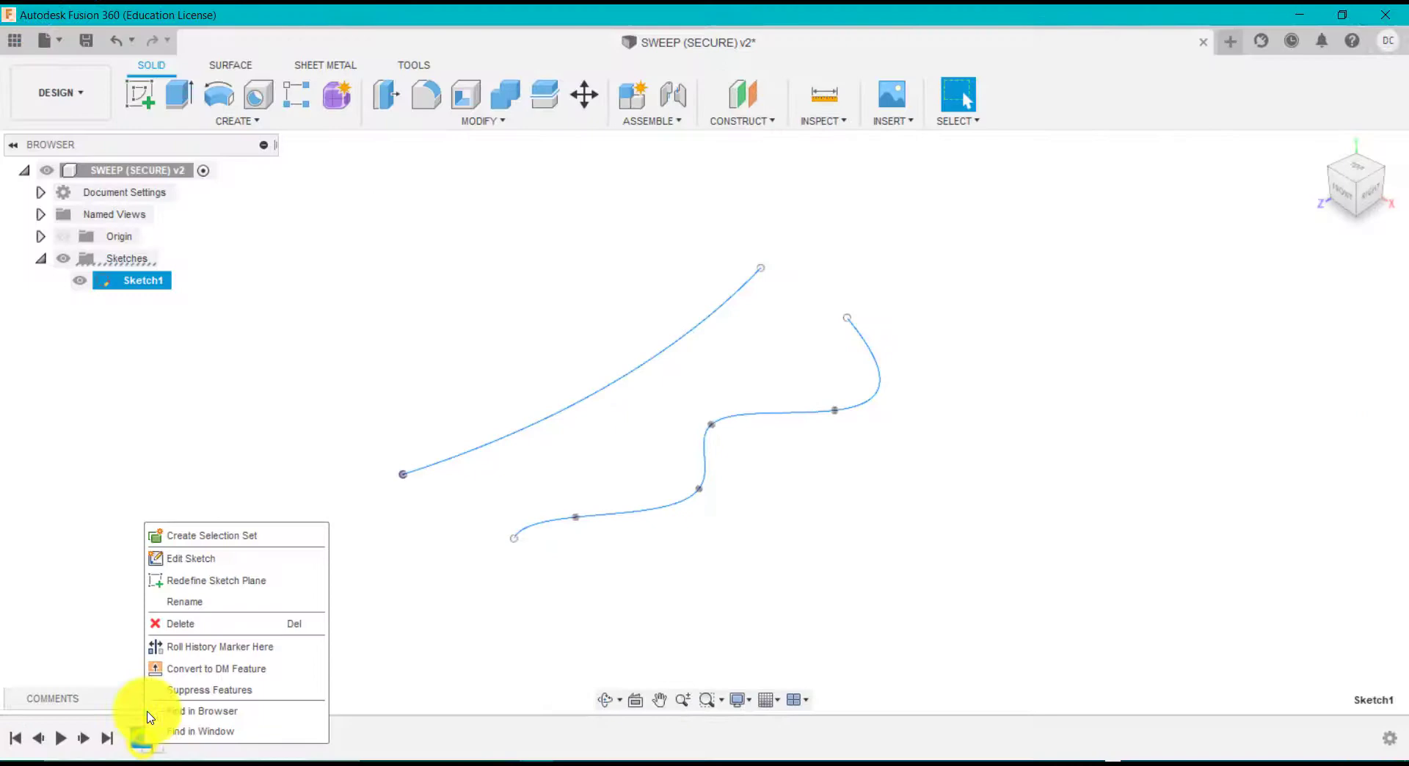
Reopen Sketch1 for editing and browse the Create sketch tools
{"action": "left_click", "coordinate": [191, 558]}
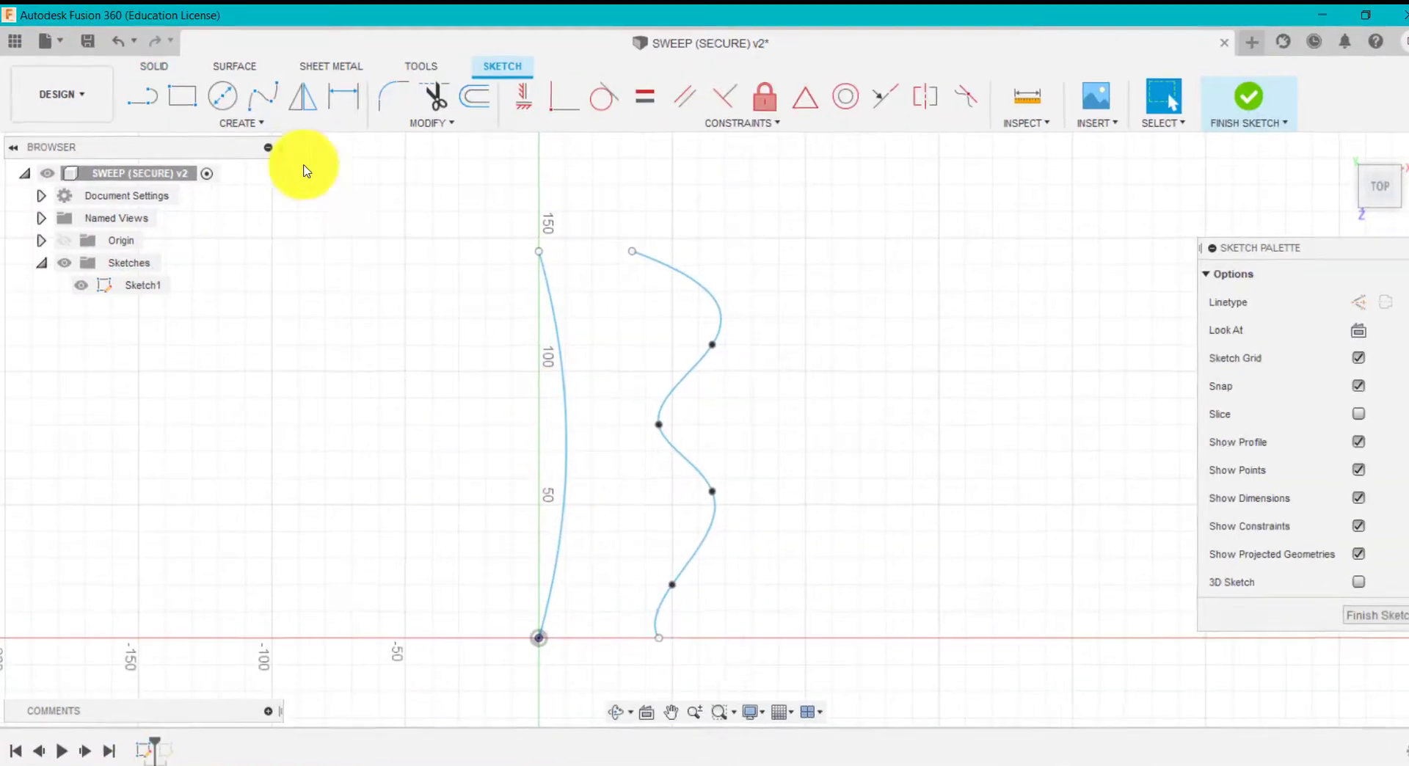
{"action": "left_click", "coordinate": [241, 123]}
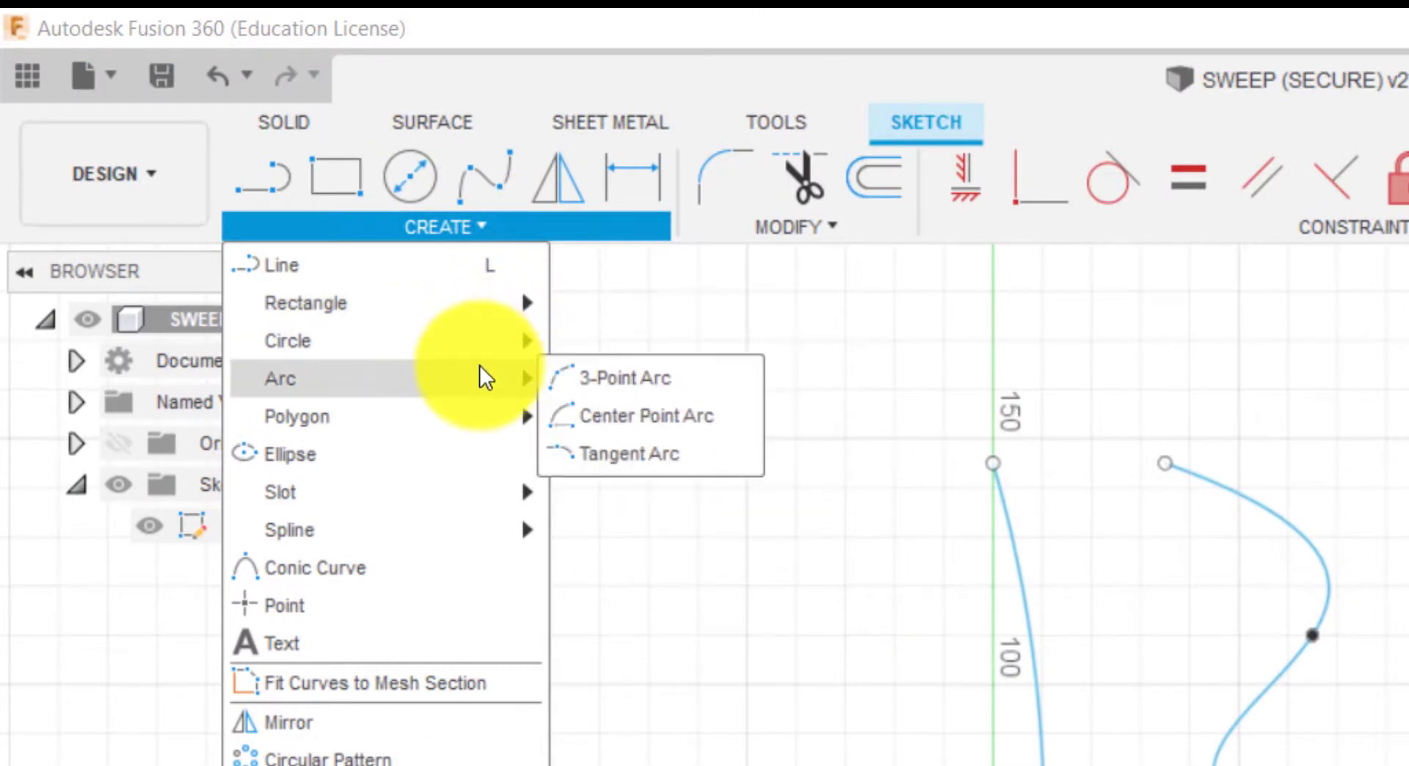
{"action": "mouse_move", "coordinate": [1093, 619]}
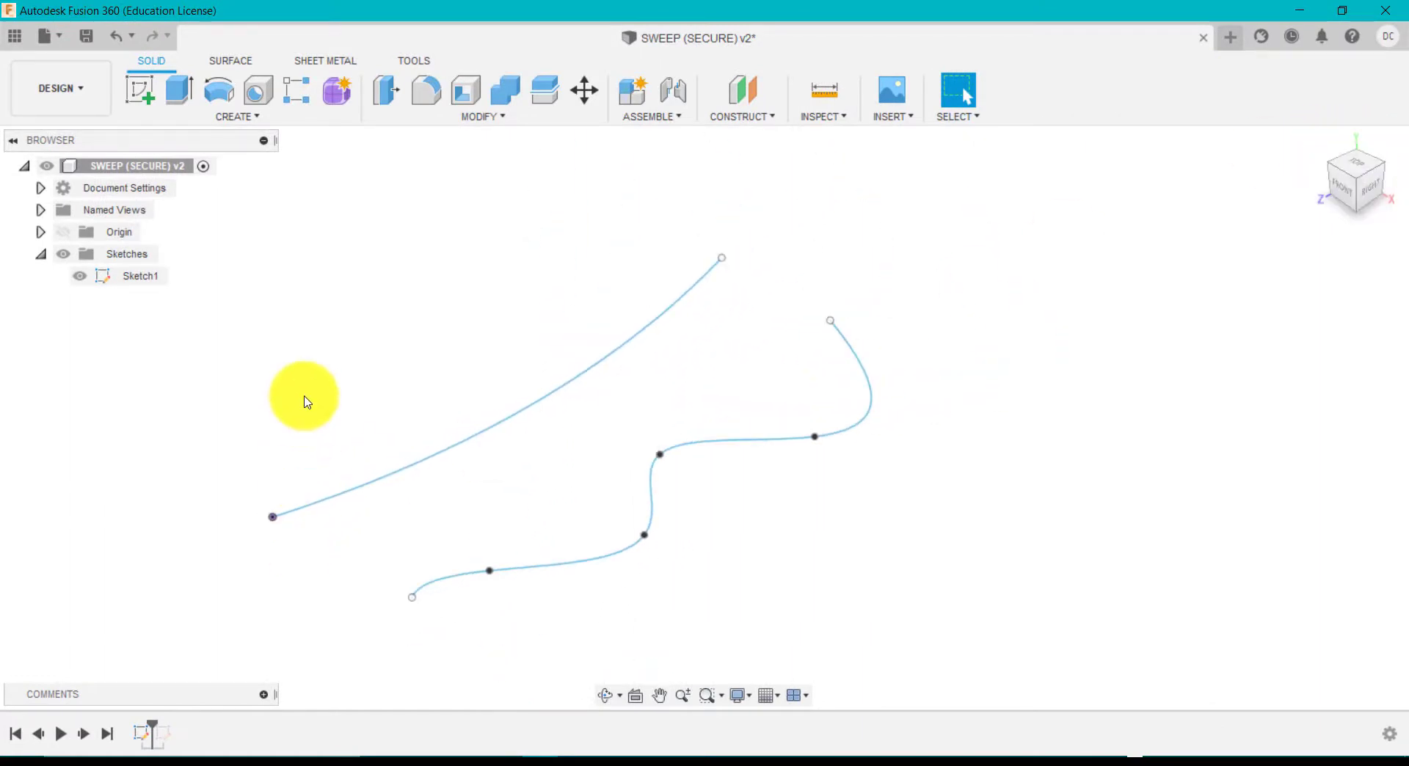
{"action": "mouse_move", "coordinate": [376, 583]}
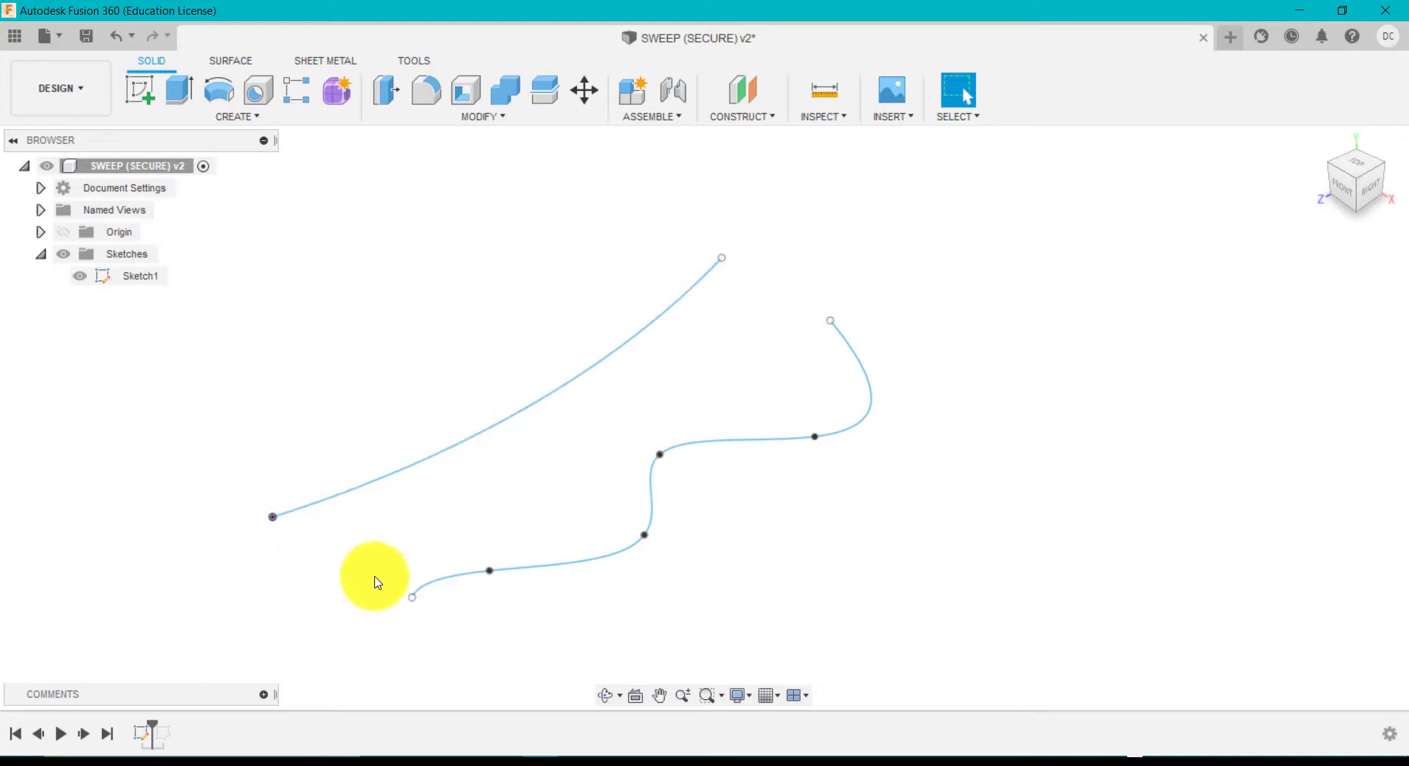
{"action": "mouse_move", "coordinate": [386, 600]}
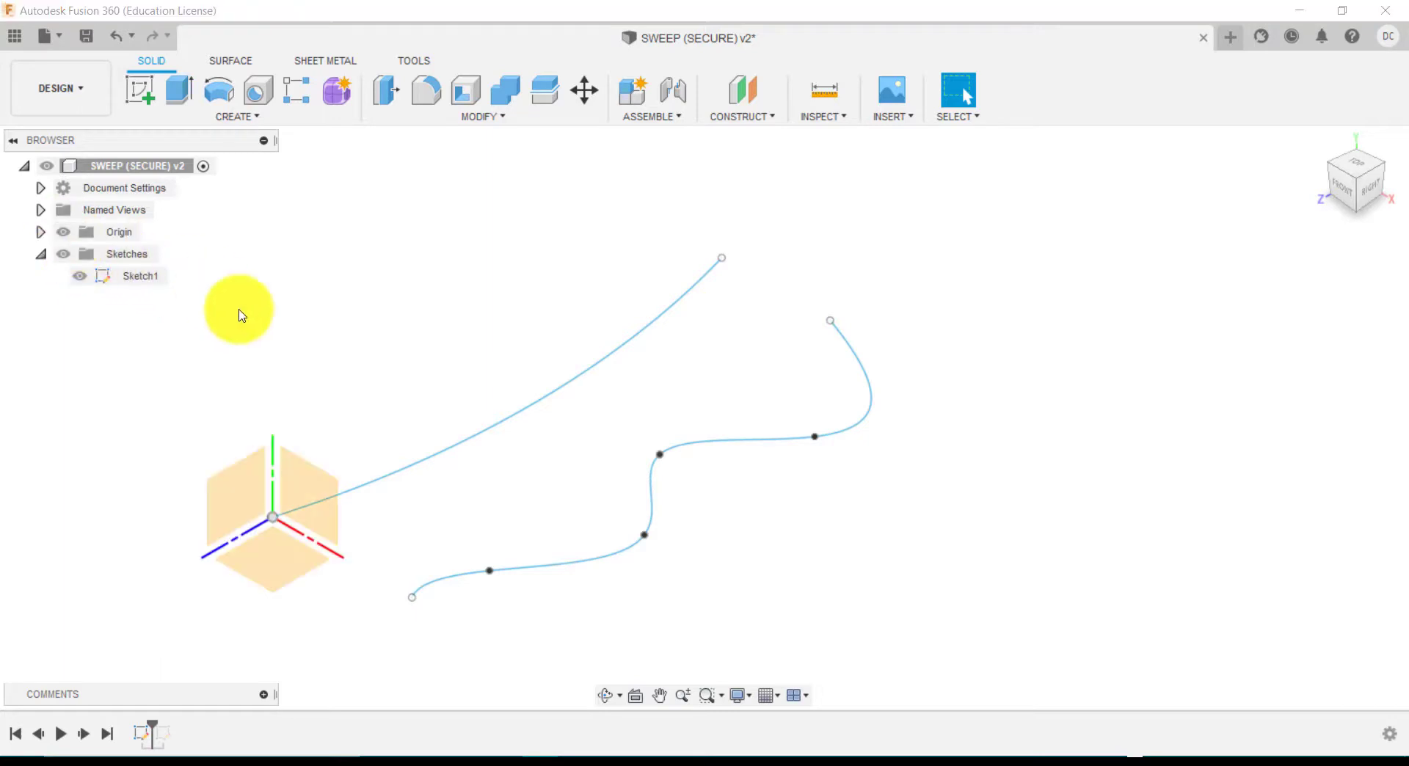
{"action": "mouse_move", "coordinate": [247, 191]}
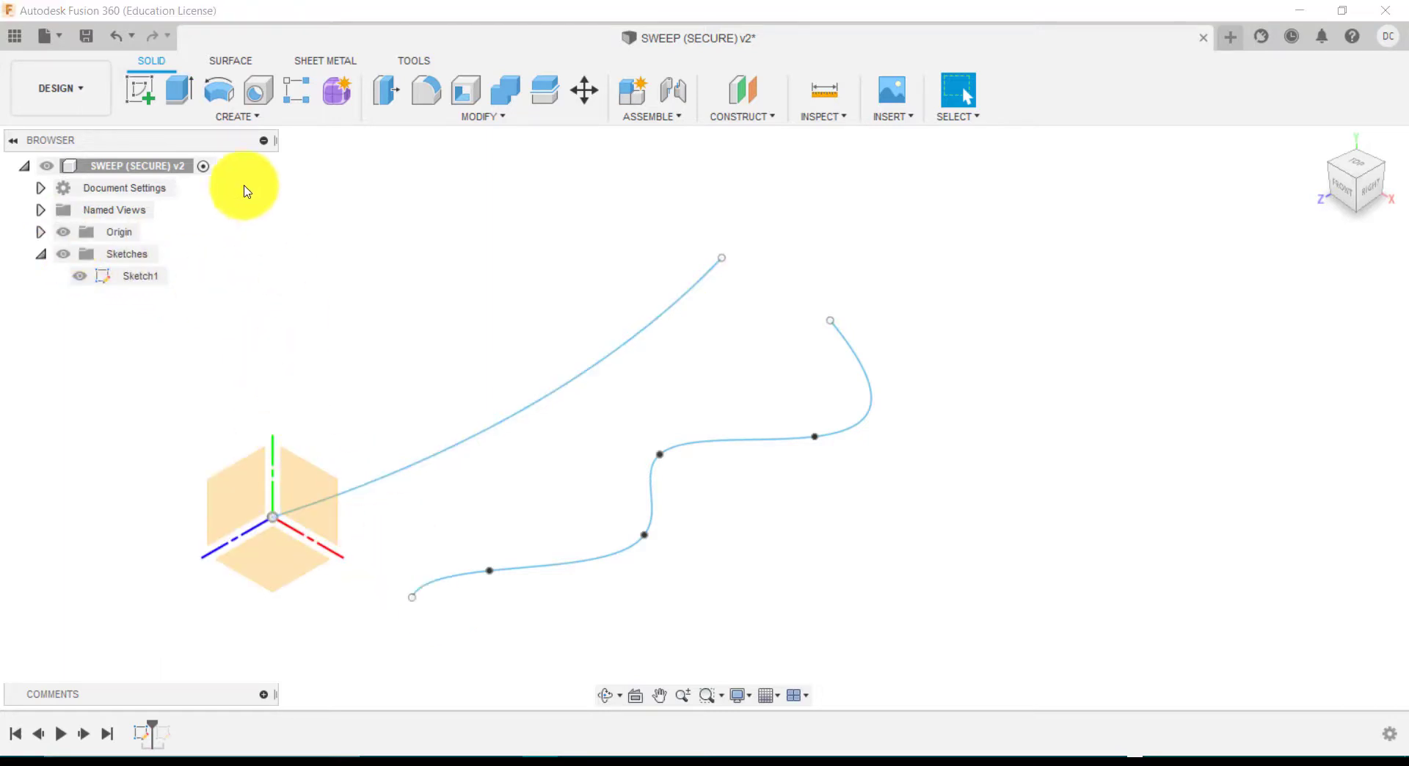
Sketch a 2-point circle from the line path's start to the spline's start and finish
{"action": "left_click", "coordinate": [140, 88]}
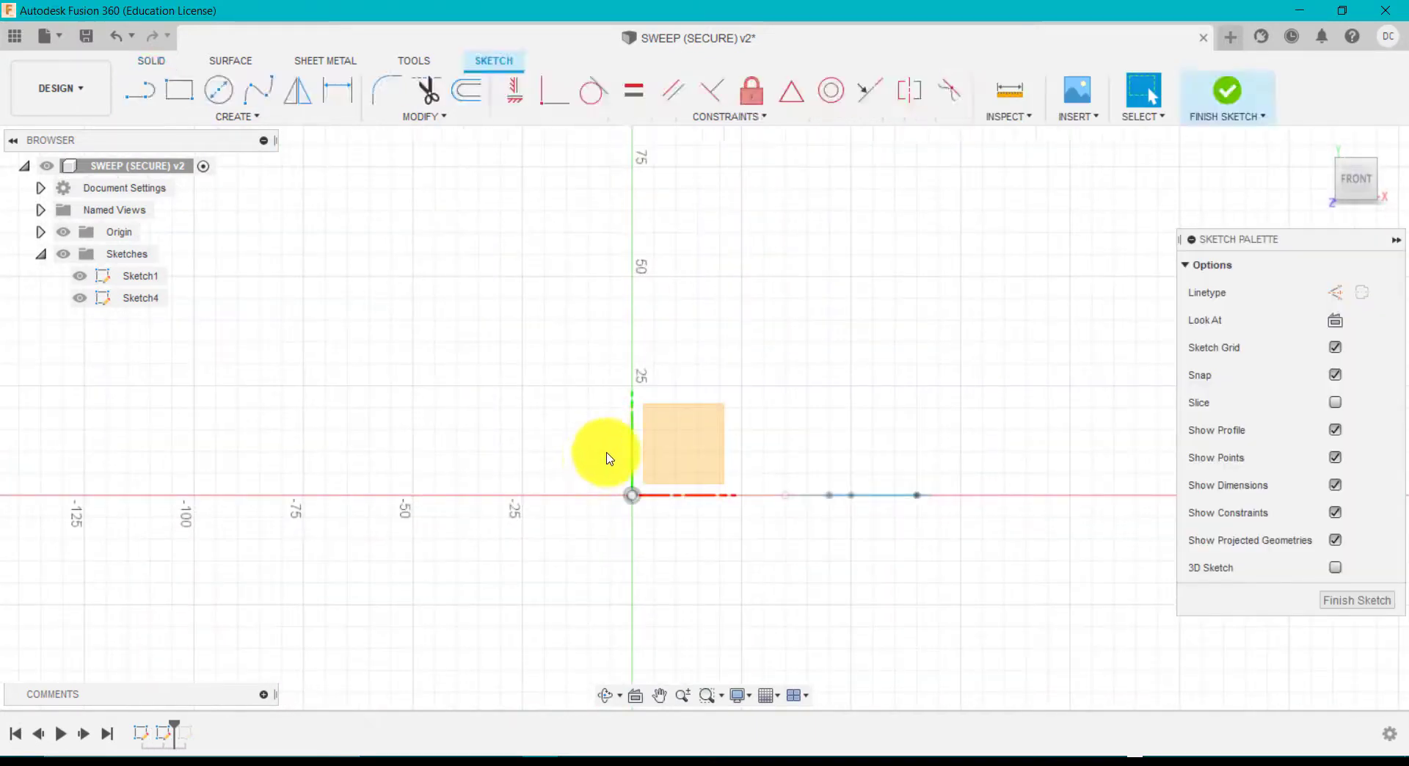
{"action": "left_click", "coordinate": [217, 89]}
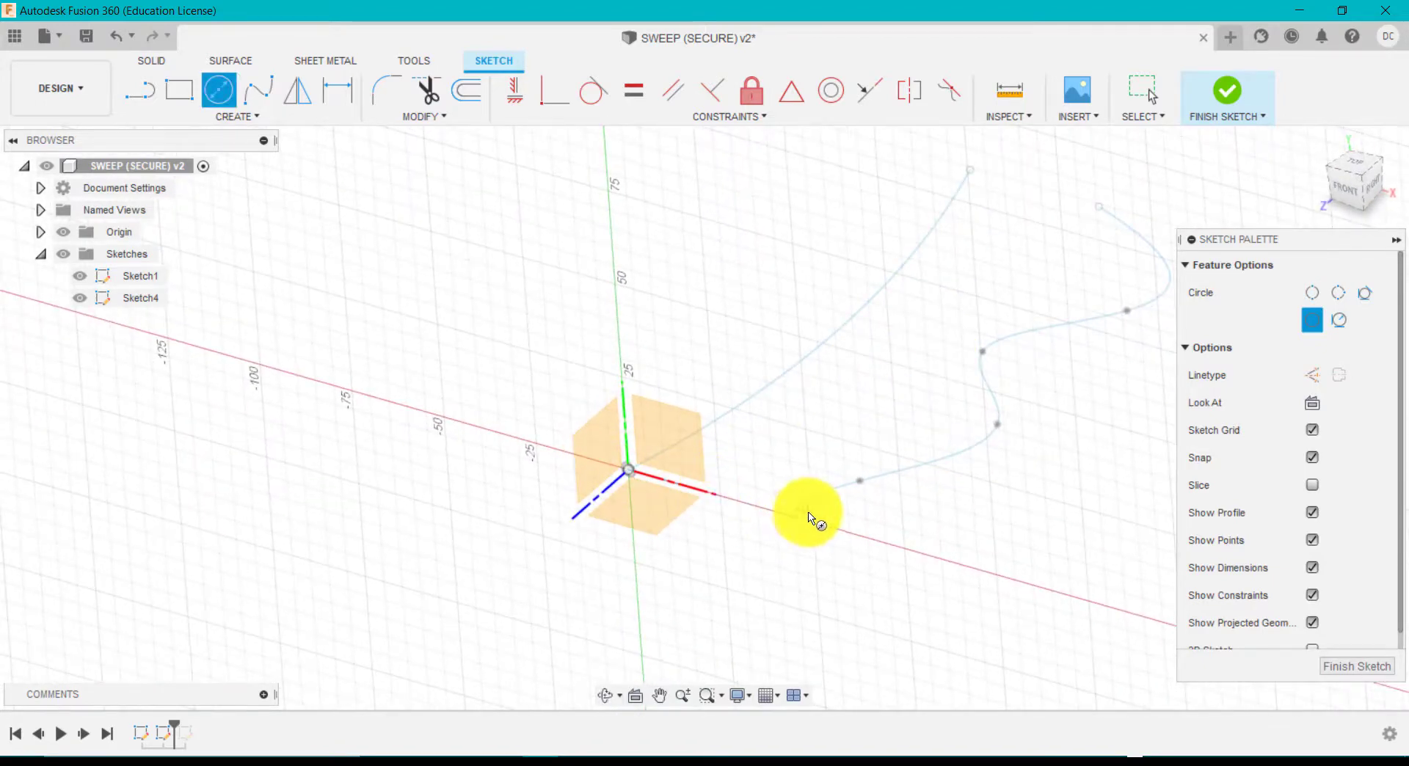
{"action": "mouse_move", "coordinate": [702, 495]}
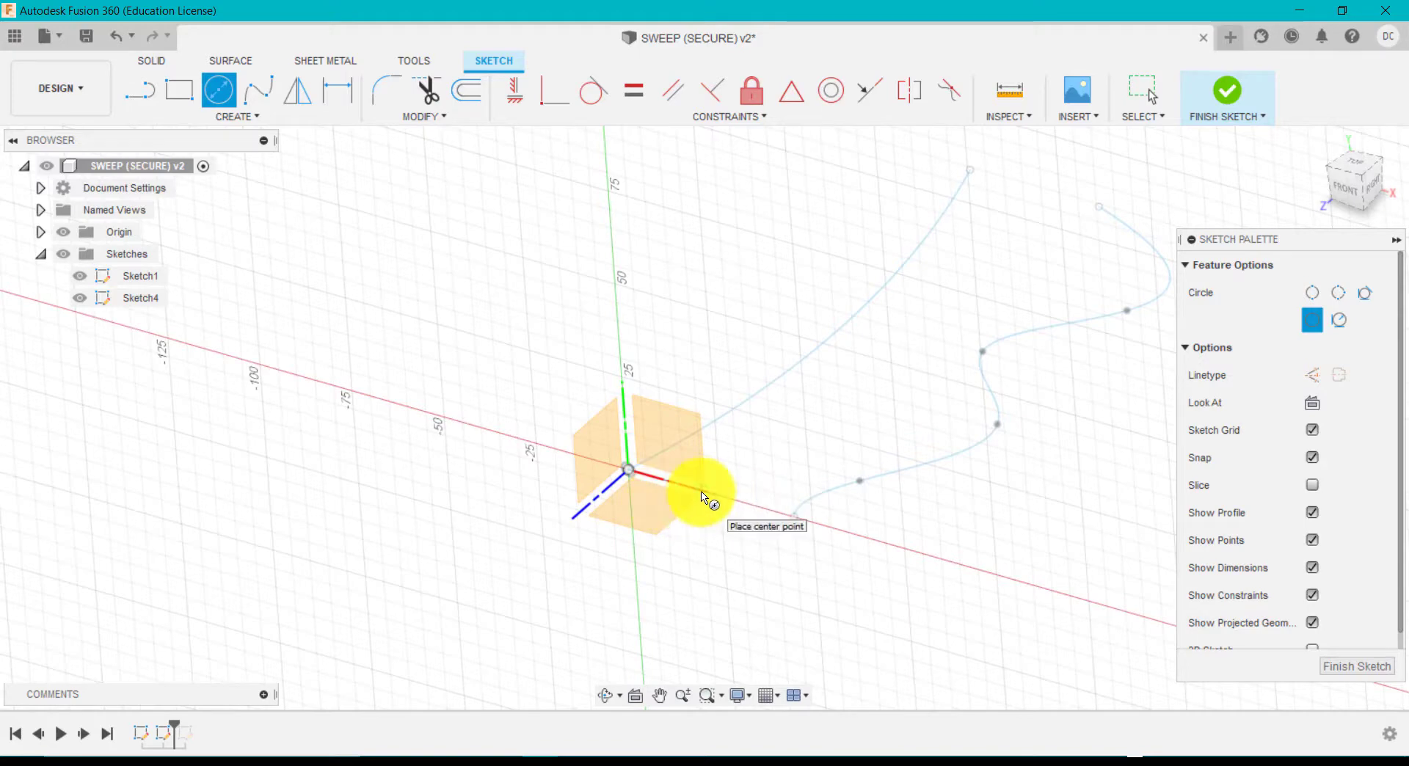
{"action": "mouse_move", "coordinate": [740, 373]}
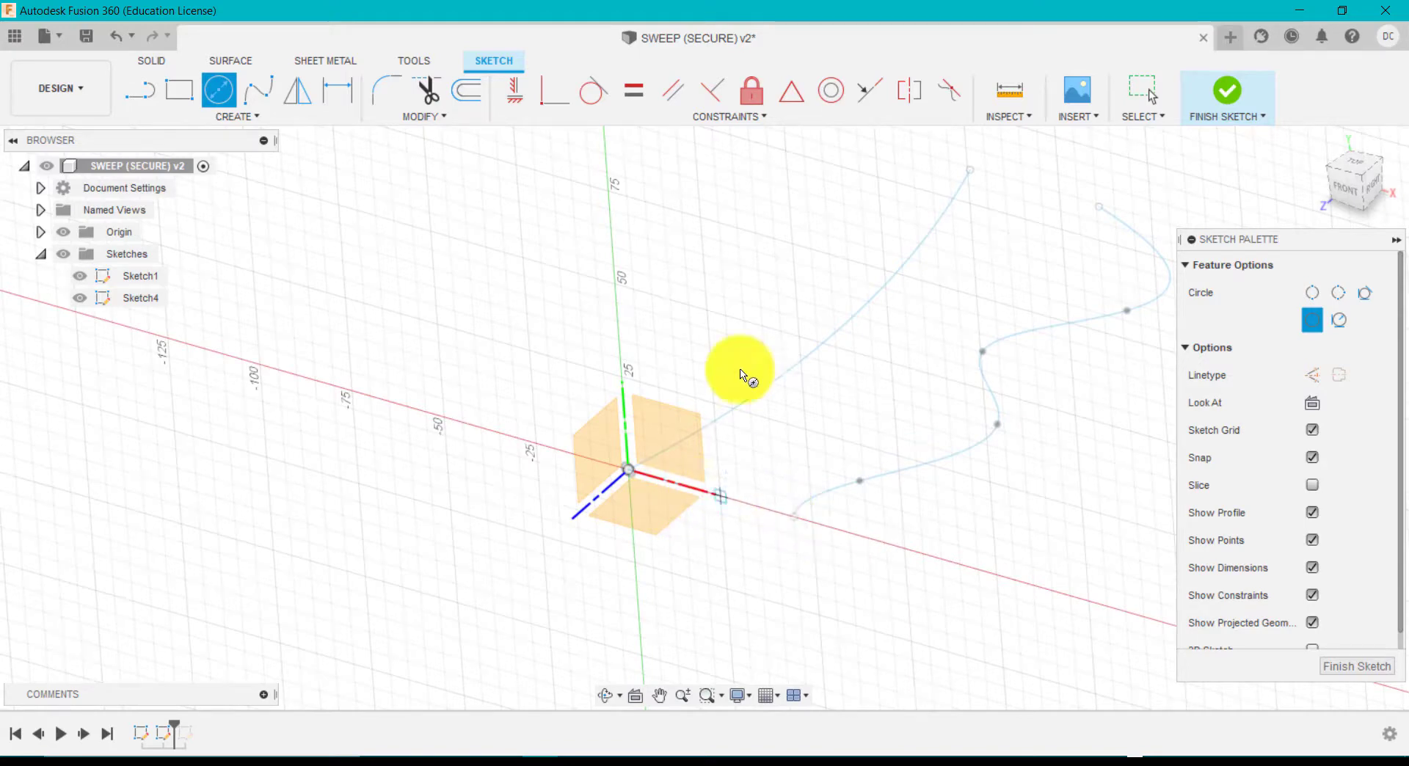
{"action": "left_click", "coordinate": [233, 101]}
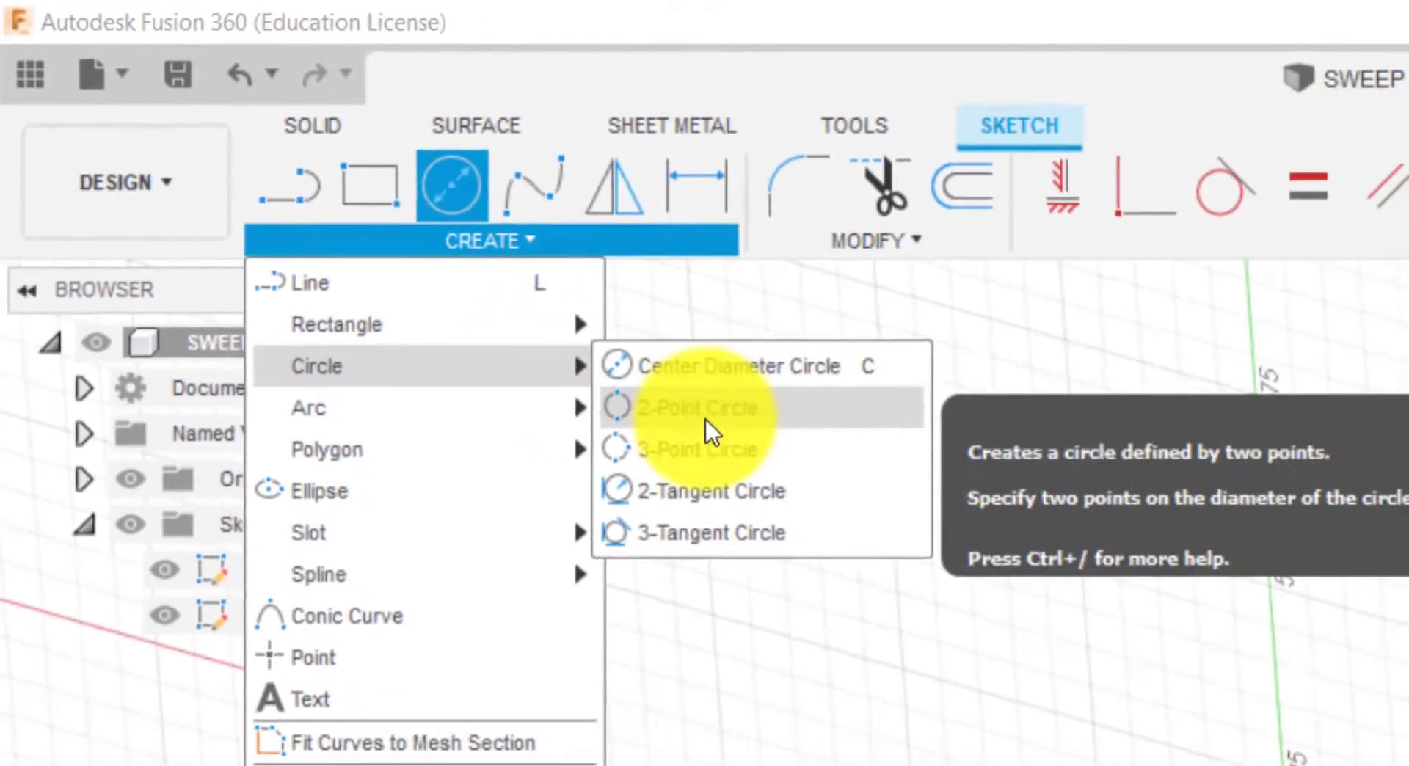
{"action": "left_click", "coordinate": [703, 407]}
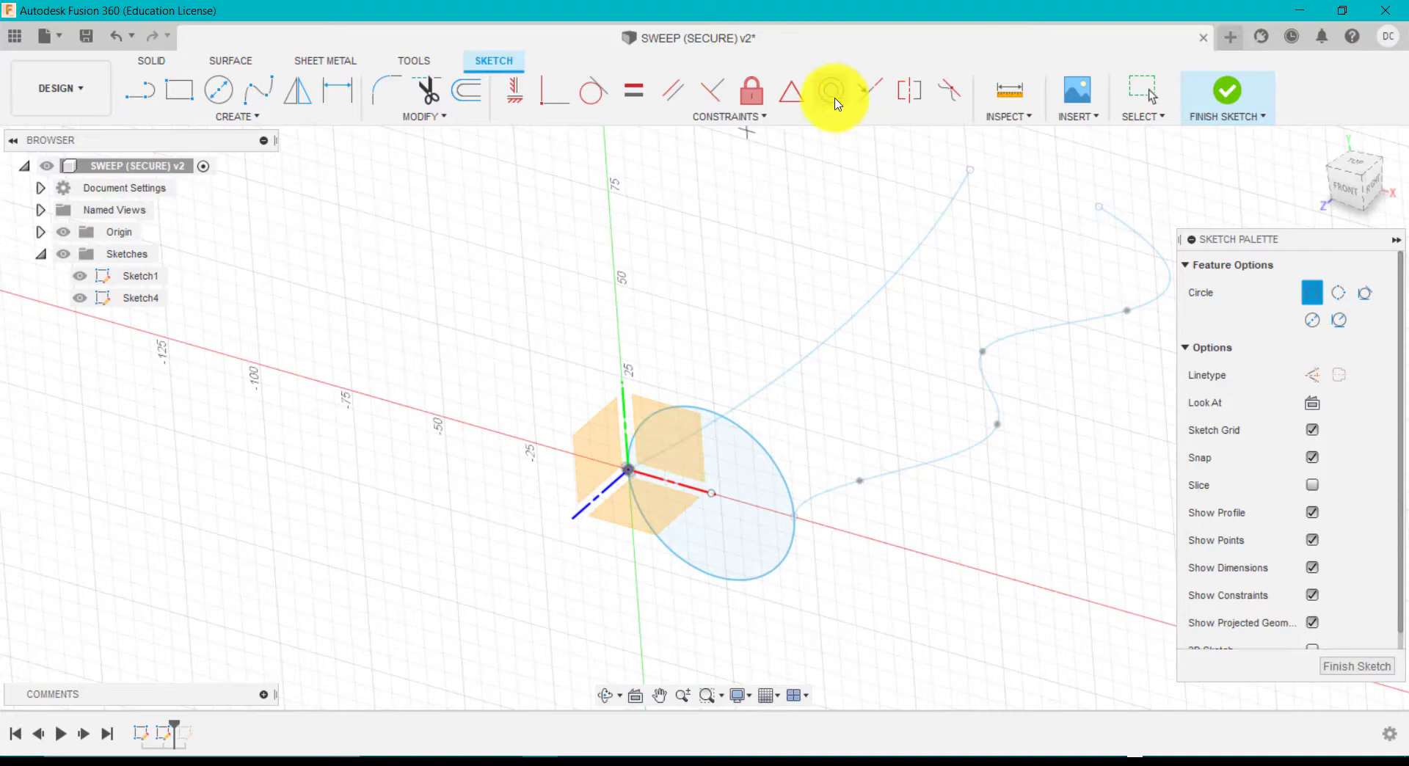
{"action": "mouse_move", "coordinate": [711, 89]}
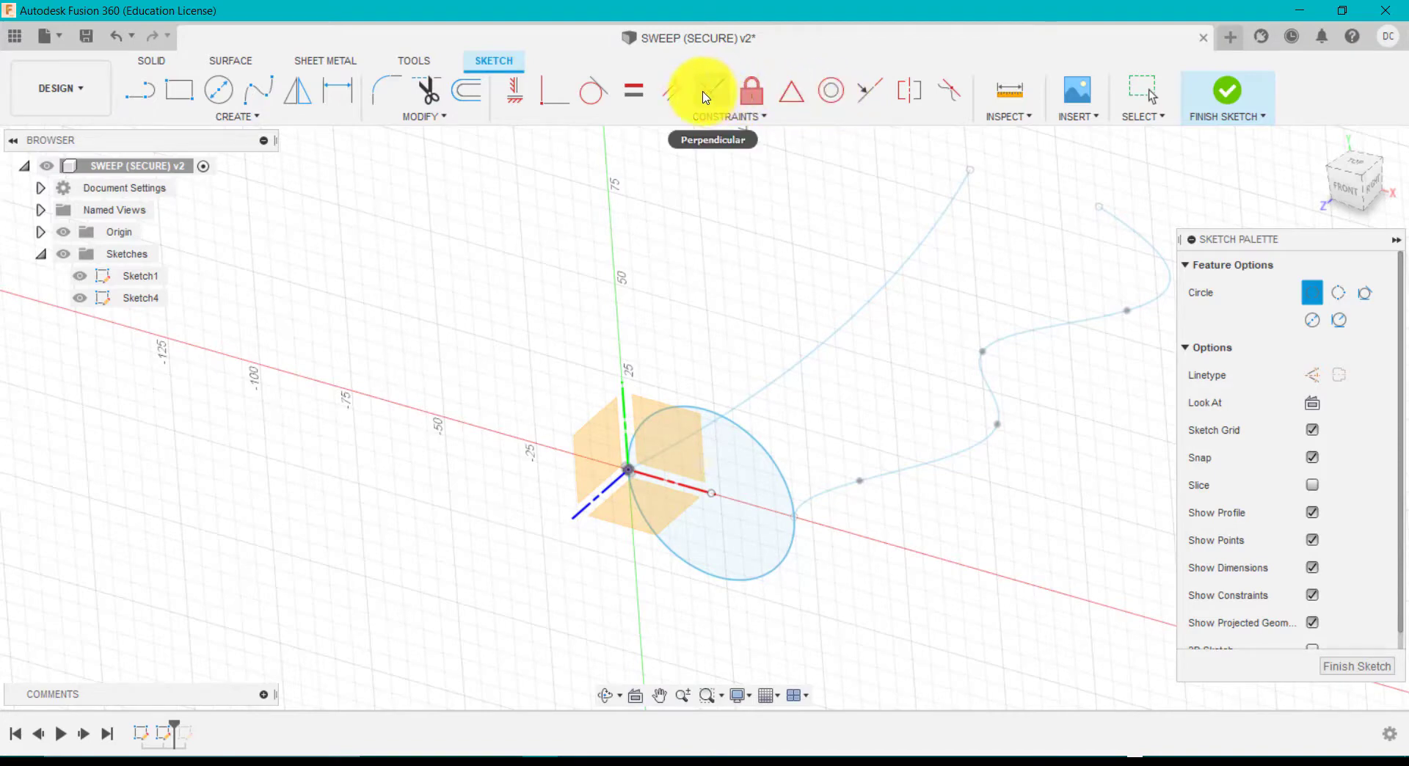
{"action": "mouse_move", "coordinate": [775, 535]}
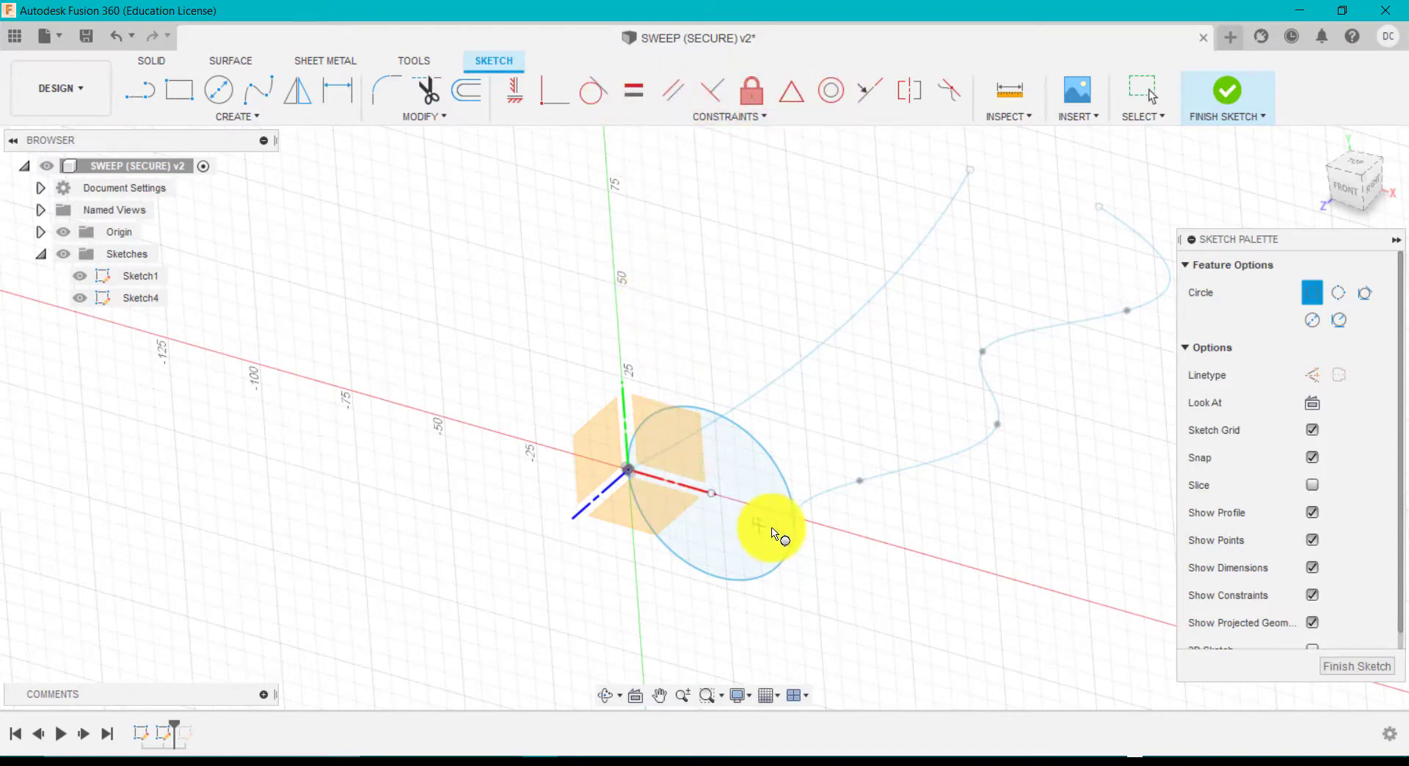
{"action": "left_click", "coordinate": [236, 116]}
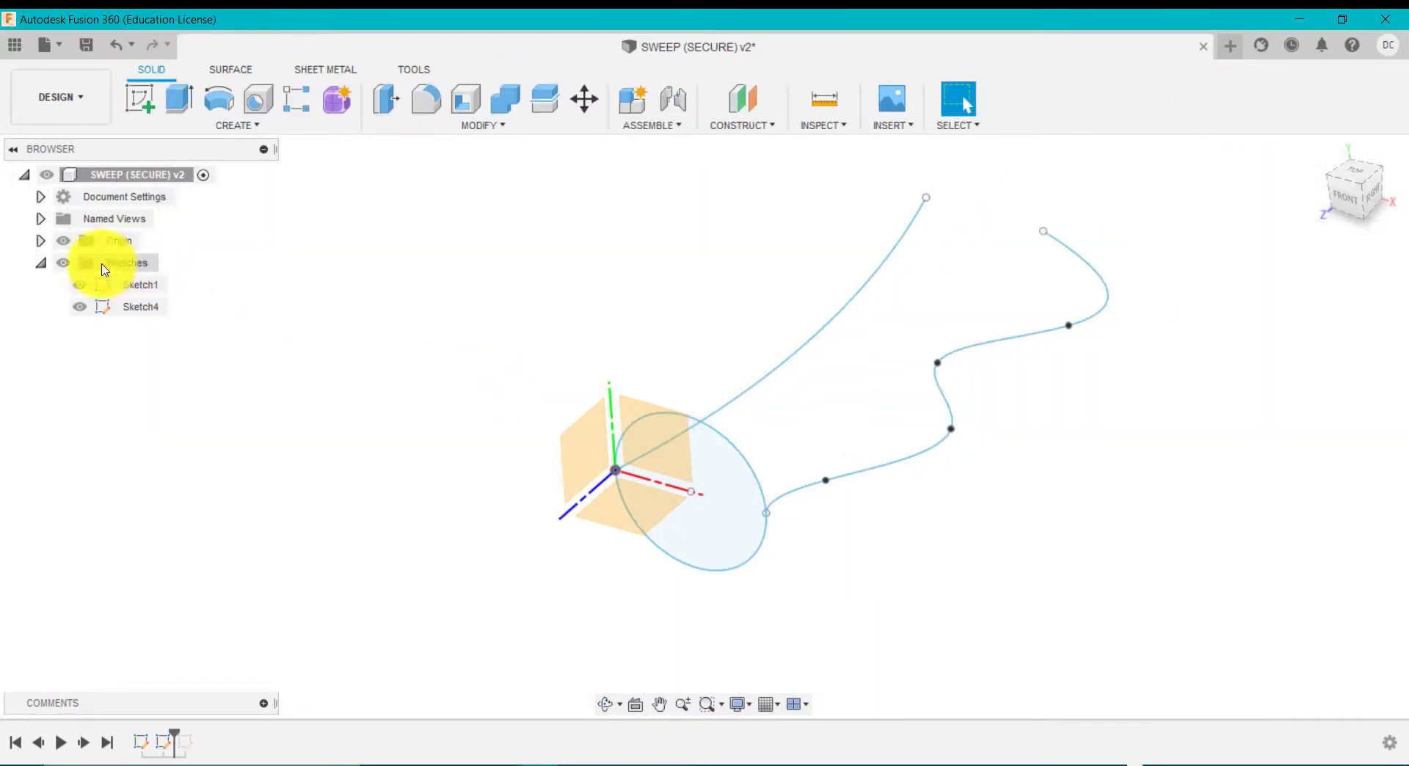
Hide the origin and start a Sweep feature from the Create menu
{"action": "left_click", "coordinate": [63, 239]}
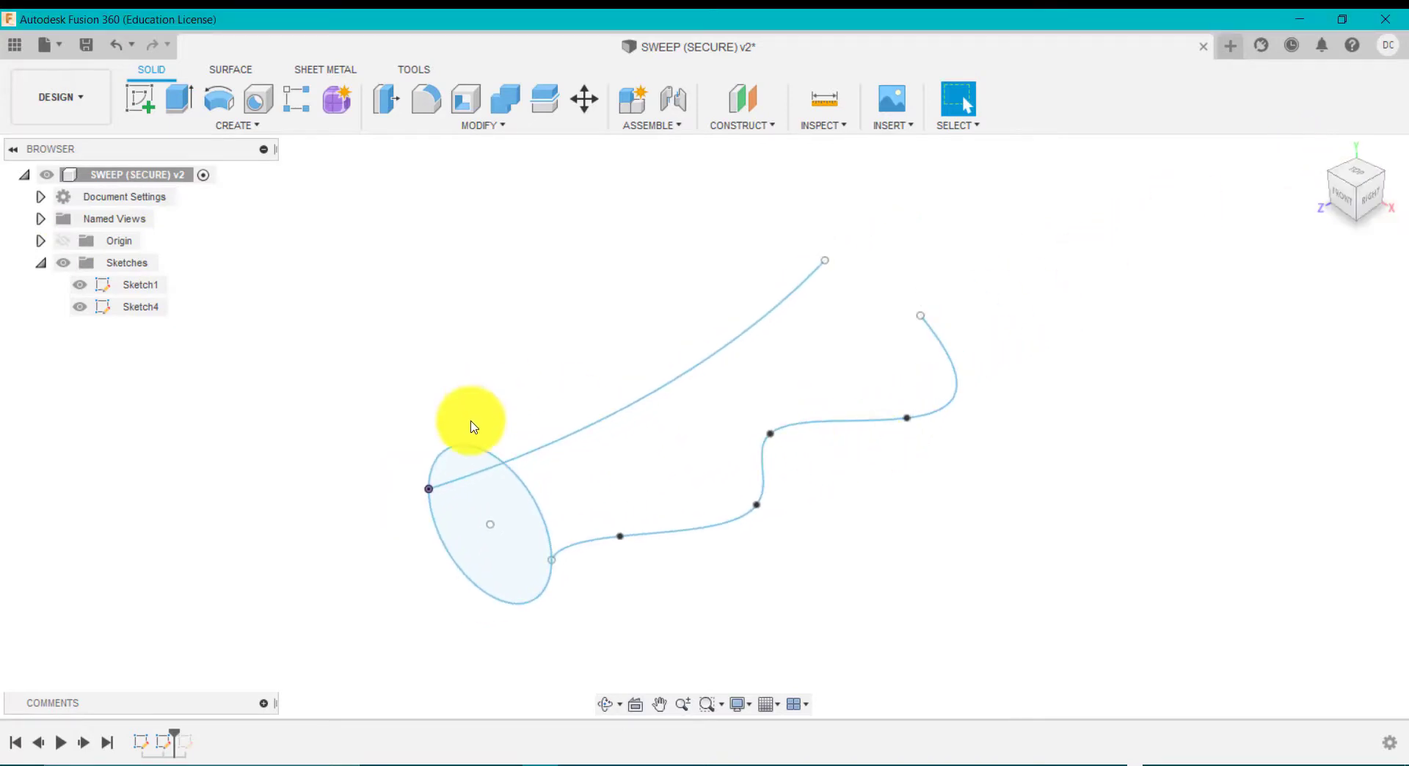
{"action": "mouse_move", "coordinate": [666, 412]}
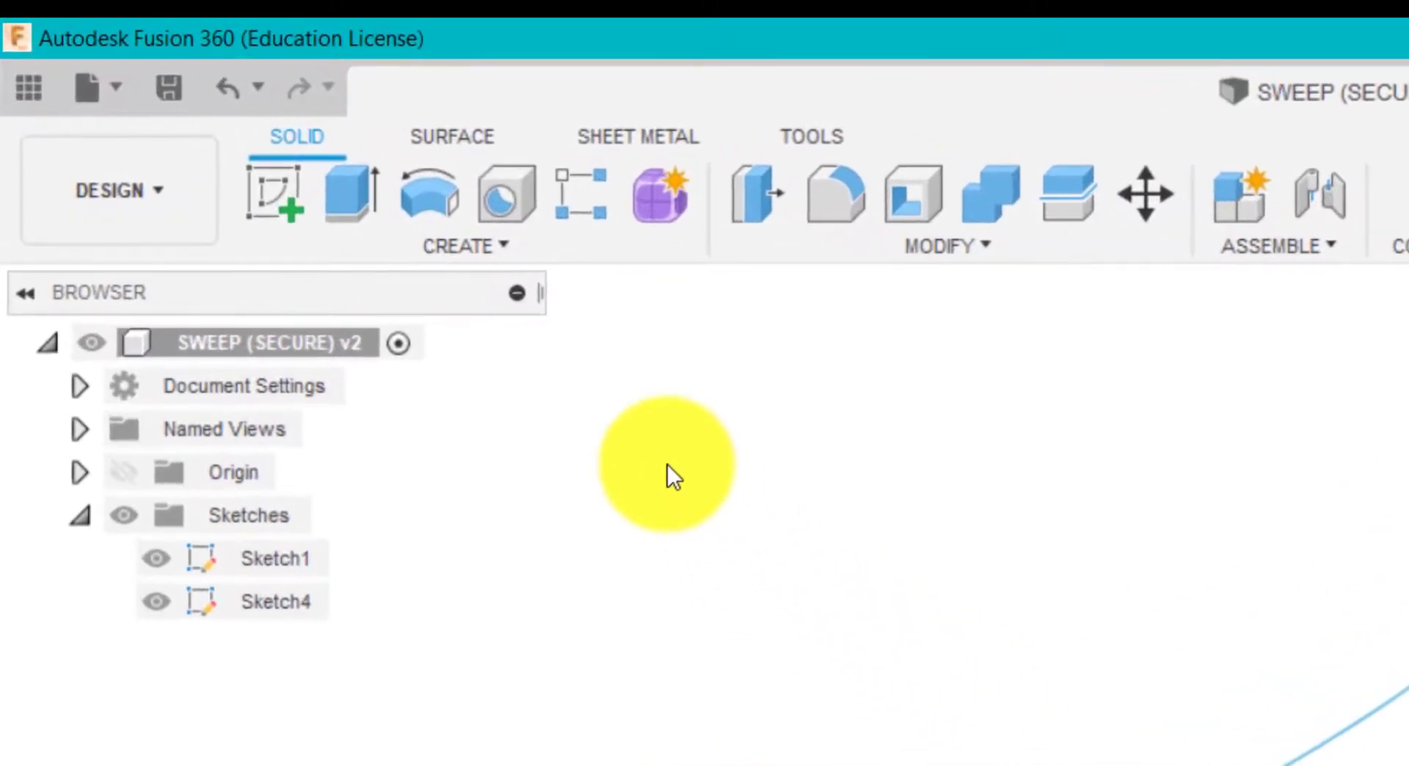
{"action": "left_click", "coordinate": [464, 245]}
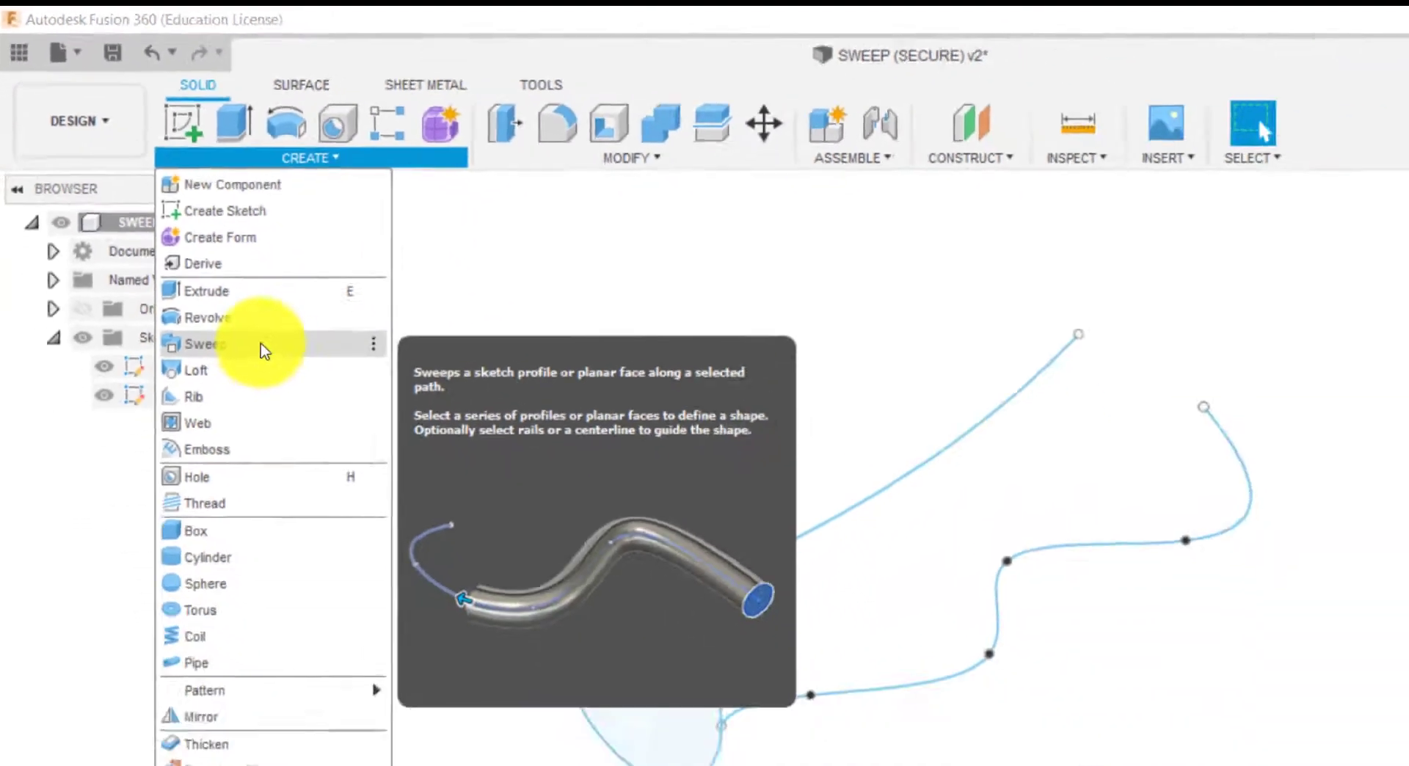
{"action": "left_click", "coordinate": [205, 344]}
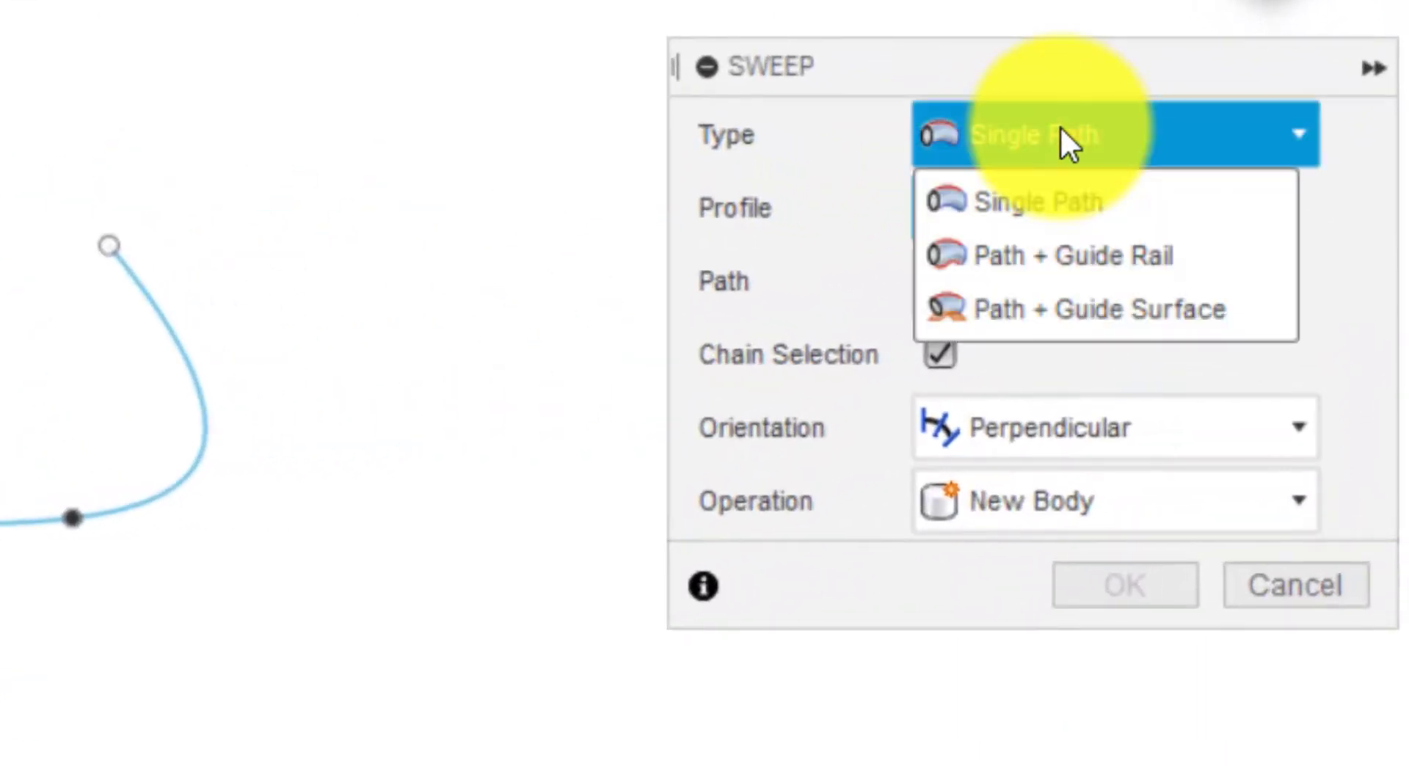
{"action": "mouse_move", "coordinate": [1070, 256]}
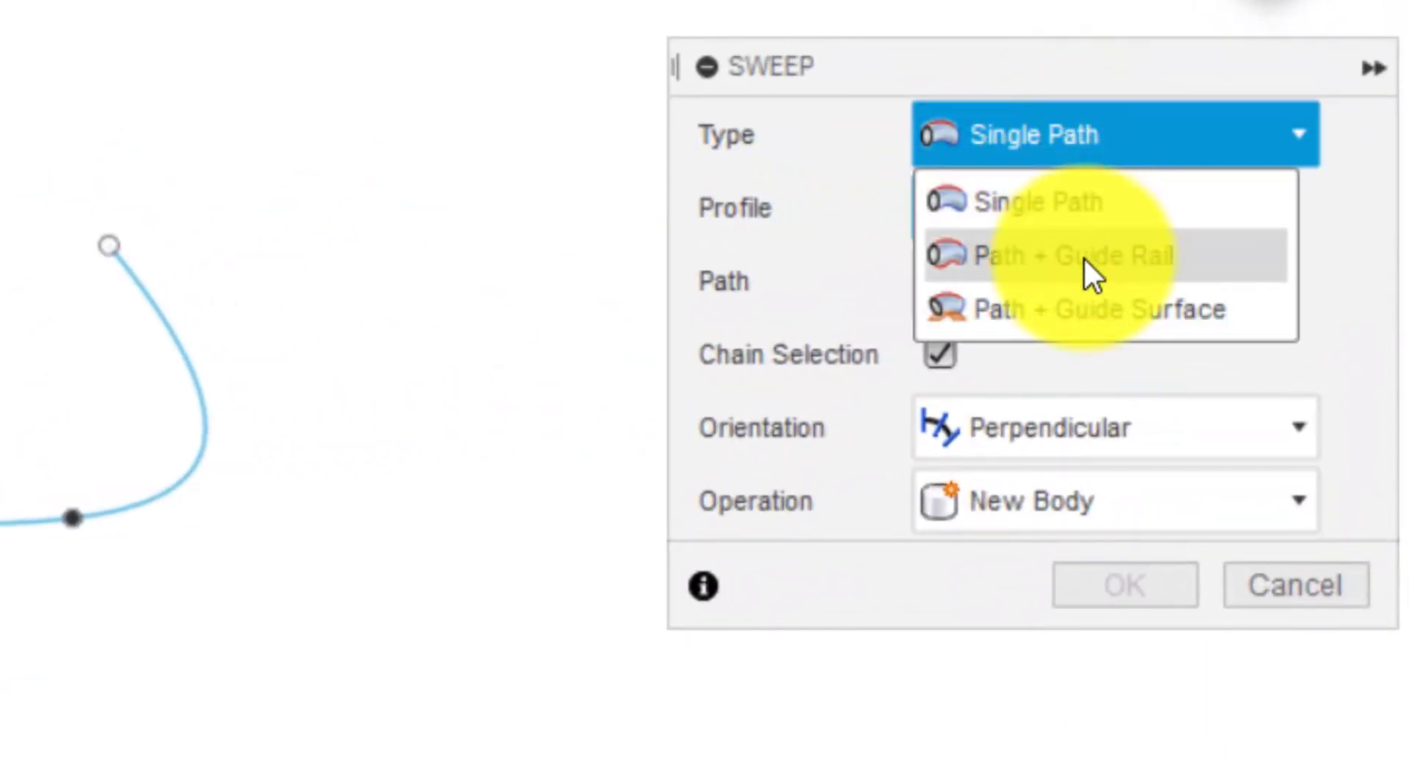
Set the sweep to Path + Guide Rail with the circle as profile and the long curve as path
{"action": "left_click", "coordinate": [1070, 256]}
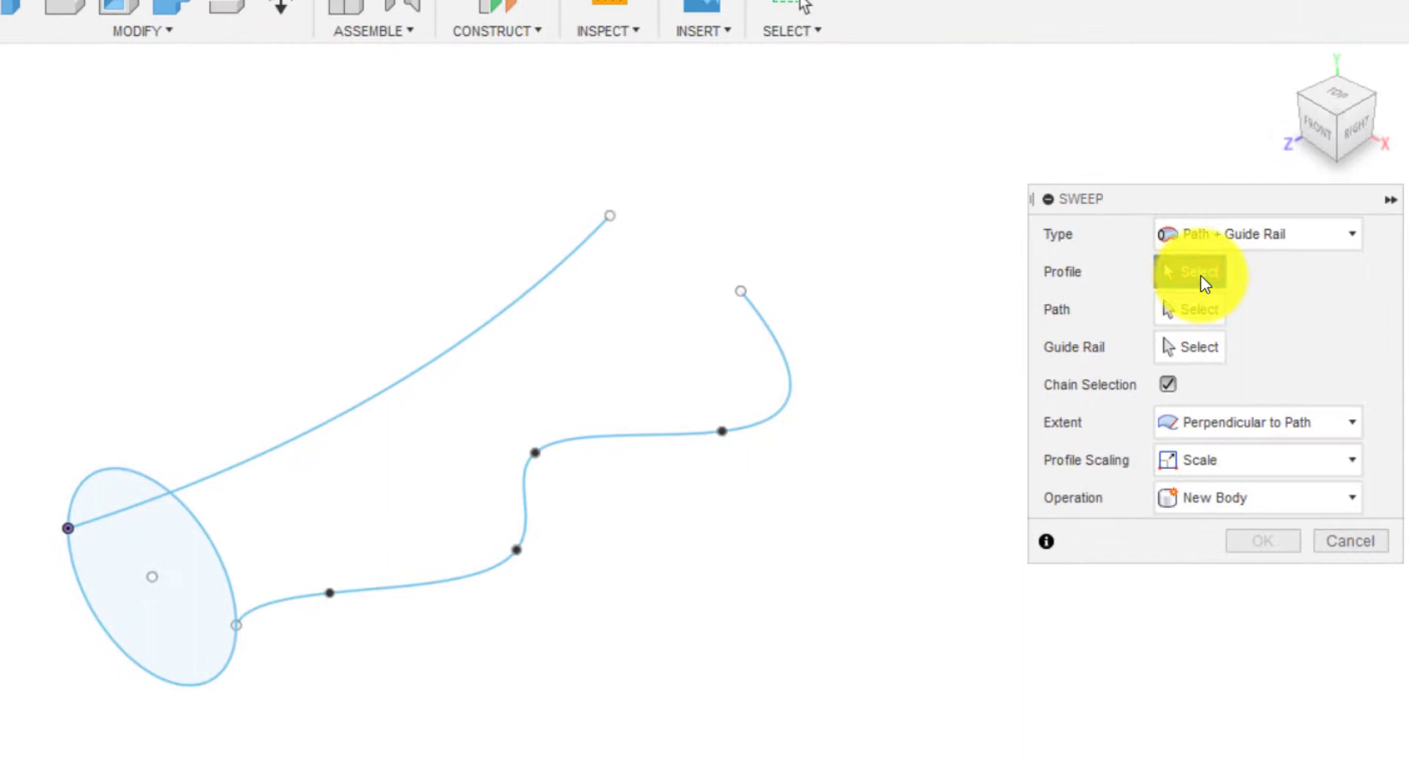
{"action": "left_click", "coordinate": [202, 573]}
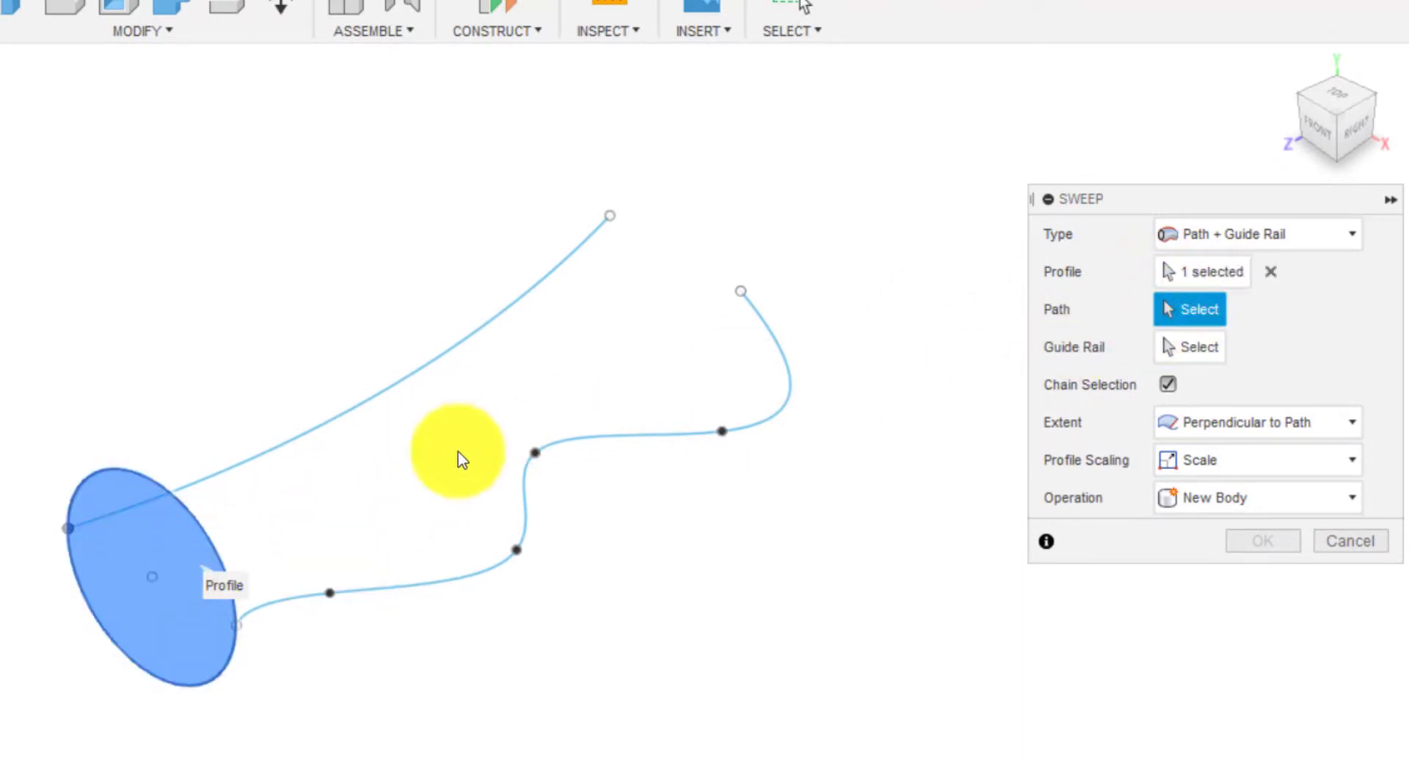
{"action": "left_click", "coordinate": [342, 423]}
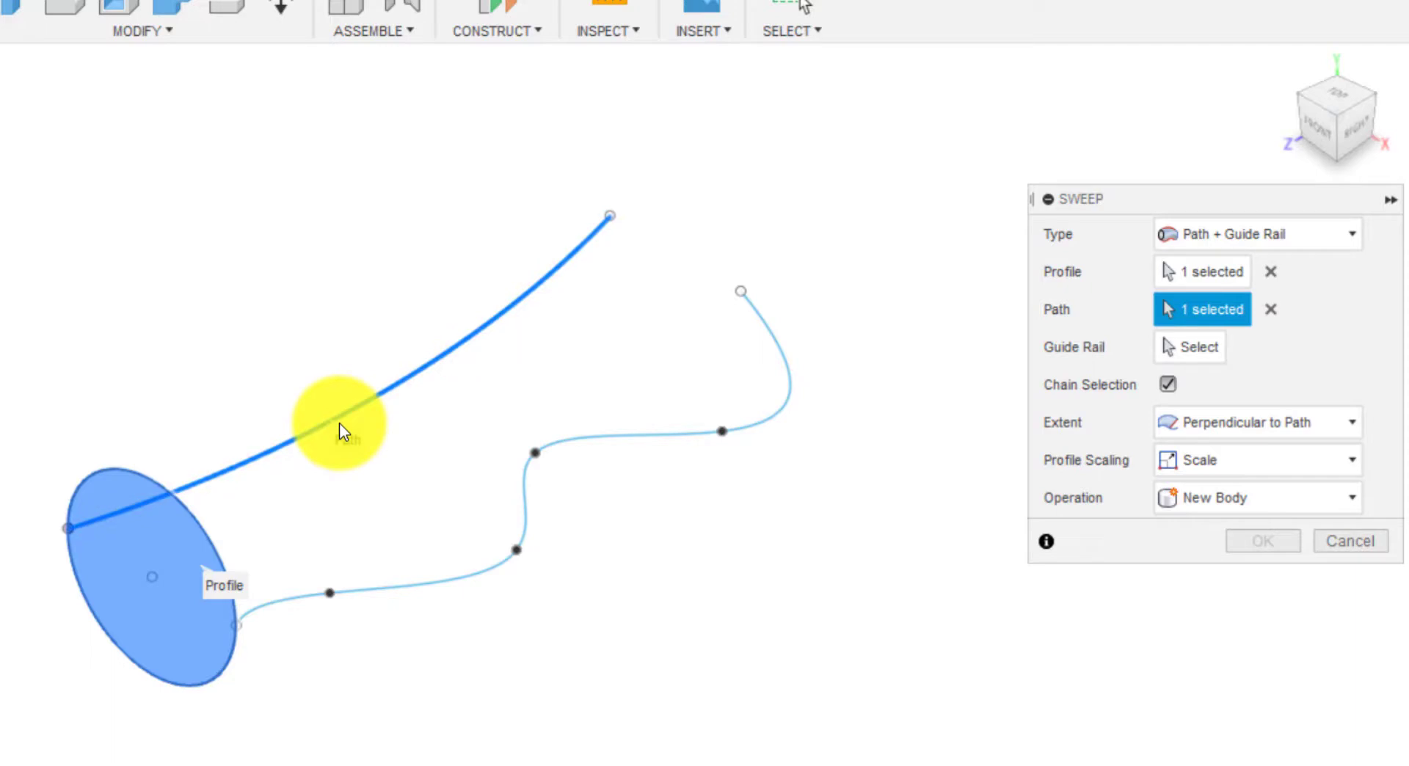
{"action": "mouse_move", "coordinate": [787, 335]}
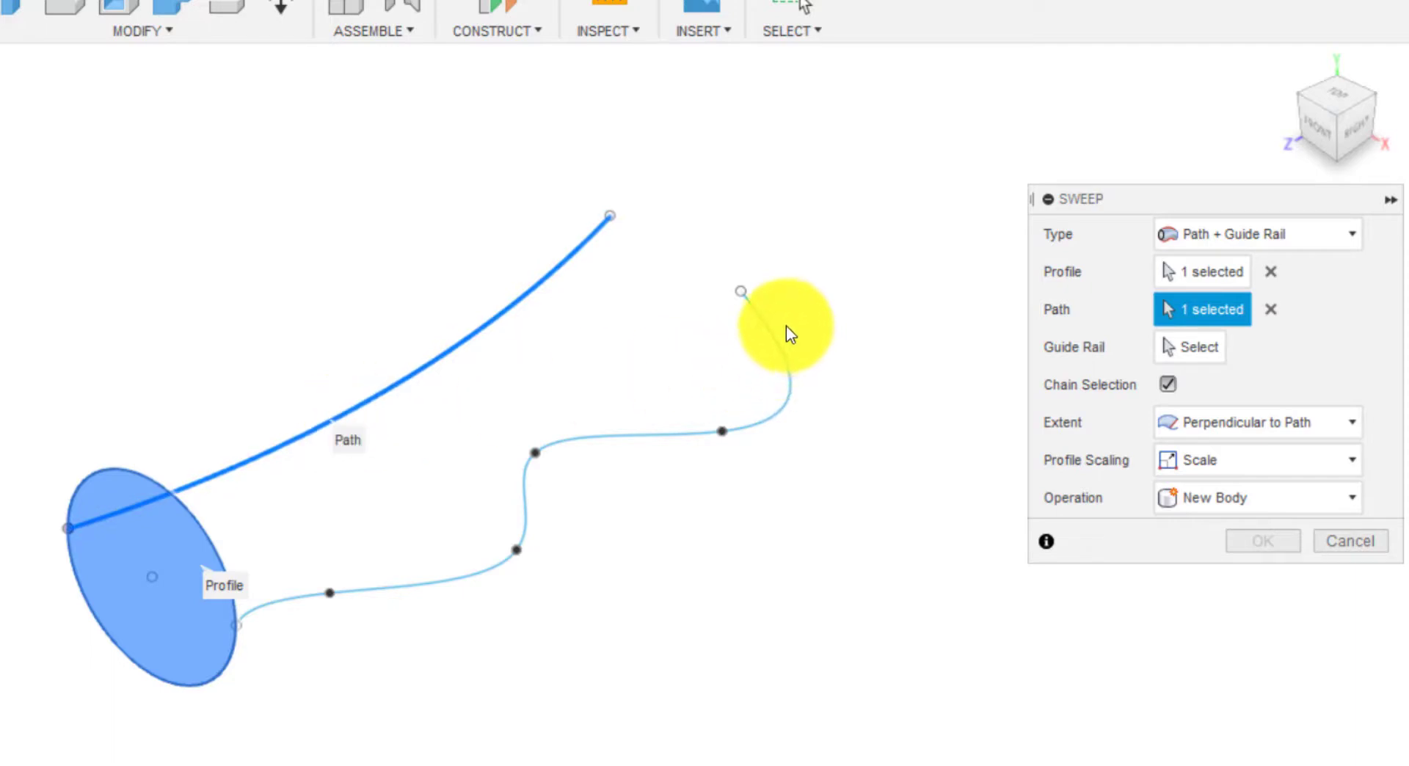
{"action": "mouse_move", "coordinate": [85, 548]}
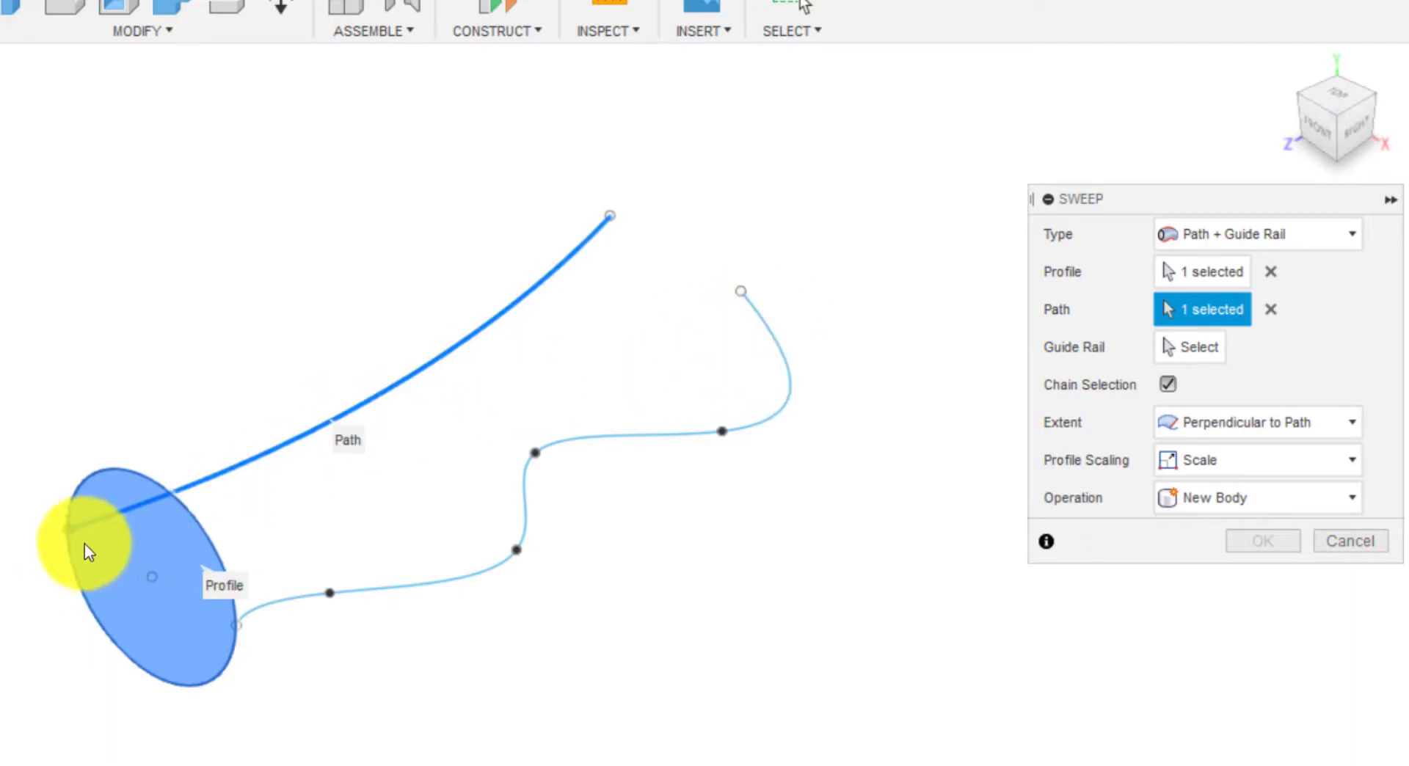
{"action": "mouse_move", "coordinate": [610, 216]}
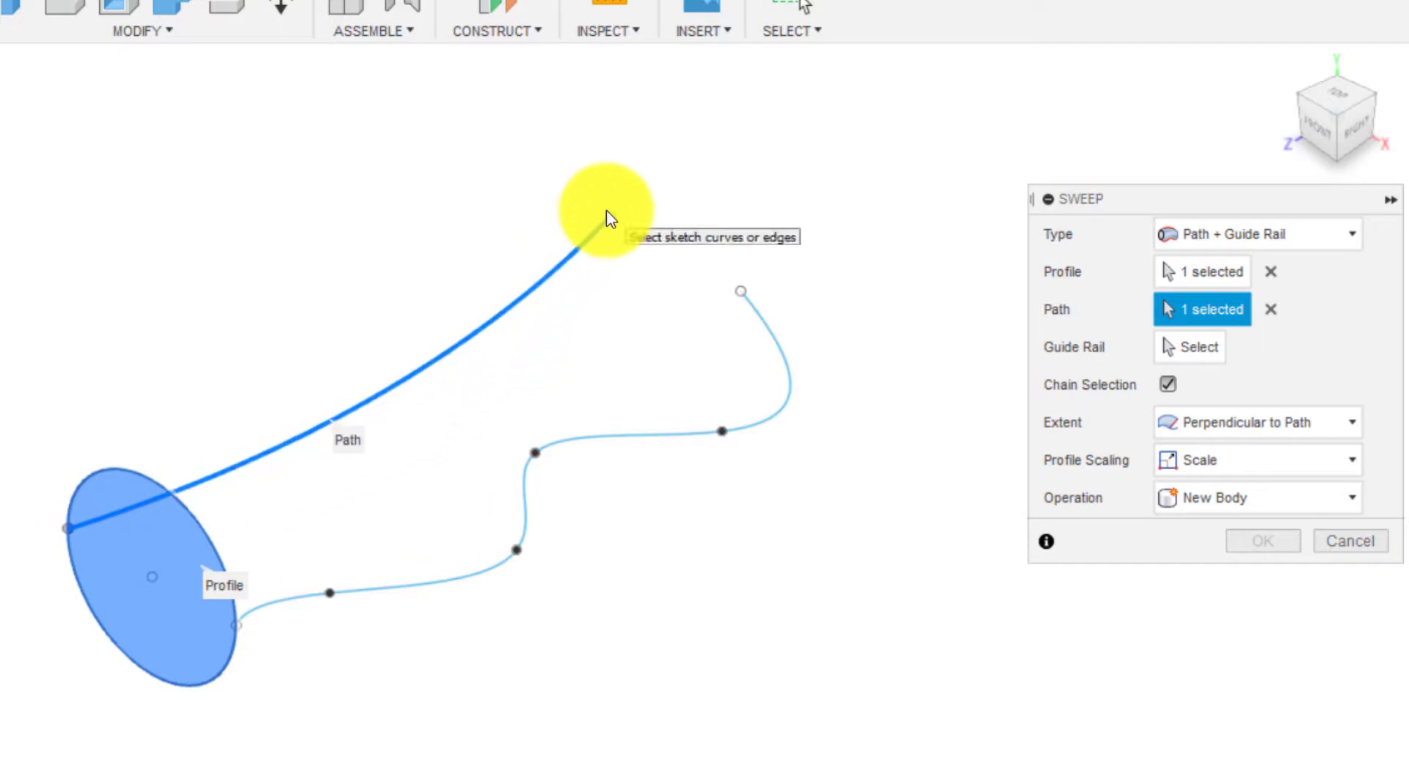
{"action": "mouse_move", "coordinate": [288, 521]}
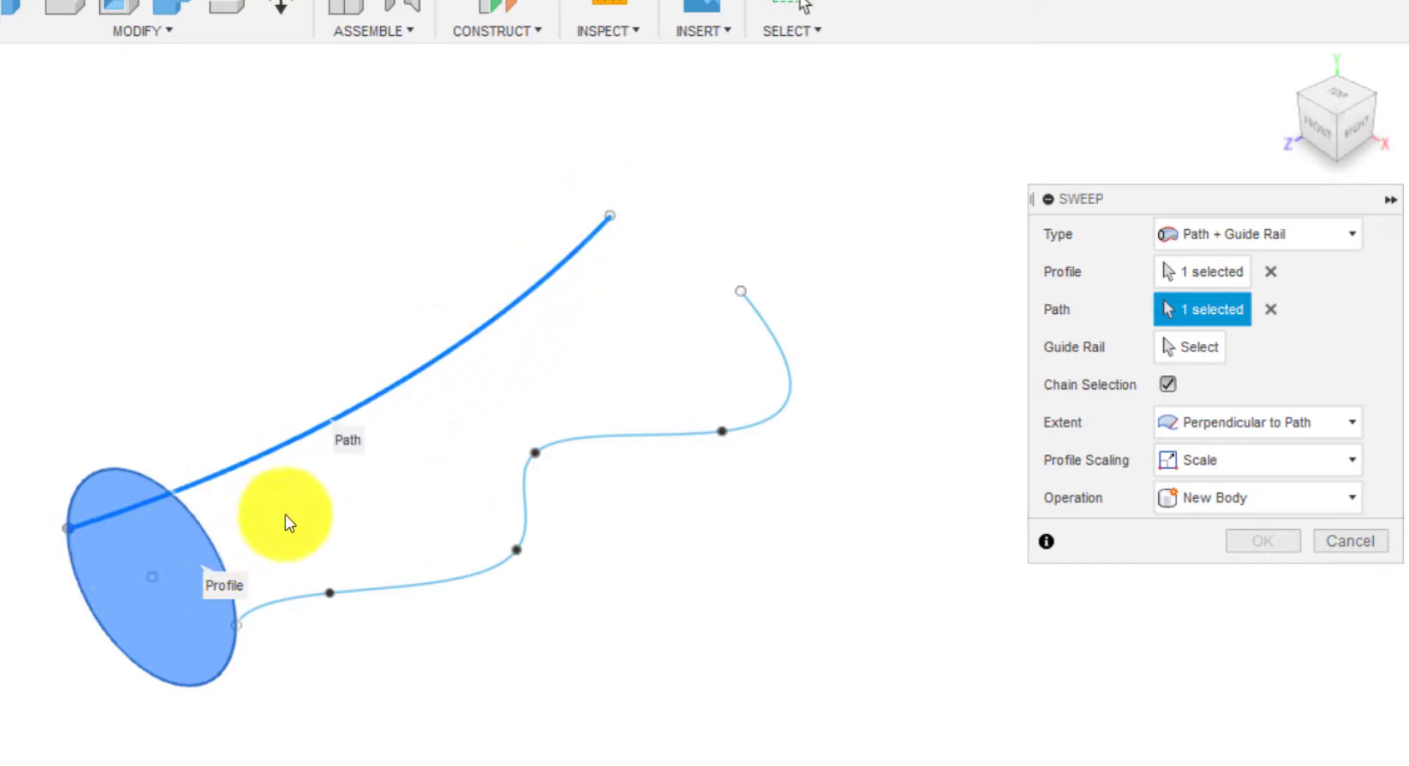
{"action": "mouse_move", "coordinate": [696, 297]}
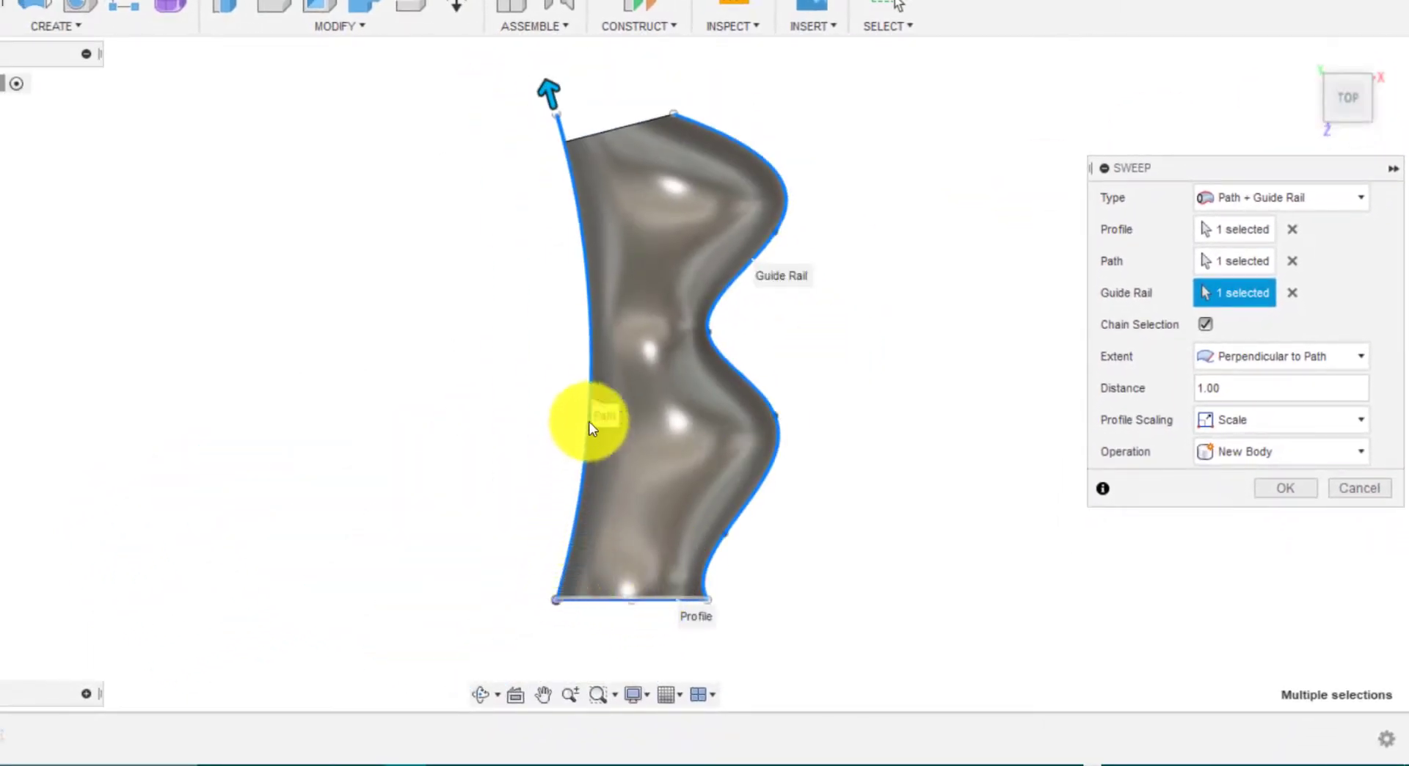
{"action": "mouse_move", "coordinate": [678, 567]}
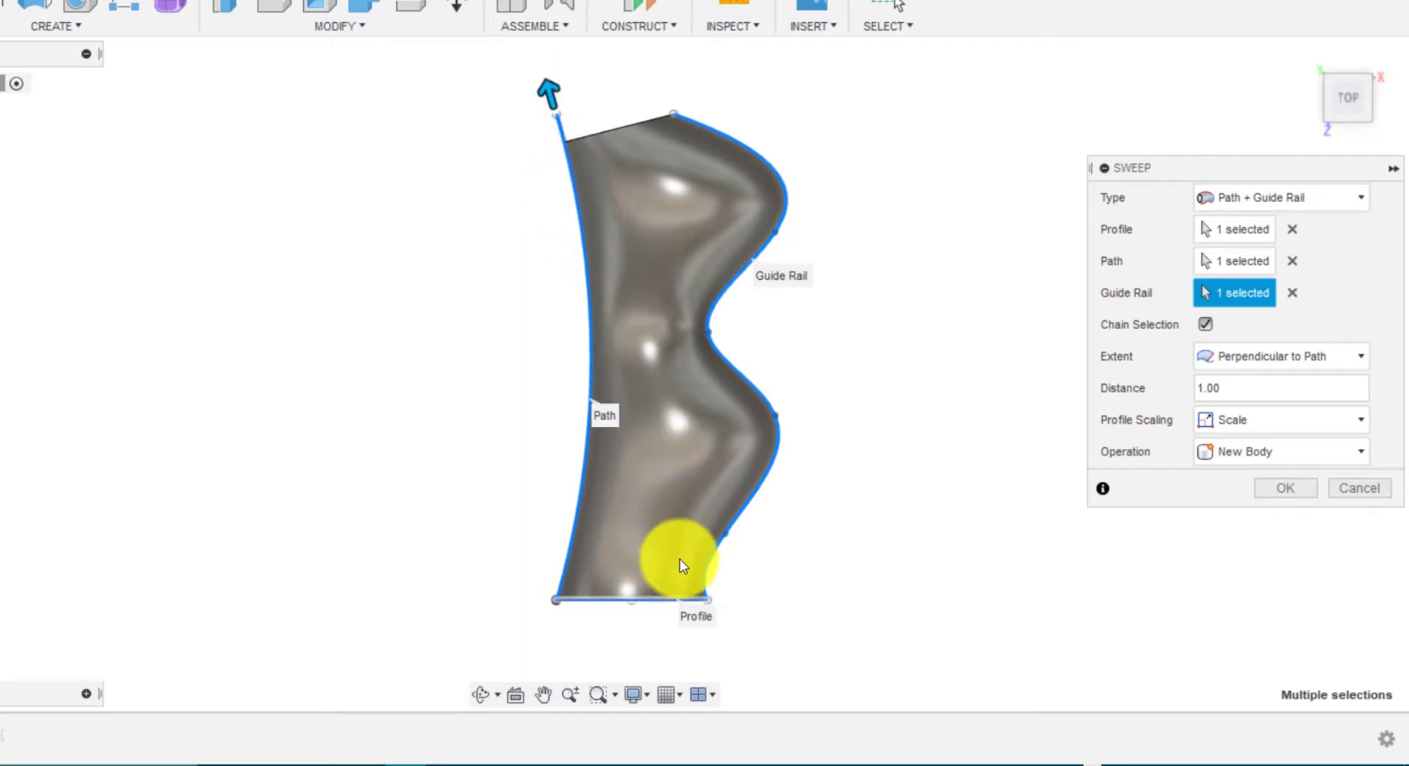
{"action": "mouse_move", "coordinate": [701, 560]}
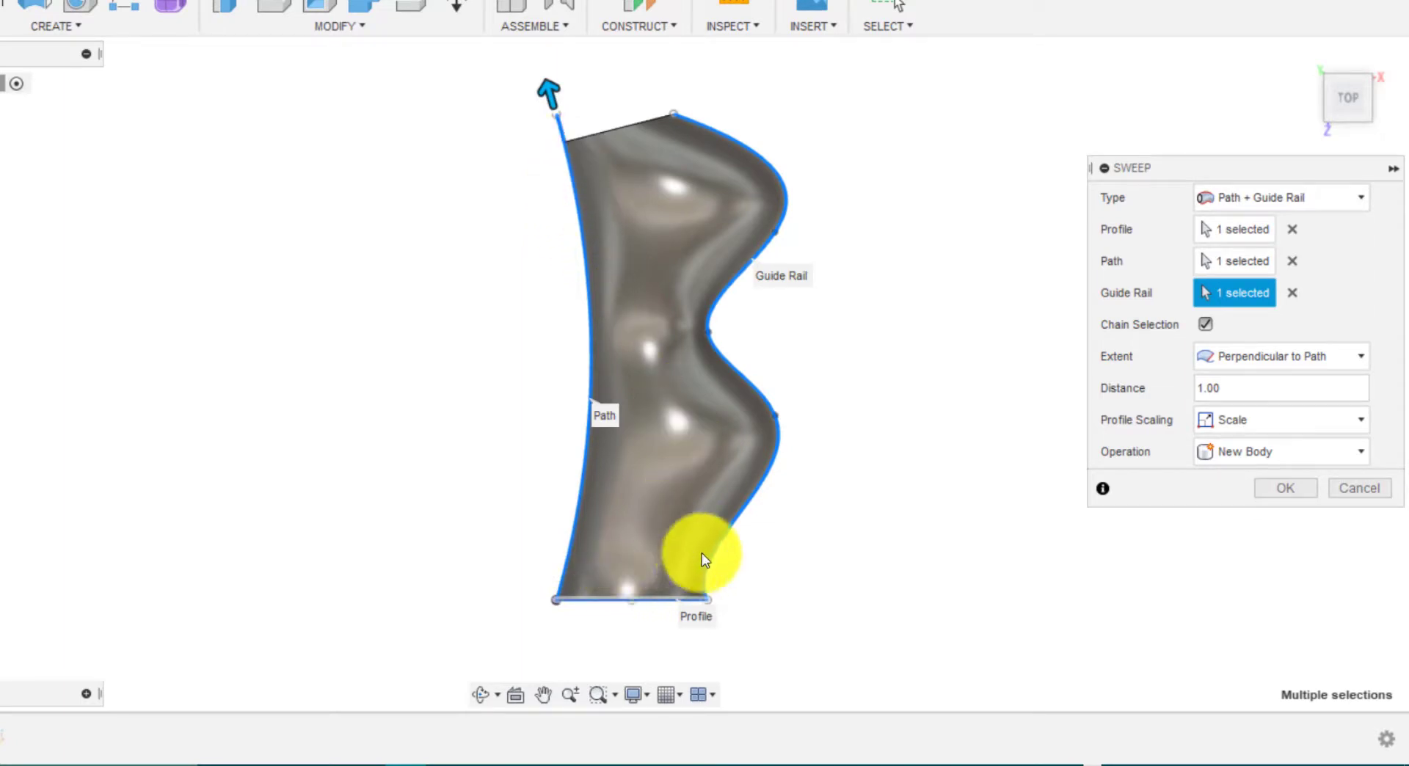
{"action": "mouse_move", "coordinate": [719, 530]}
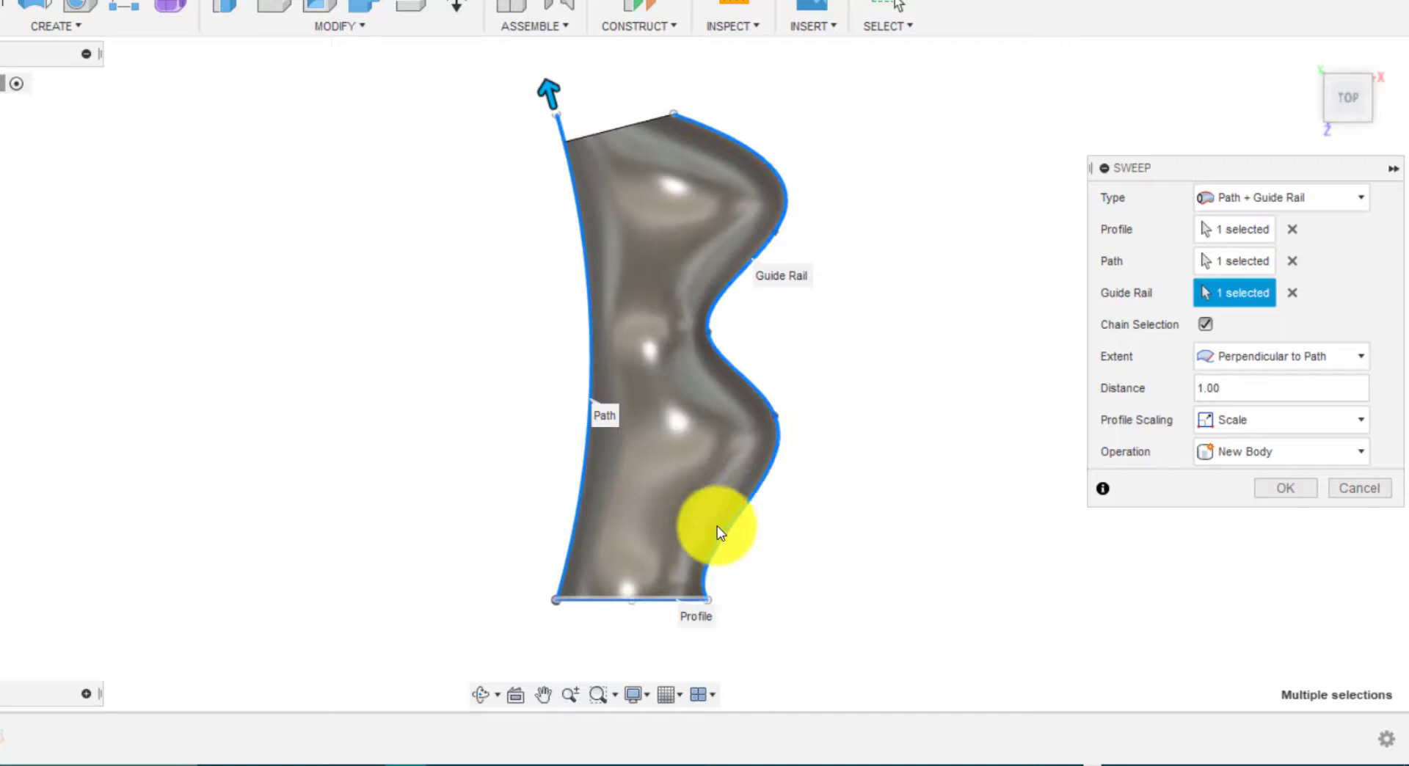
{"action": "mouse_move", "coordinate": [710, 310]}
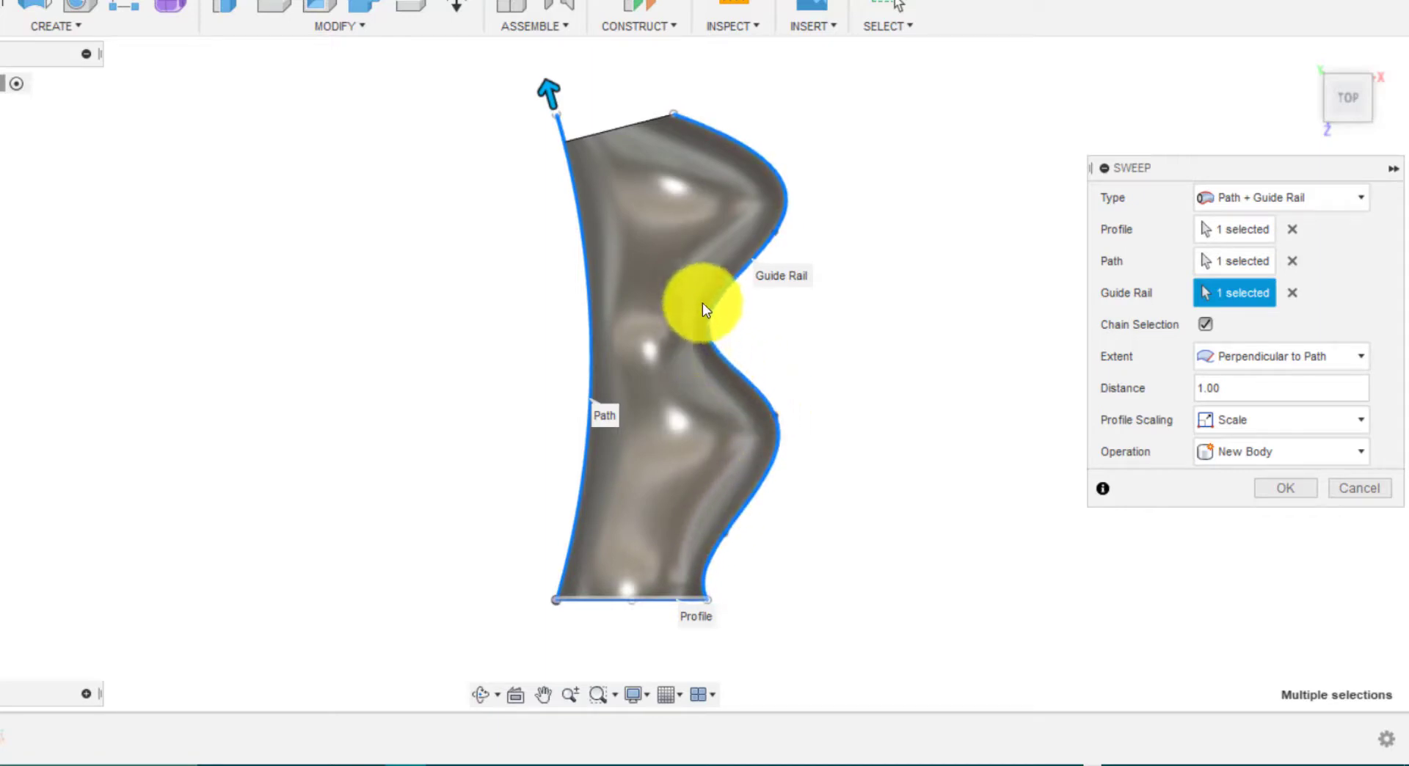
{"action": "mouse_move", "coordinate": [768, 223]}
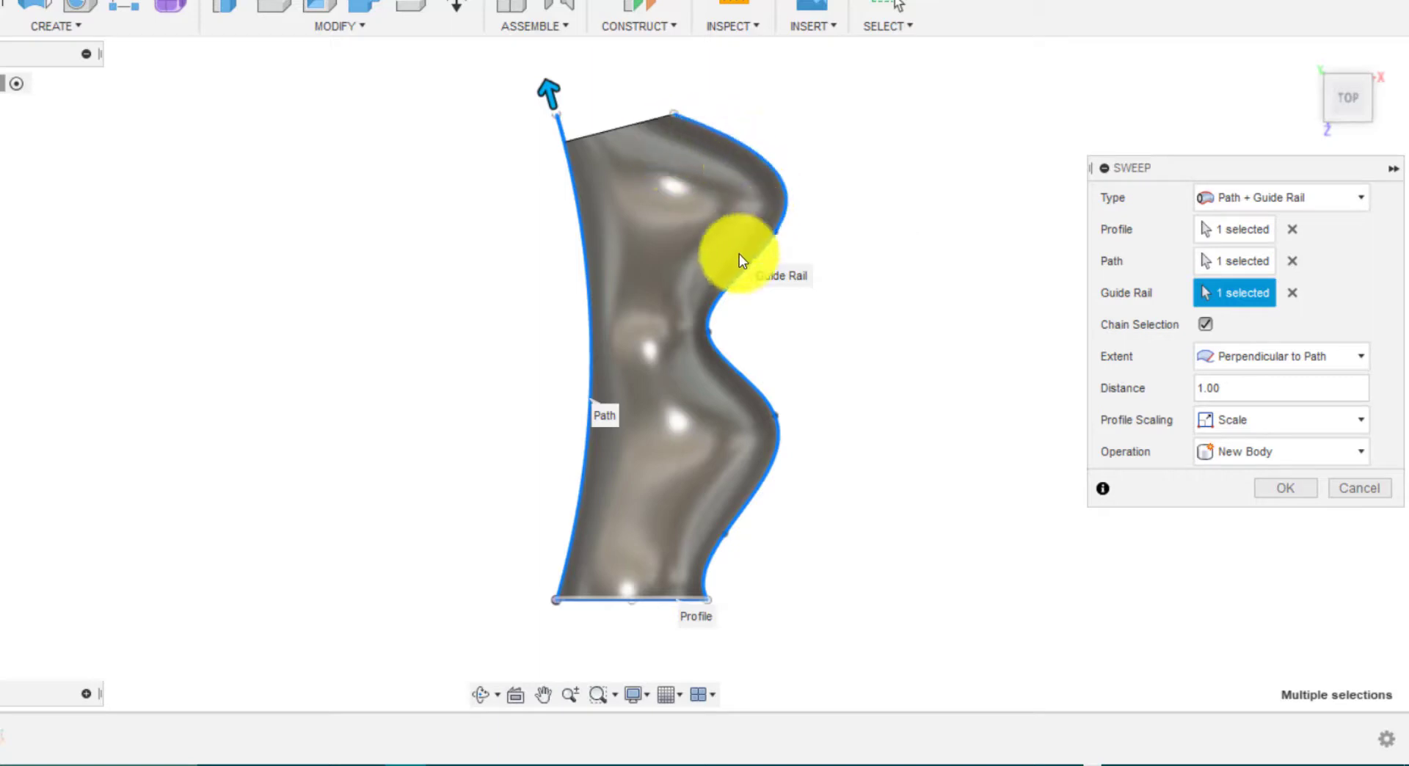
{"action": "mouse_move", "coordinate": [706, 529]}
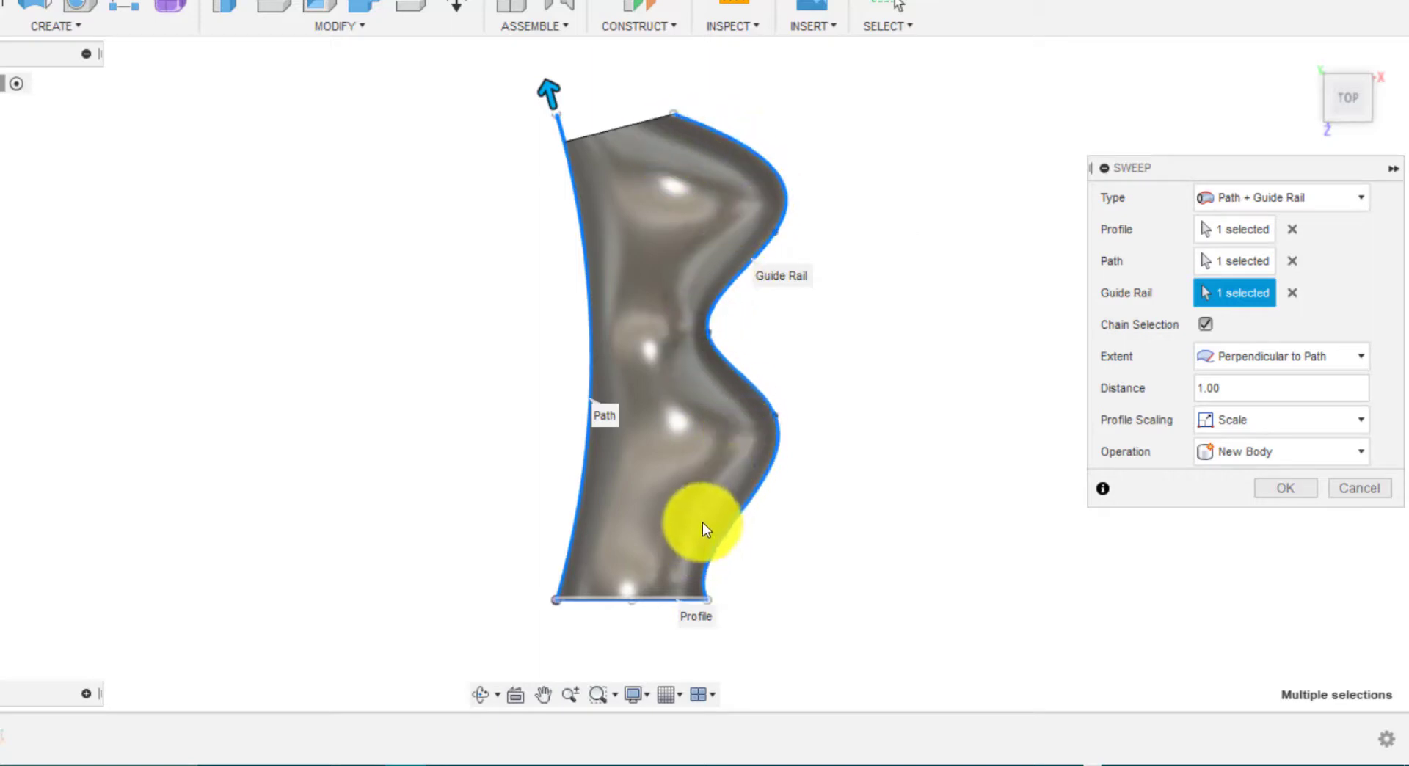
{"action": "mouse_move", "coordinate": [706, 528]}
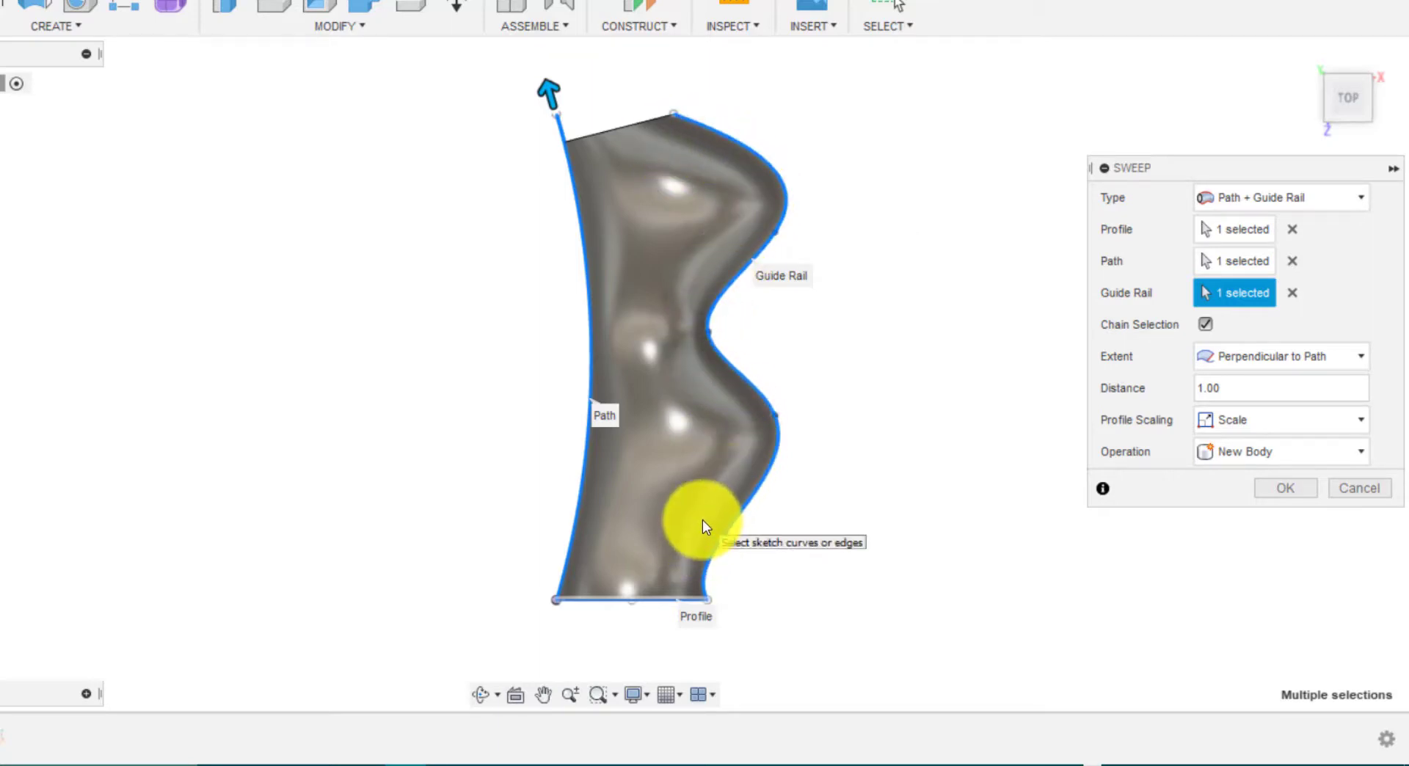
{"action": "mouse_move", "coordinate": [1070, 492]}
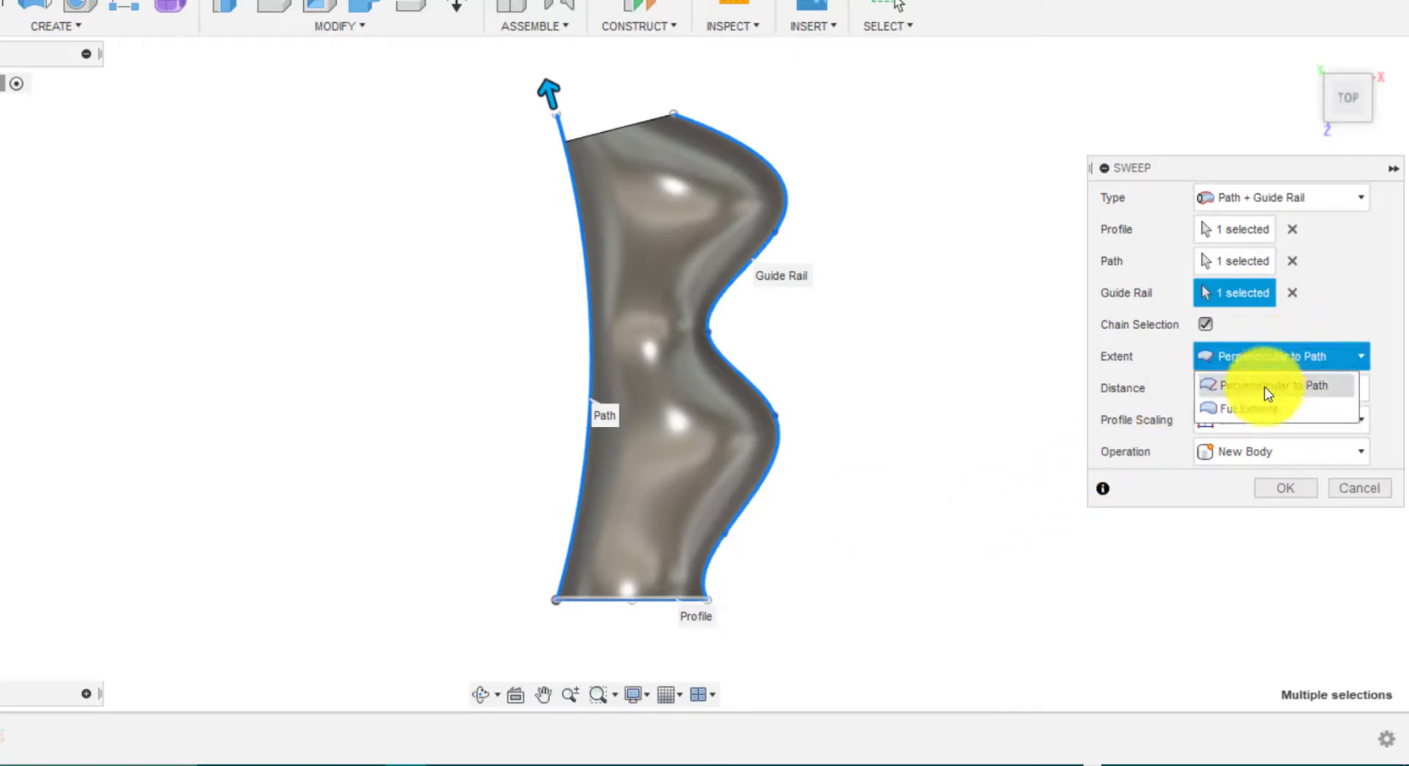
Try Full Extents on the sweep, then return Extent to Perpendicular to Path
{"action": "left_click", "coordinate": [1244, 408]}
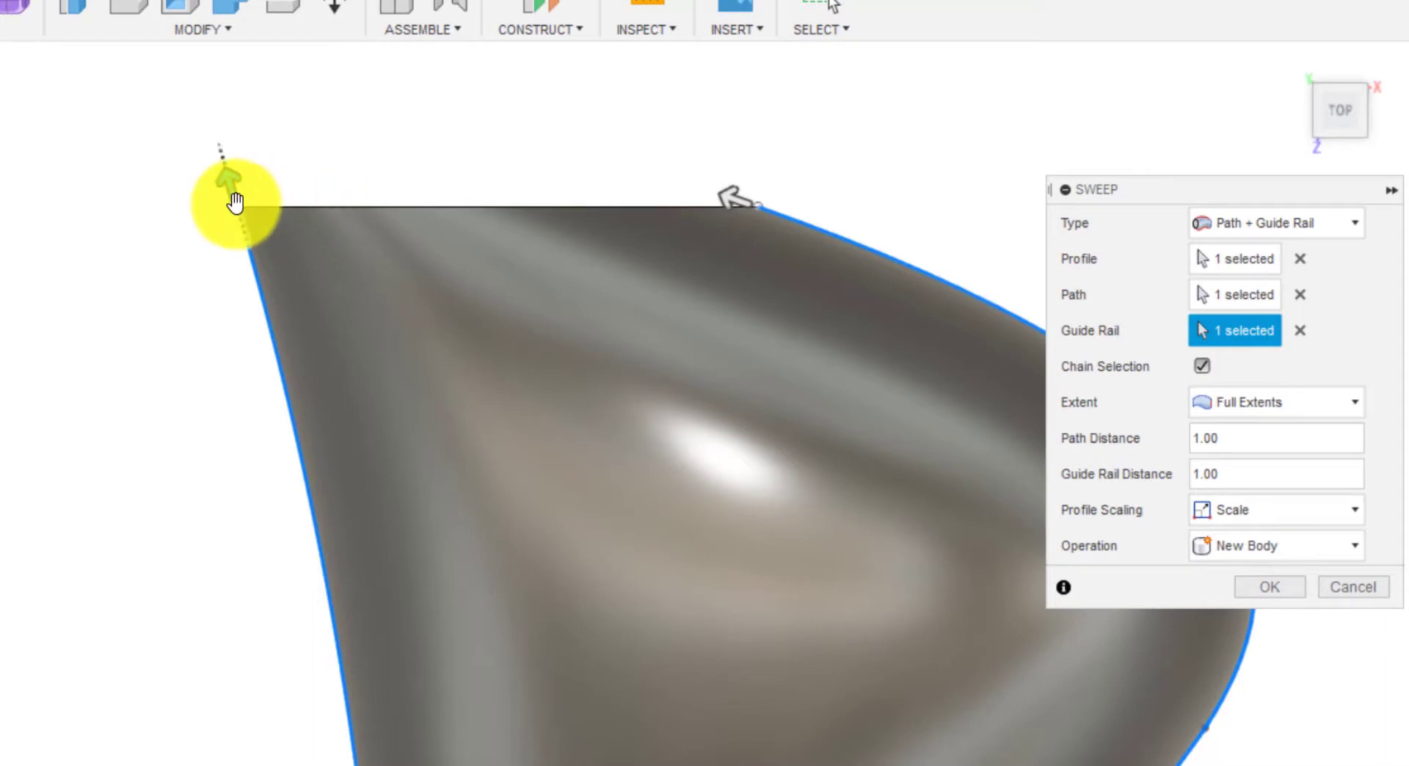
{"action": "left_click", "coordinate": [1272, 403]}
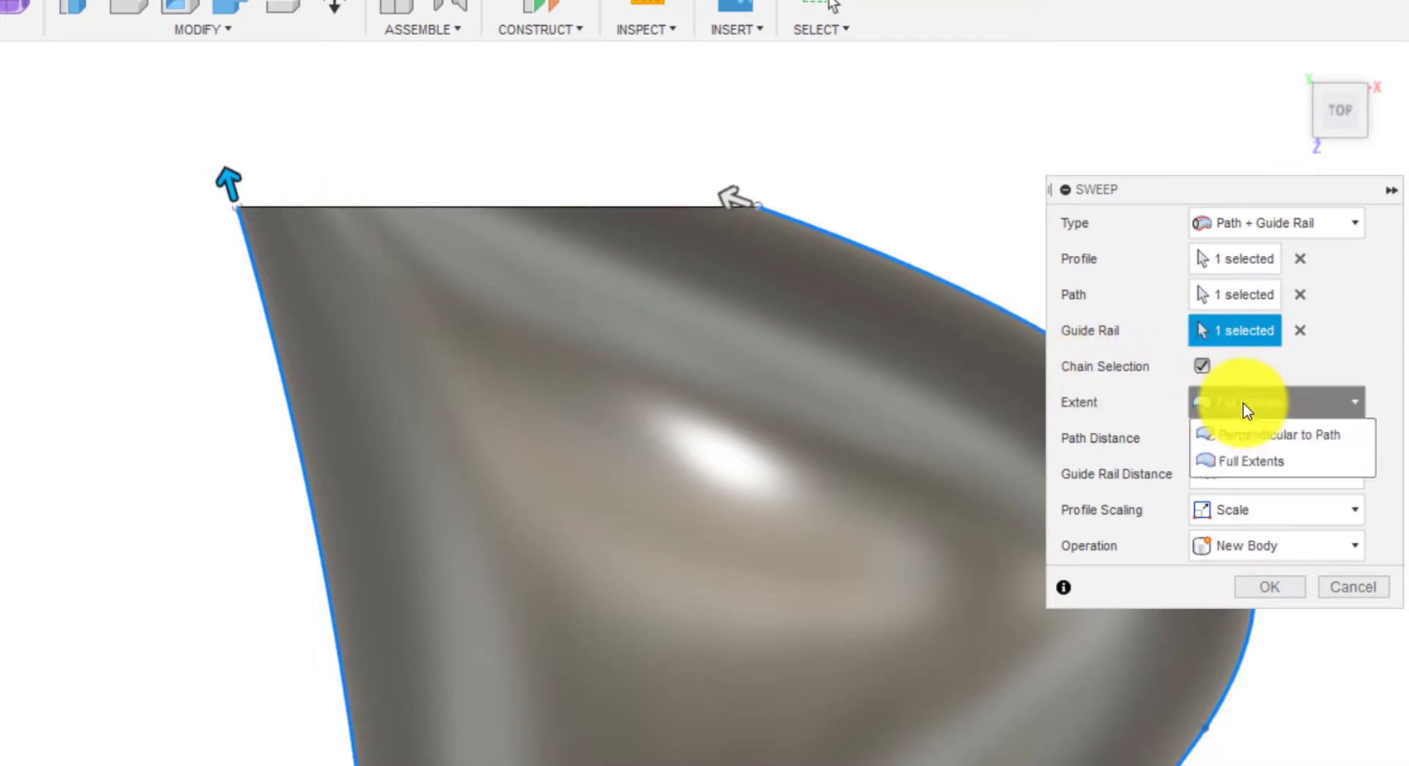
{"action": "left_click", "coordinate": [1270, 435]}
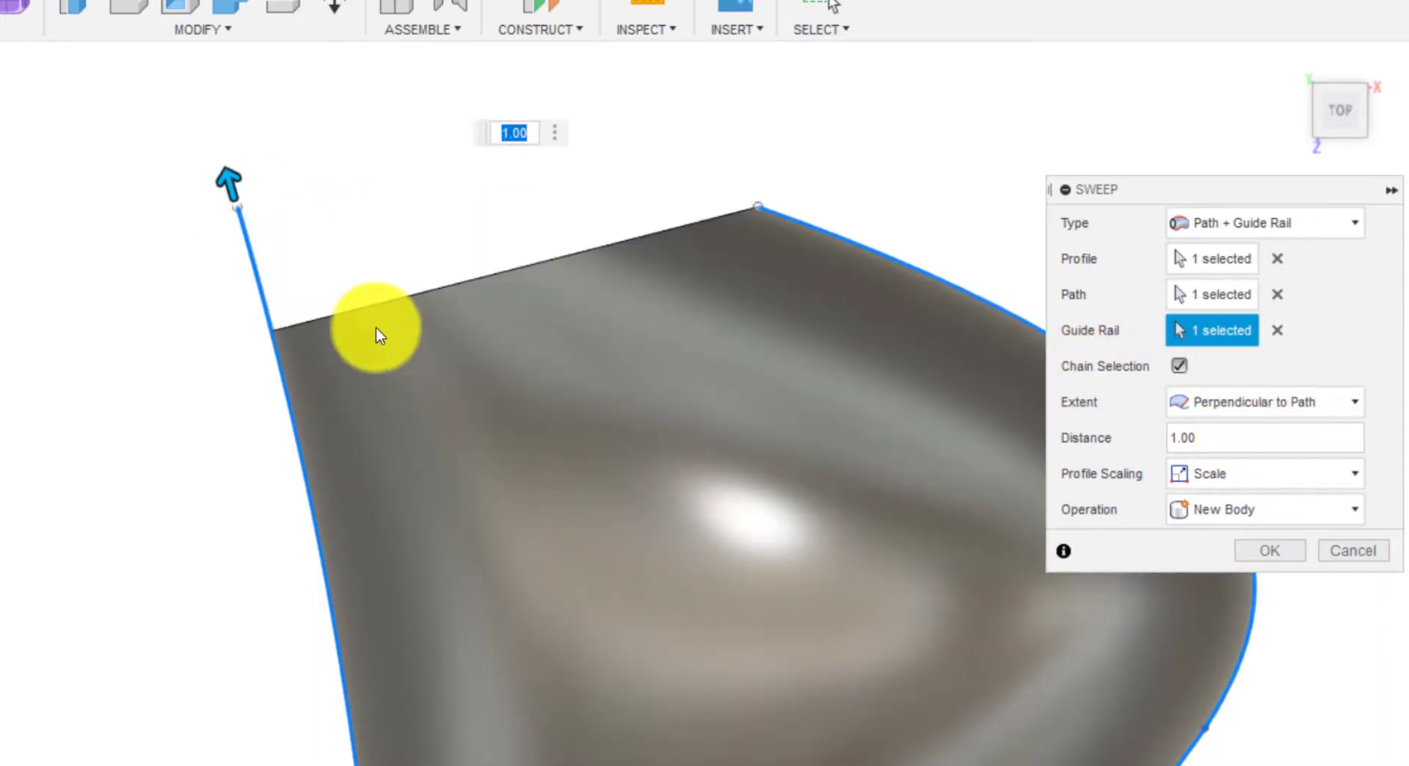
{"action": "mouse_move", "coordinate": [589, 274]}
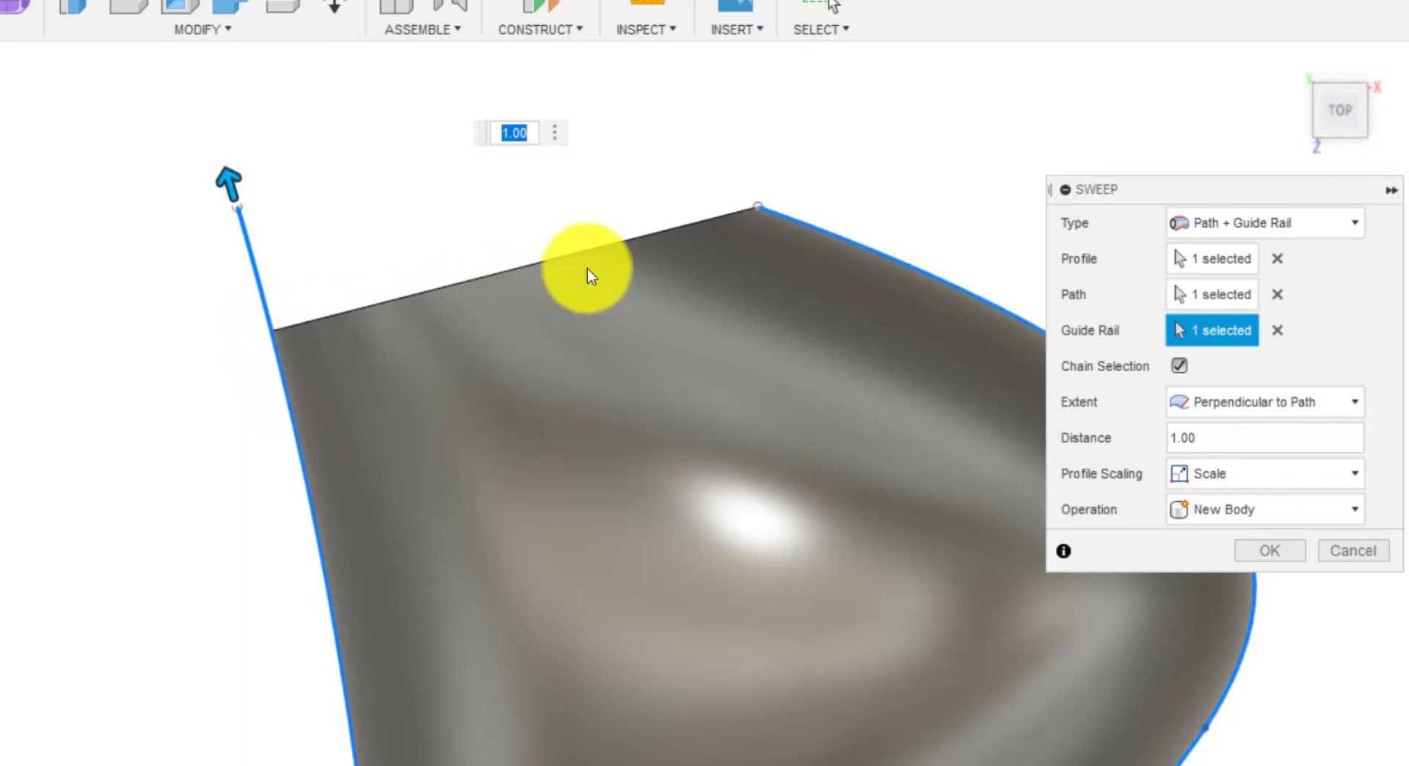
{"action": "mouse_move", "coordinate": [233, 221]}
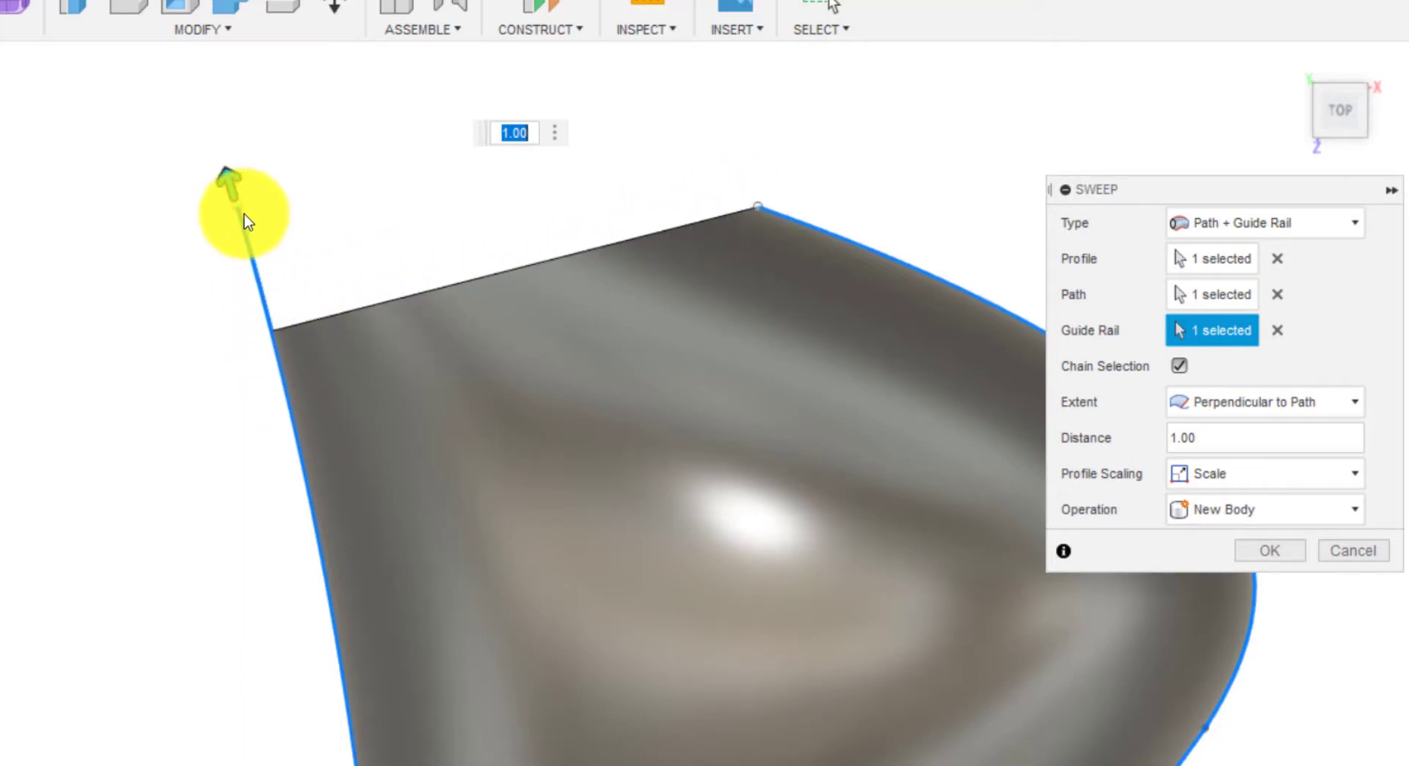
{"action": "mouse_move", "coordinate": [778, 201]}
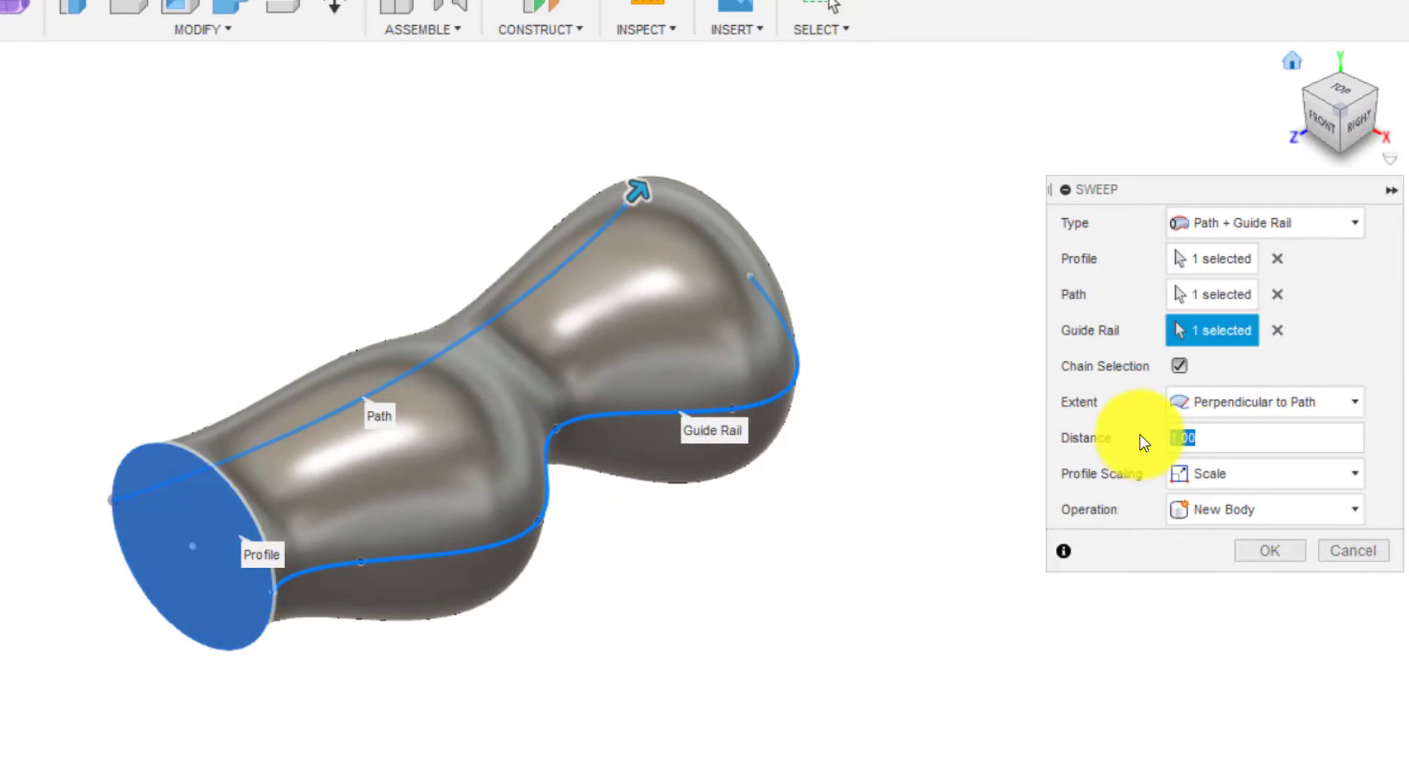
Test a sweep distance of 0.5 partway along the path, then drag it back to 1
{"action": "type", "text": "0.5"}
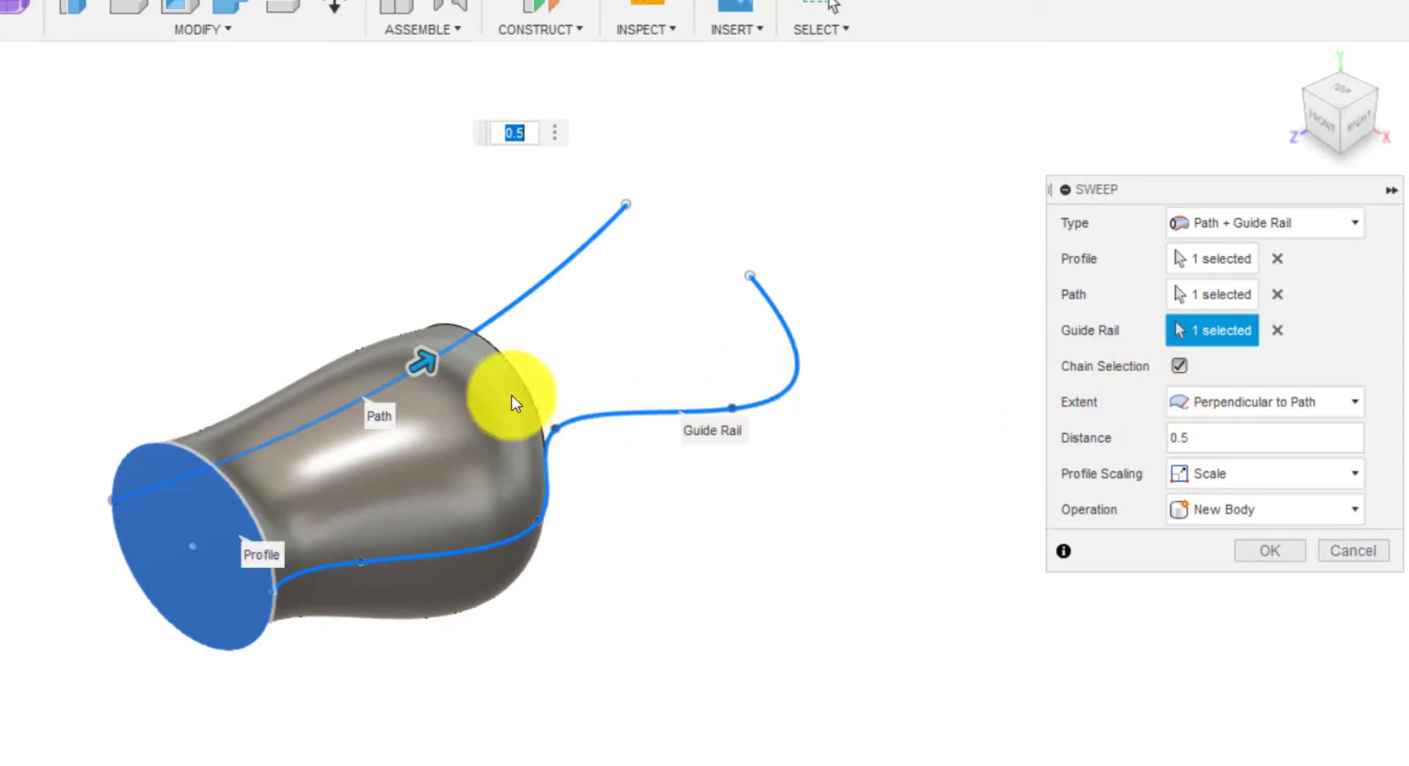
{"action": "left_click_drag", "start_coordinate": [517, 403], "coordinate": [543, 310]}
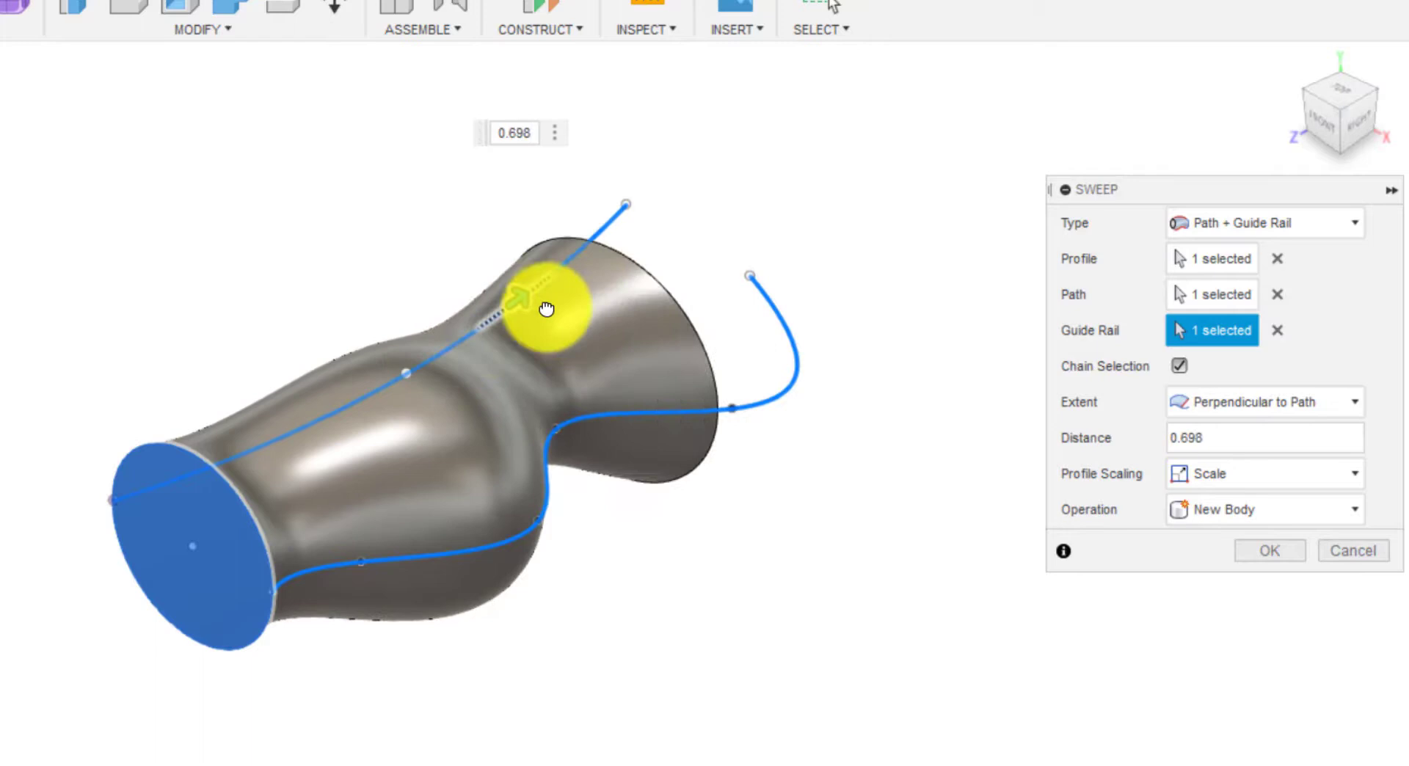
{"action": "left_click_drag", "start_coordinate": [539, 310], "coordinate": [656, 441]}
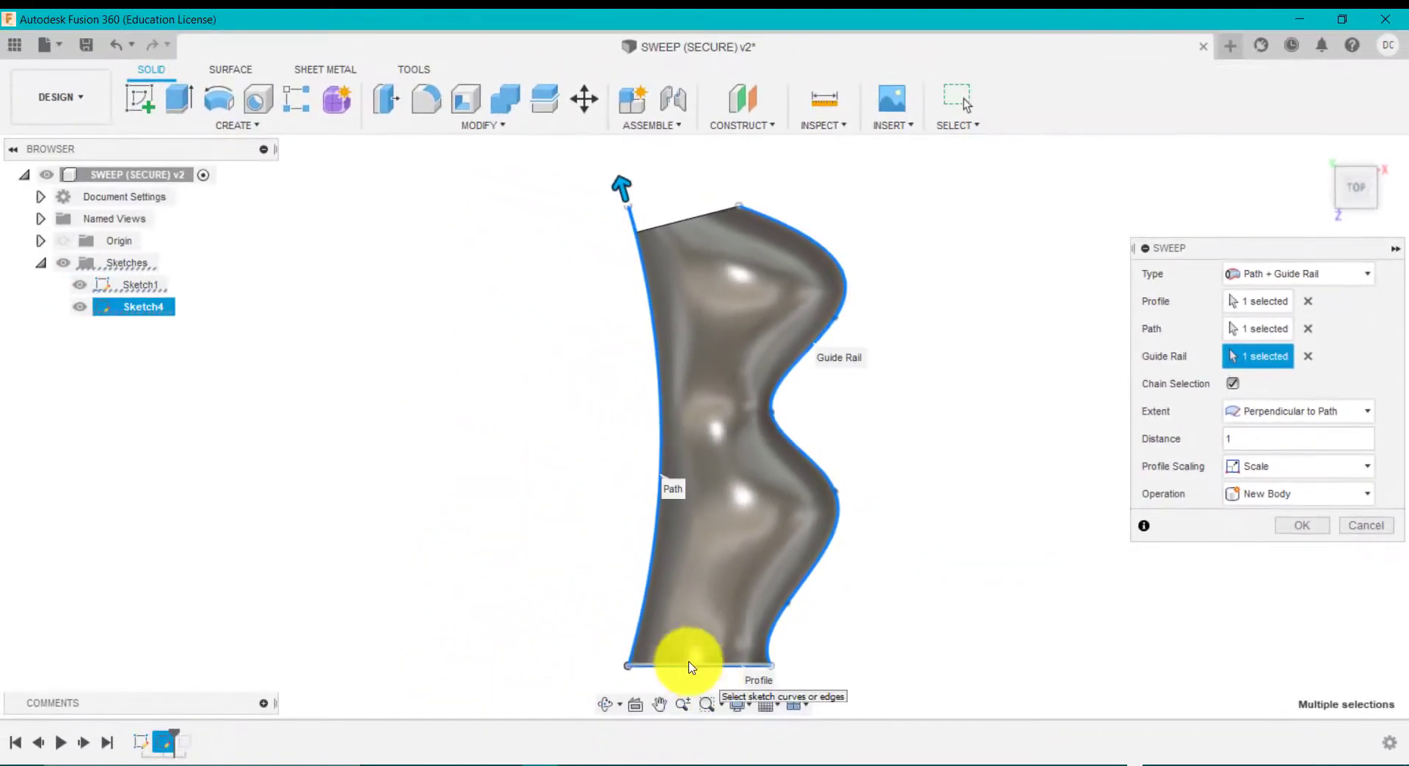
{"action": "mouse_move", "coordinate": [825, 270]}
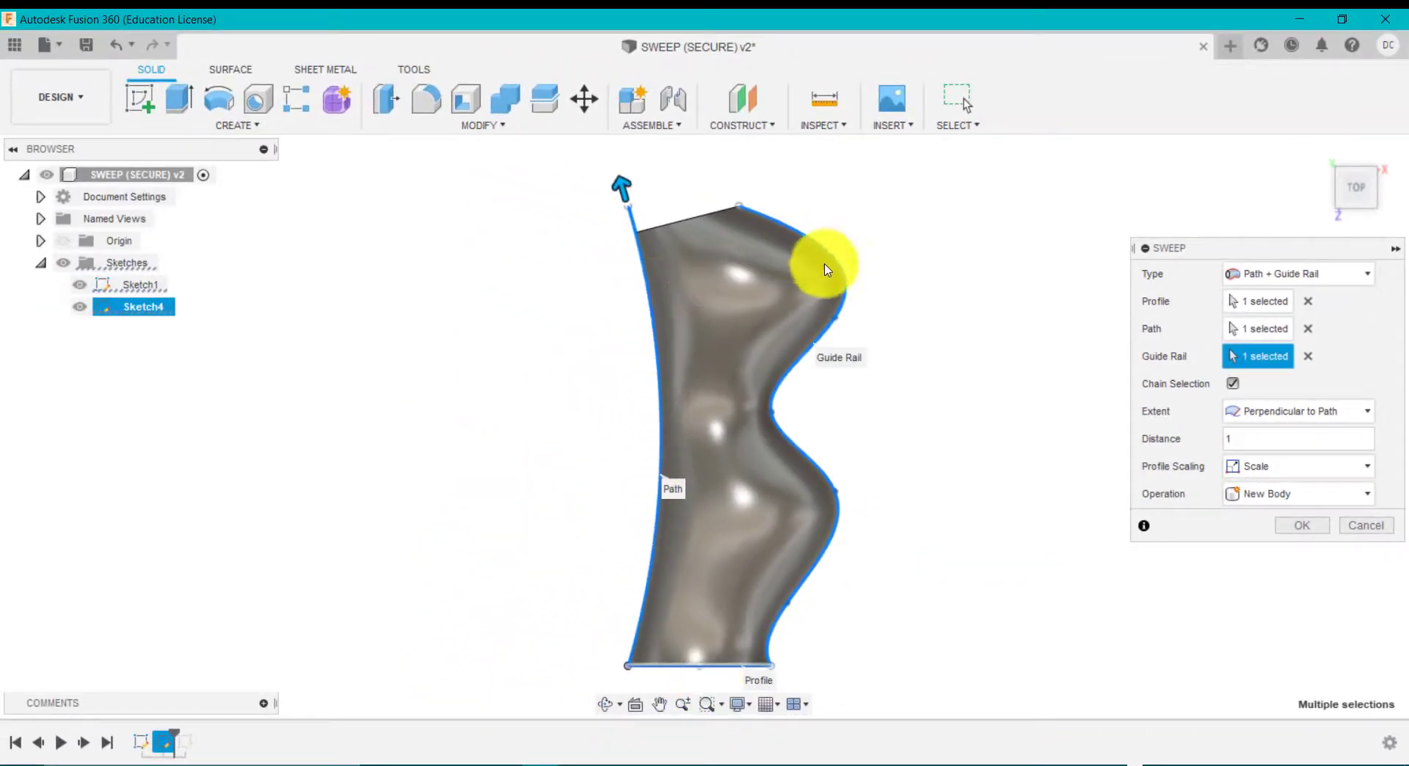
{"action": "mouse_move", "coordinate": [1312, 222]}
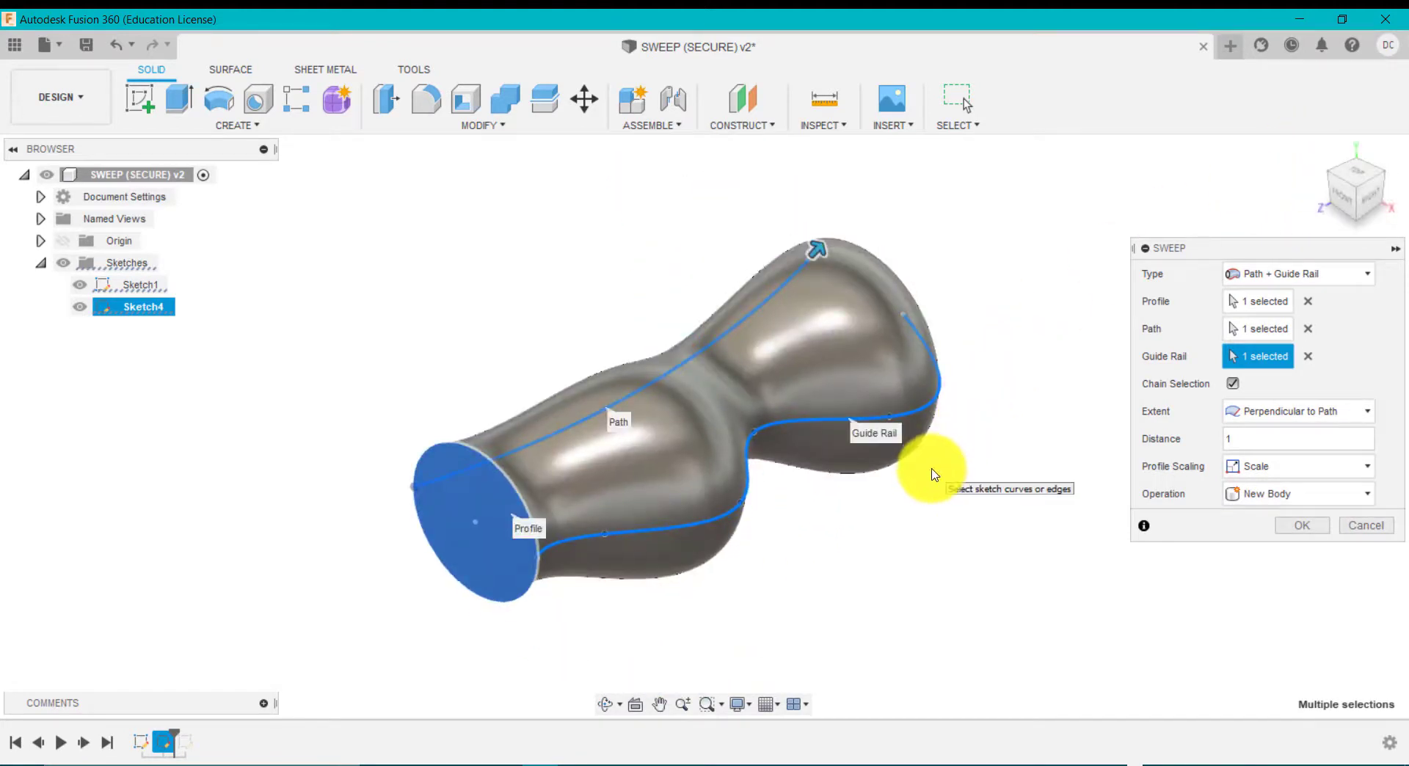
{"action": "mouse_move", "coordinate": [949, 474]}
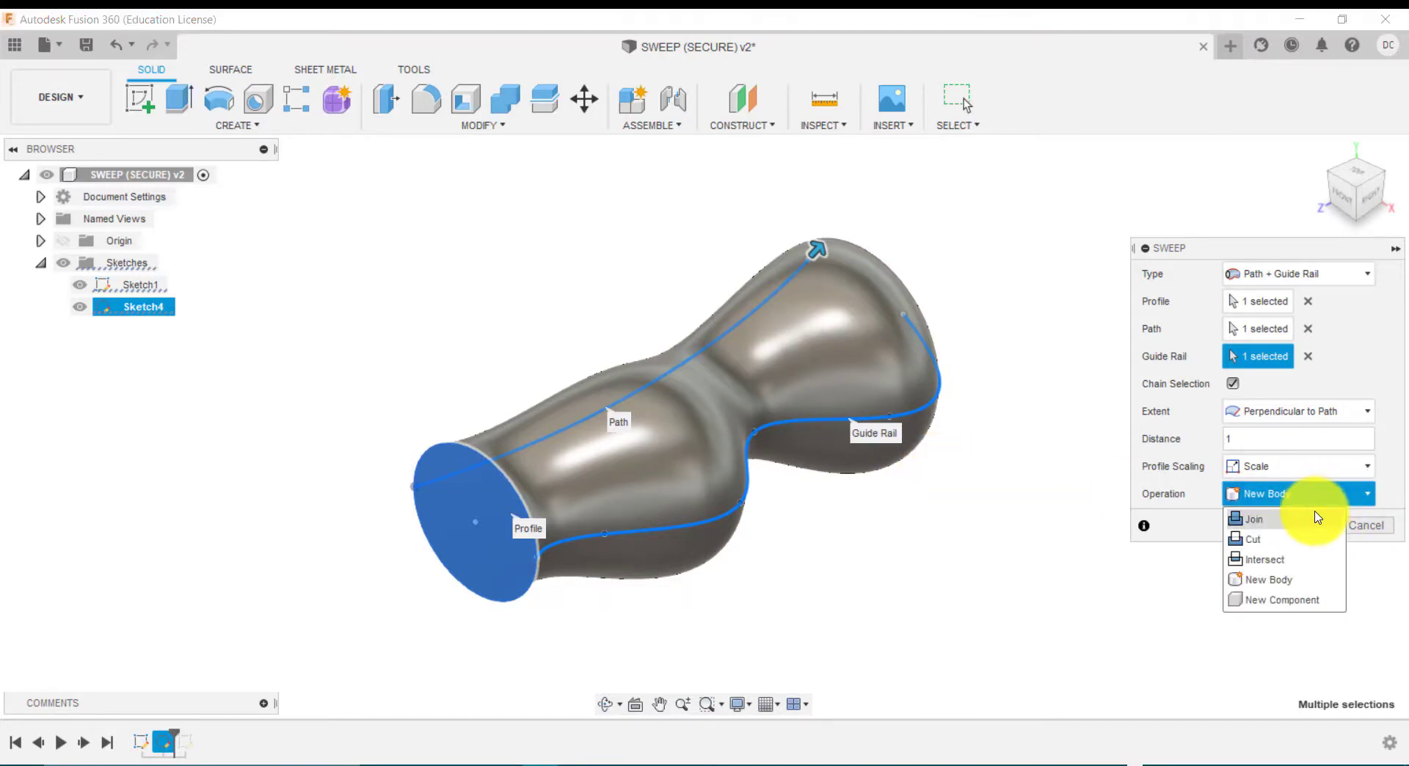
Set the sweep operation to Join and commit the swept solid body
{"action": "left_click", "coordinate": [1253, 518]}
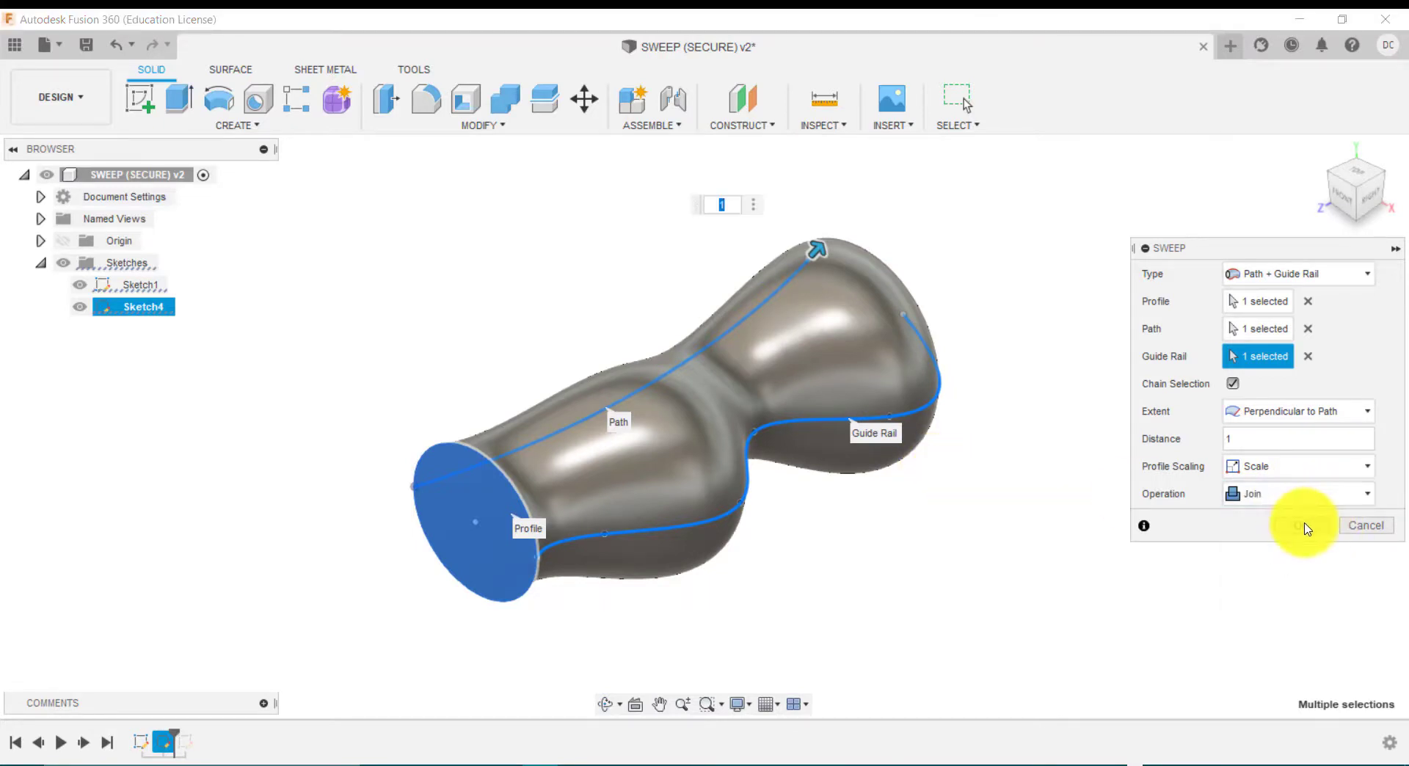
{"action": "left_click", "coordinate": [1295, 526]}
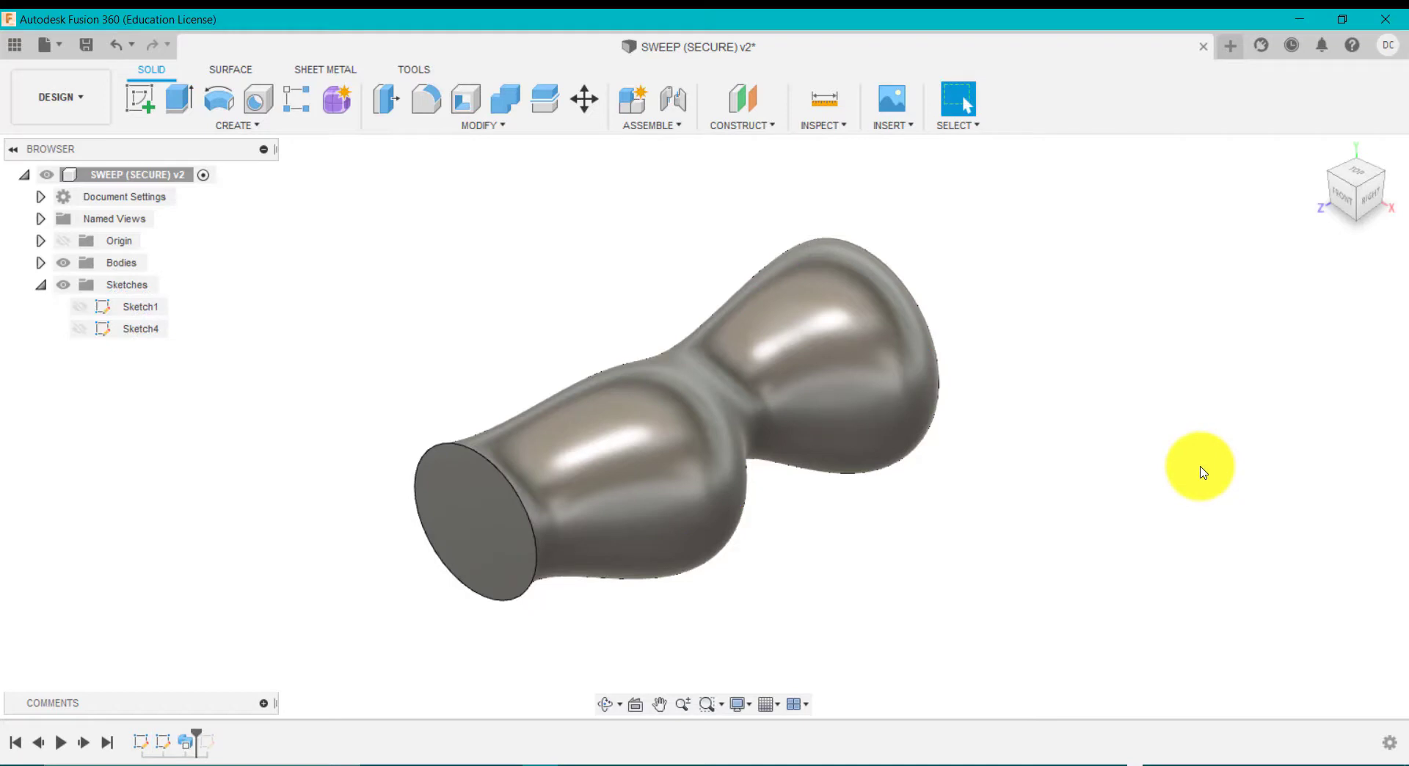
{"action": "mouse_move", "coordinate": [375, 627]}
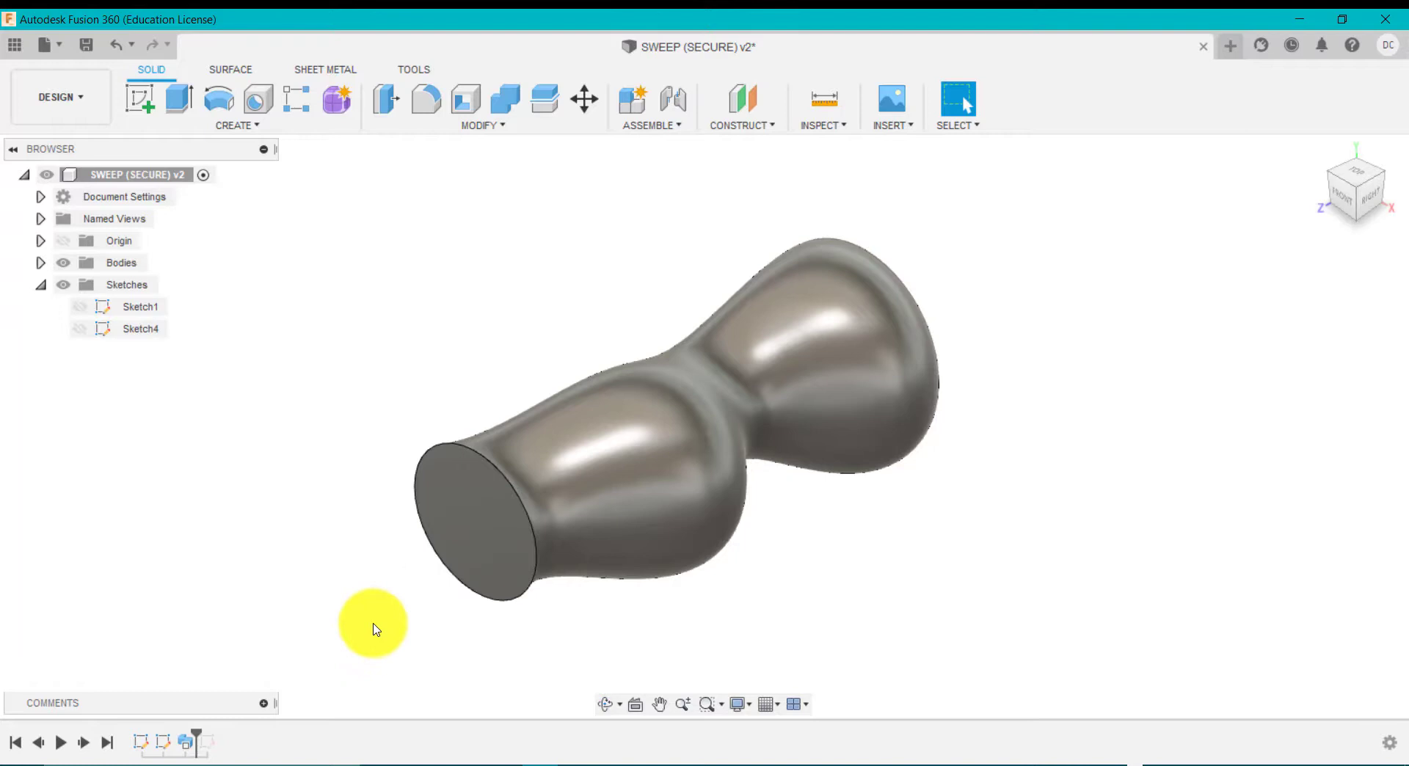
{"action": "mouse_move", "coordinate": [314, 632]}
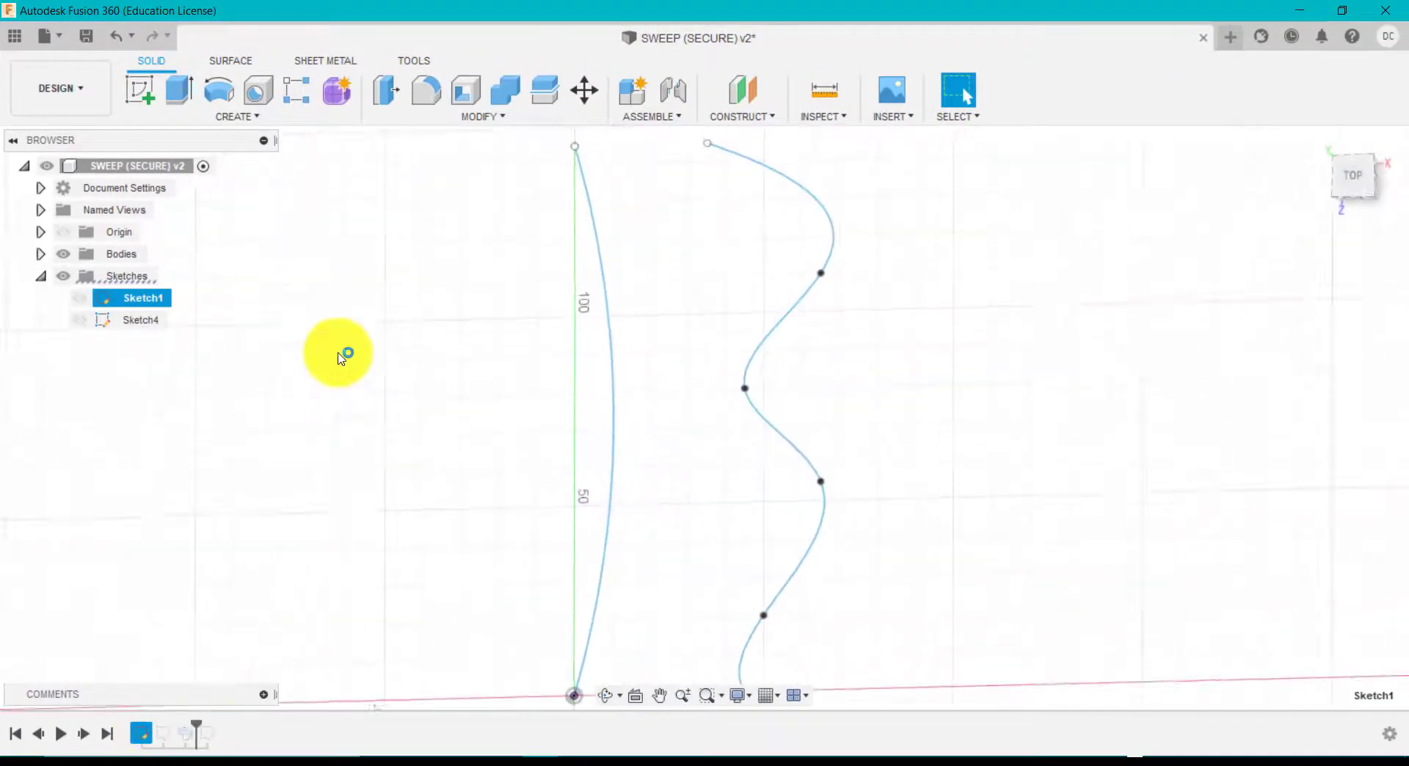
Edit Sketch1, pull the spline's middle fit point further outward, and finish the sketch
{"action": "double_click", "coordinate": [141, 298]}
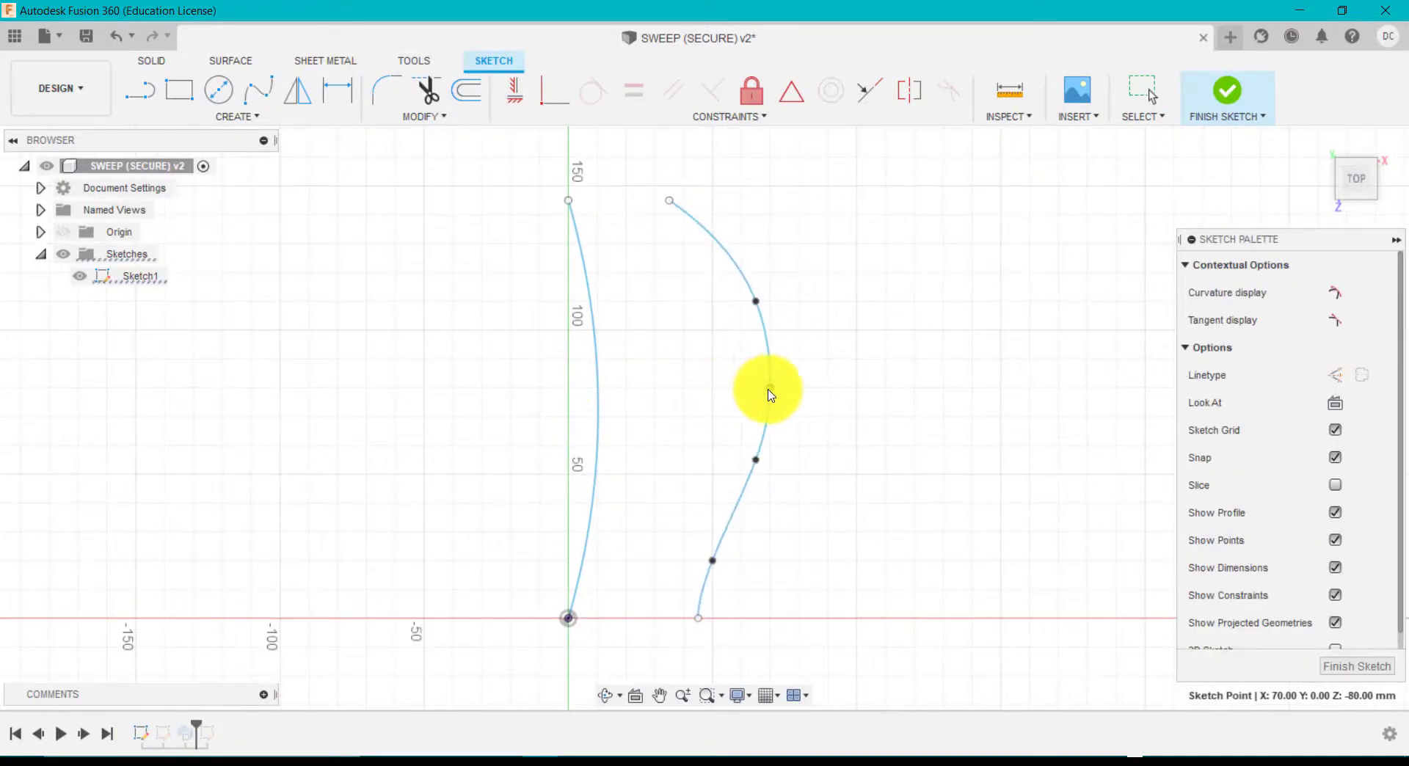
{"action": "left_click_drag", "start_coordinate": [767, 390], "coordinate": [799, 388]}
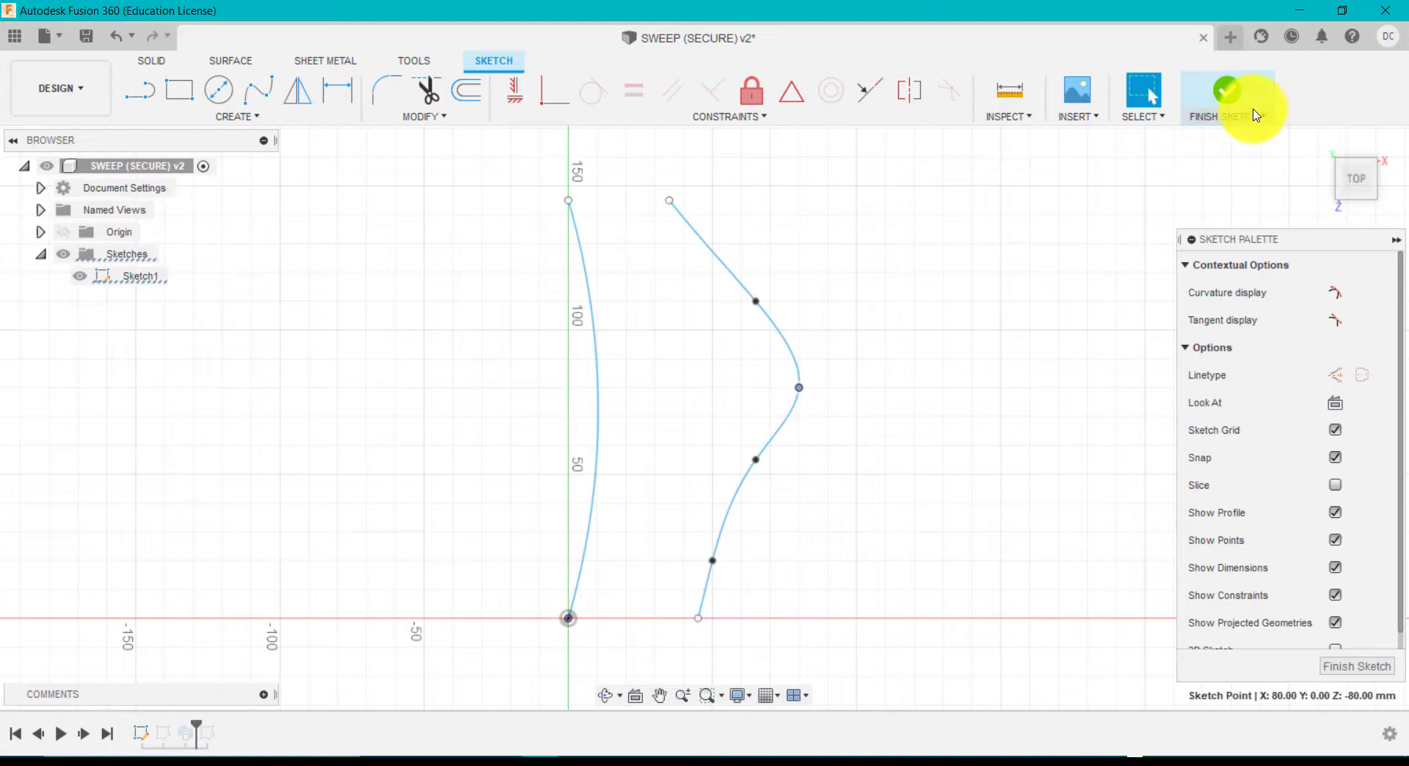
{"action": "left_click", "coordinate": [1225, 93]}
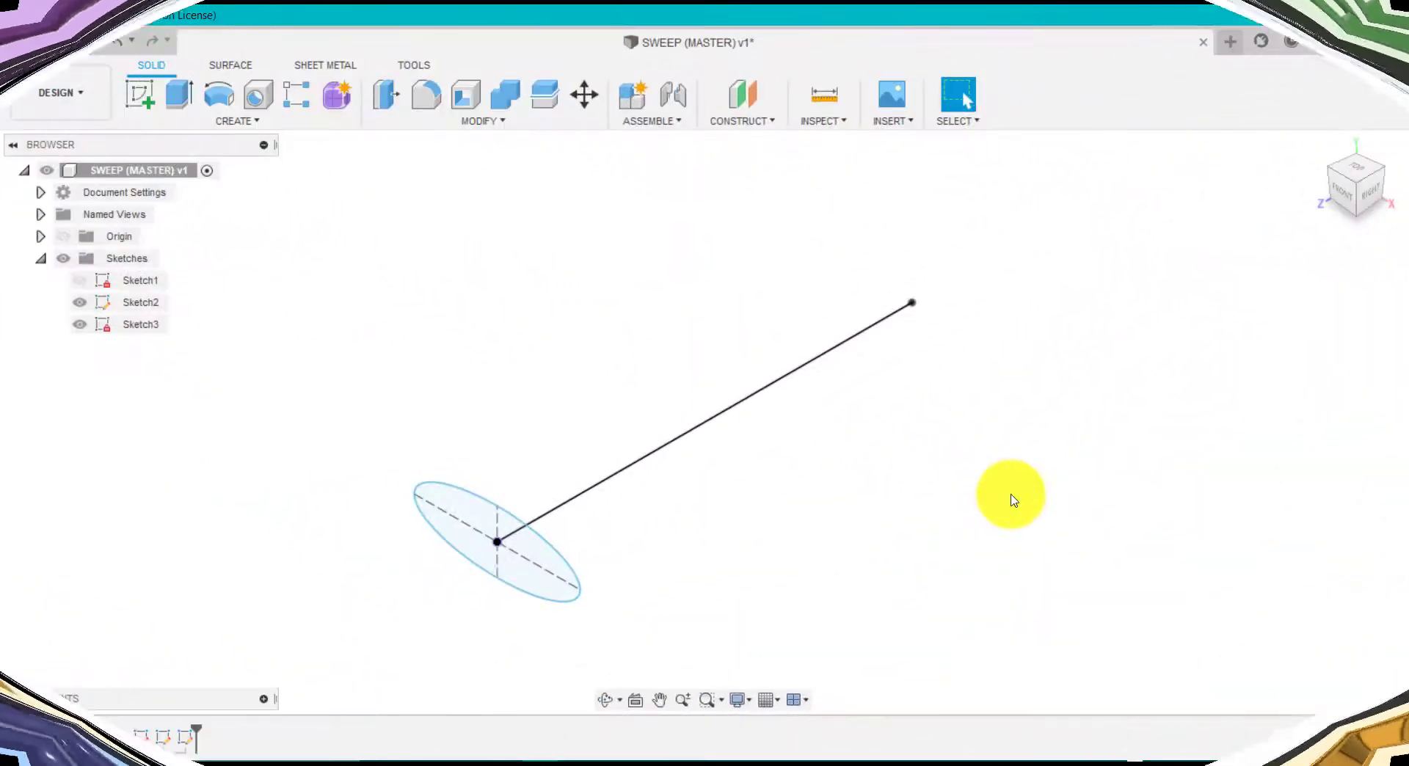
{"action": "mouse_move", "coordinate": [486, 356]}
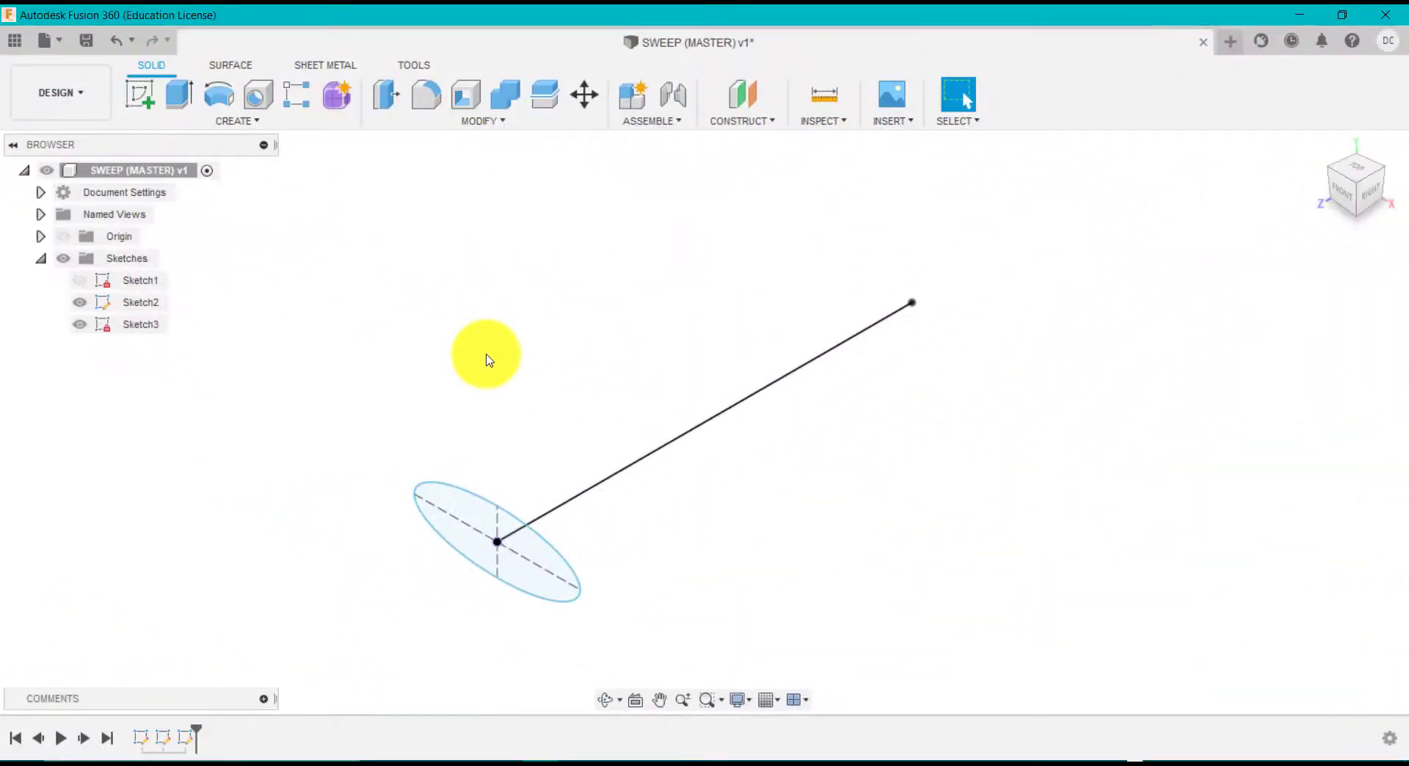
{"action": "mouse_move", "coordinate": [155, 314]}
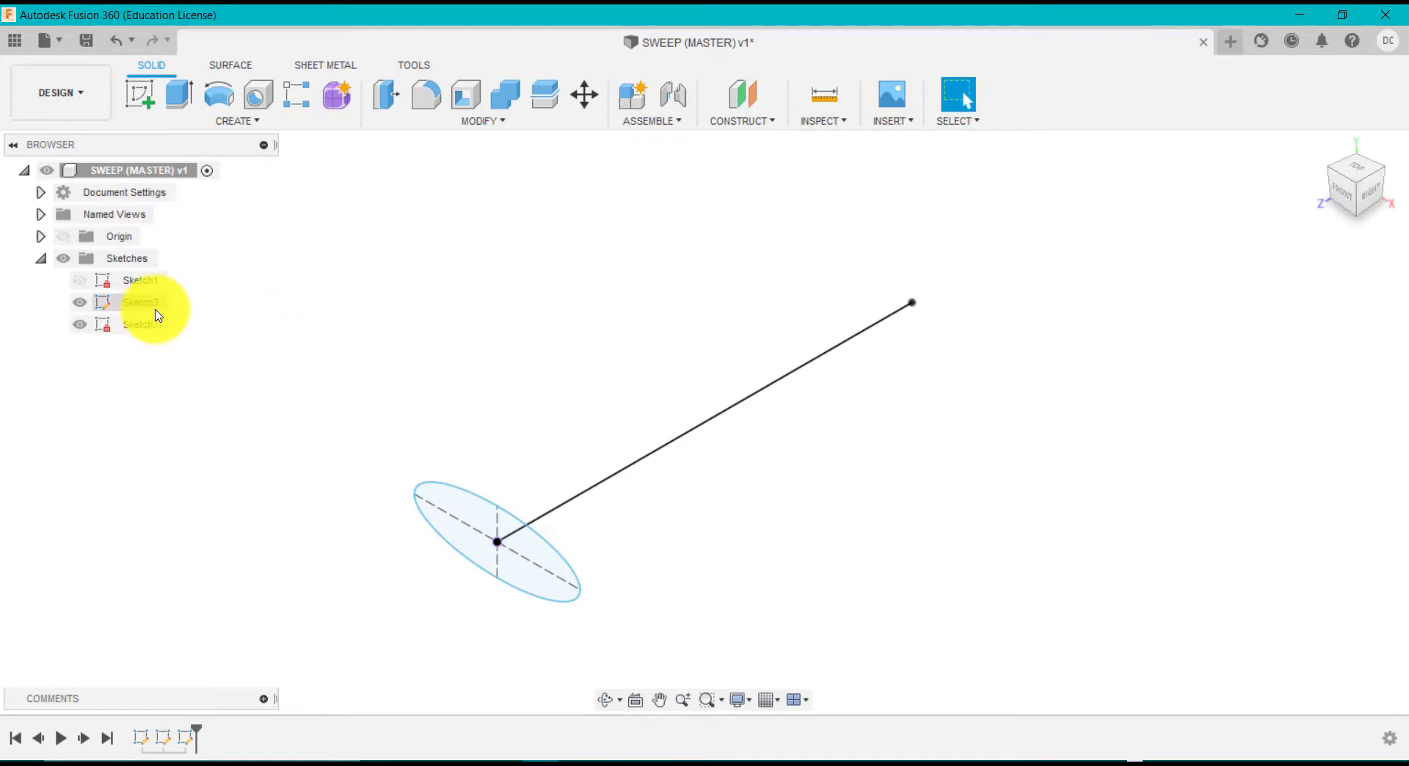
{"action": "double_click", "coordinate": [139, 302]}
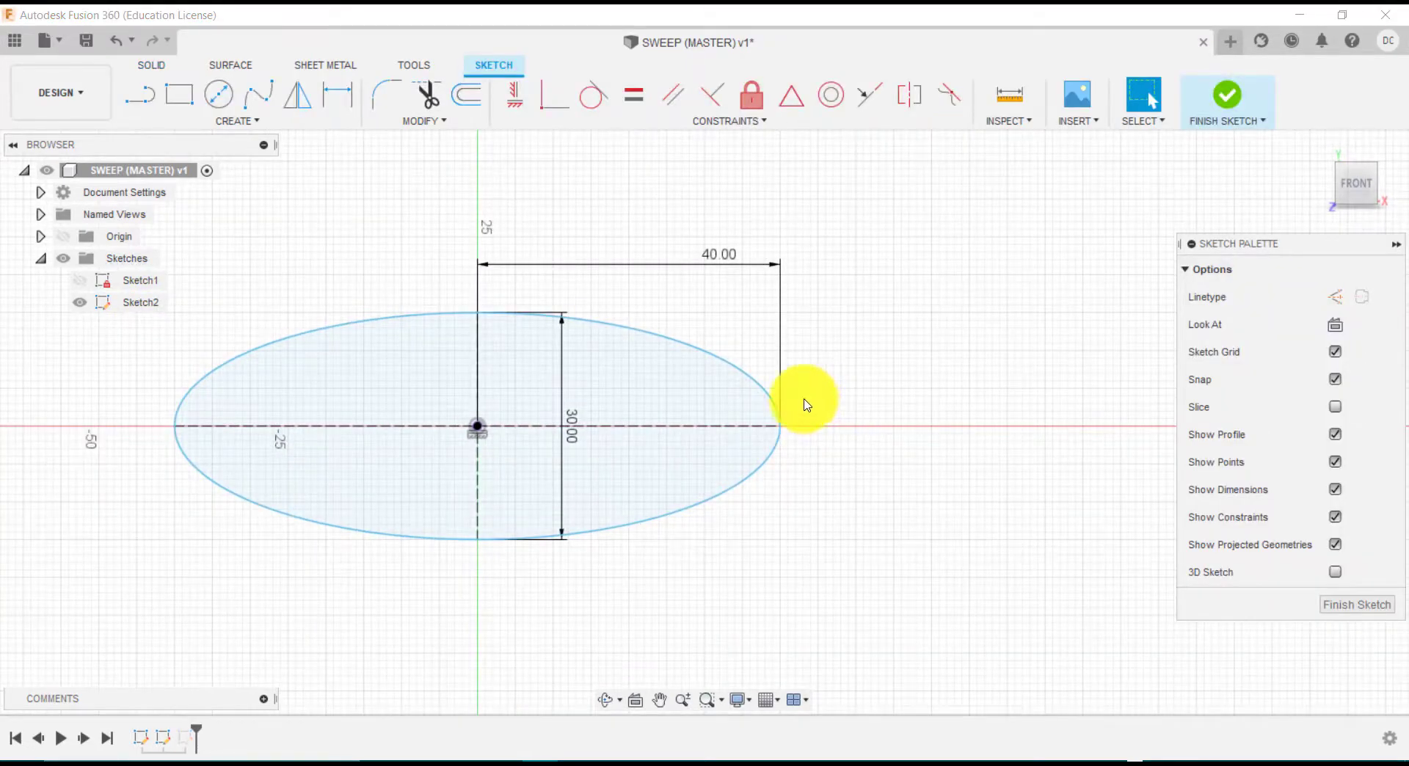
{"action": "left_click", "coordinate": [562, 423]}
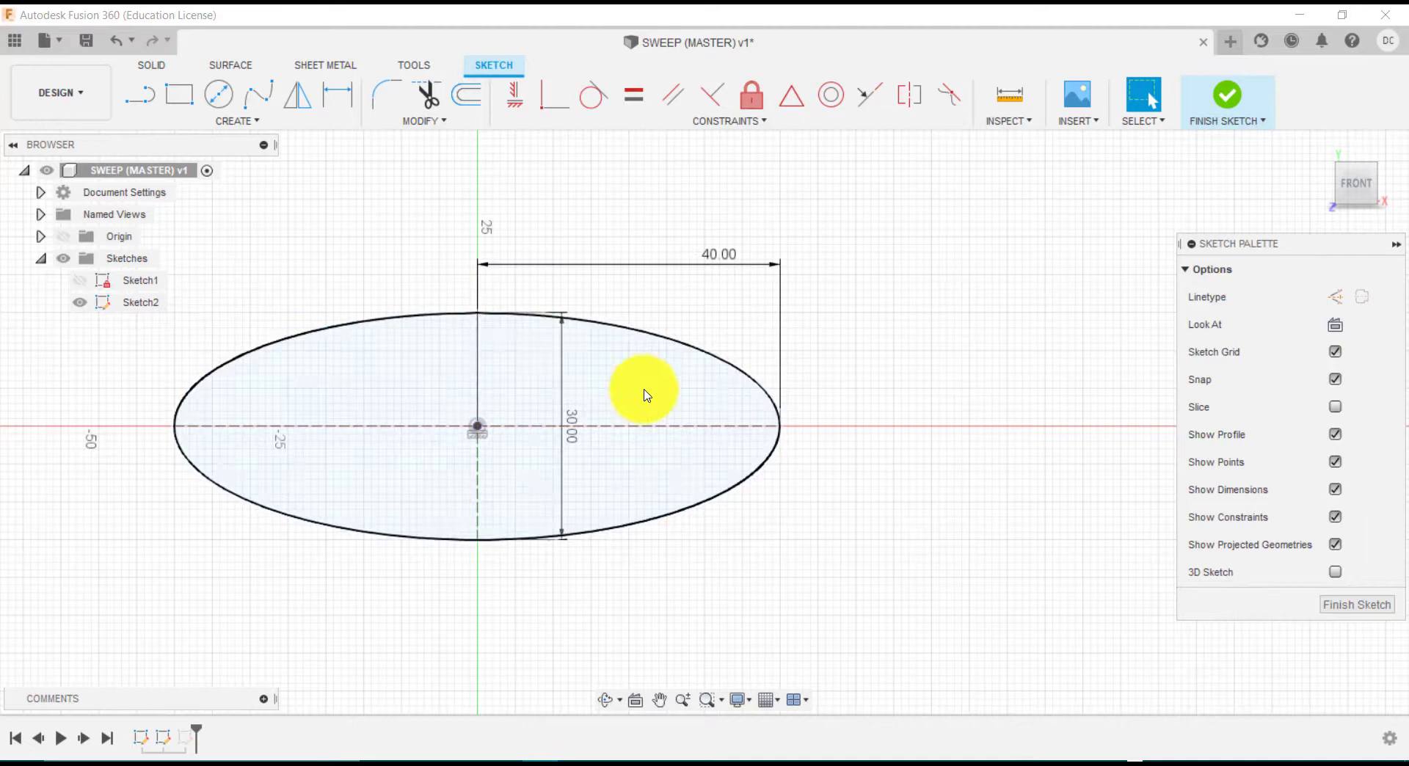
{"action": "left_click", "coordinate": [1227, 95]}
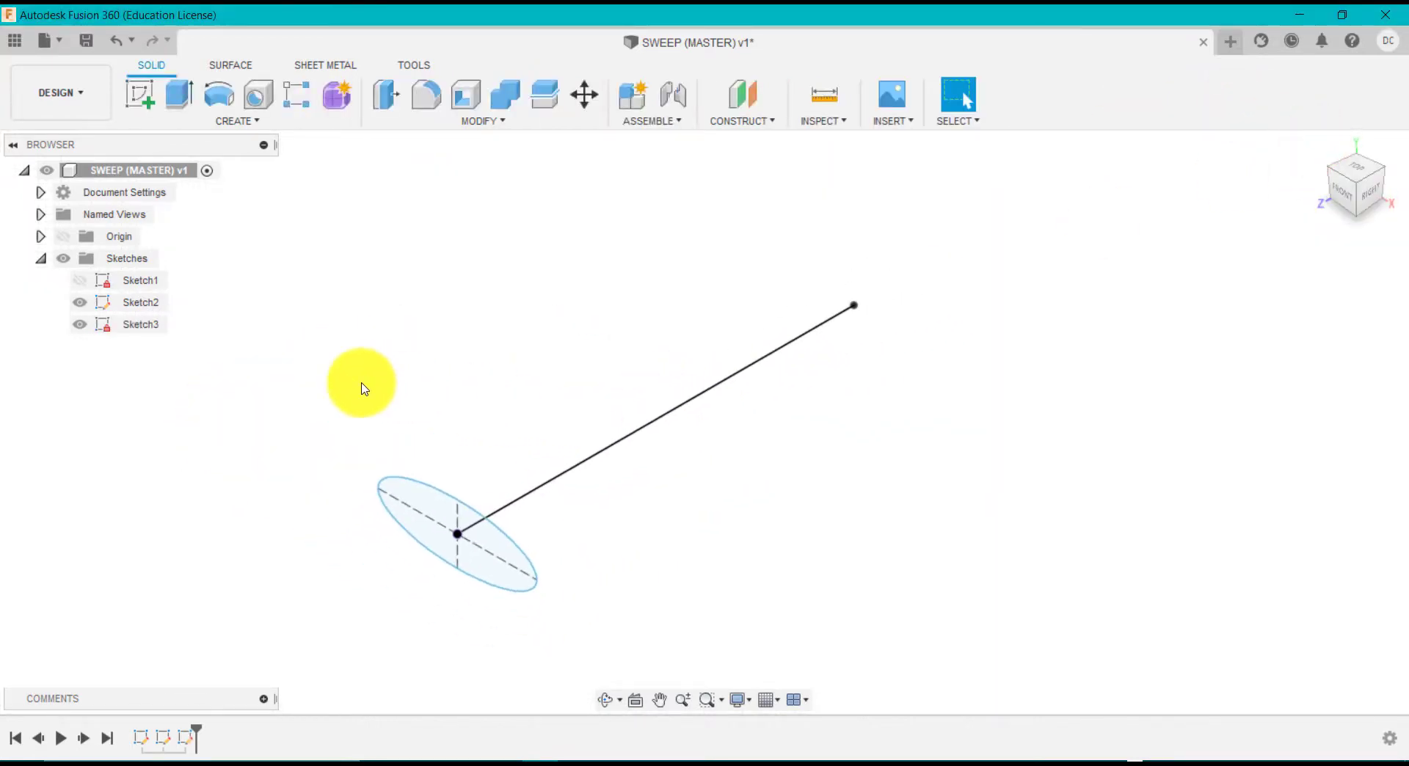
{"action": "left_click", "coordinate": [63, 236]}
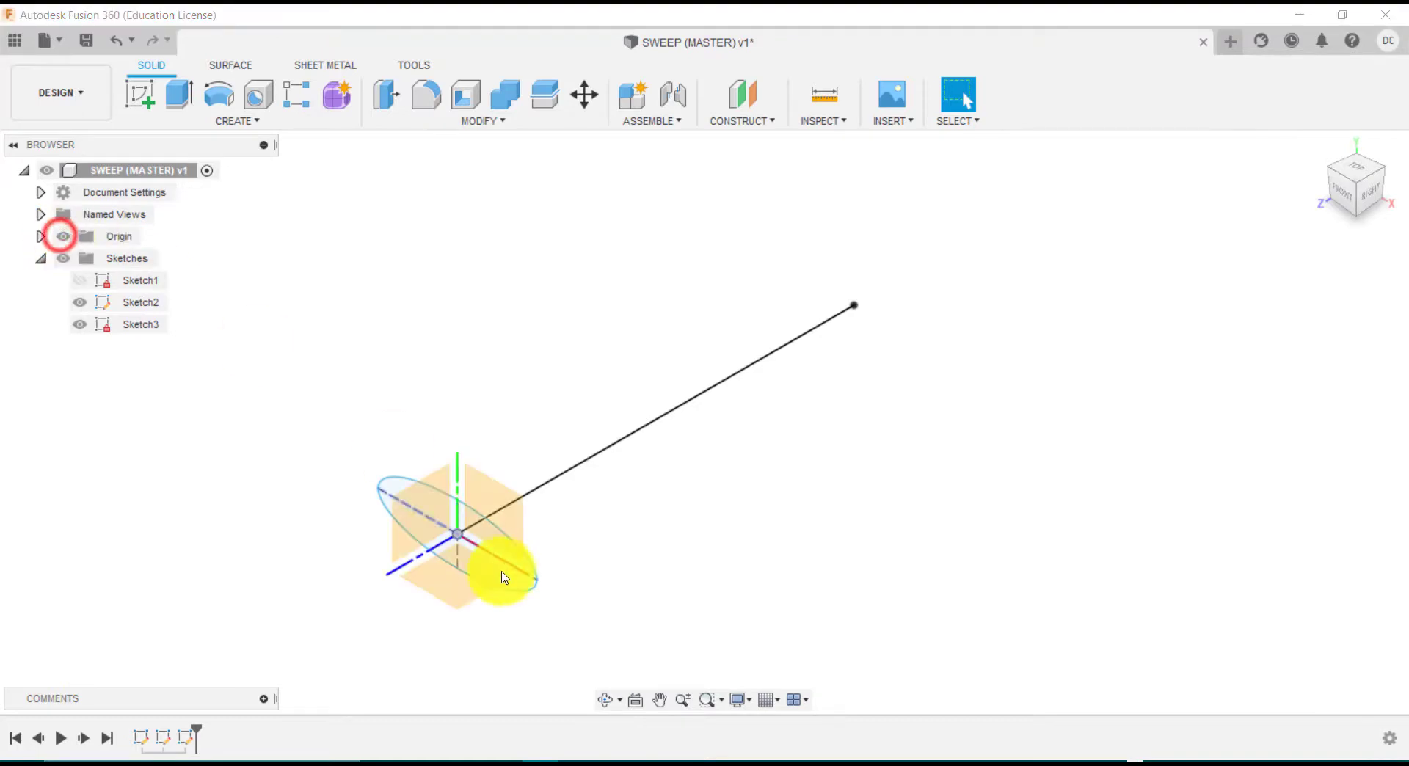
{"action": "mouse_move", "coordinate": [486, 492]}
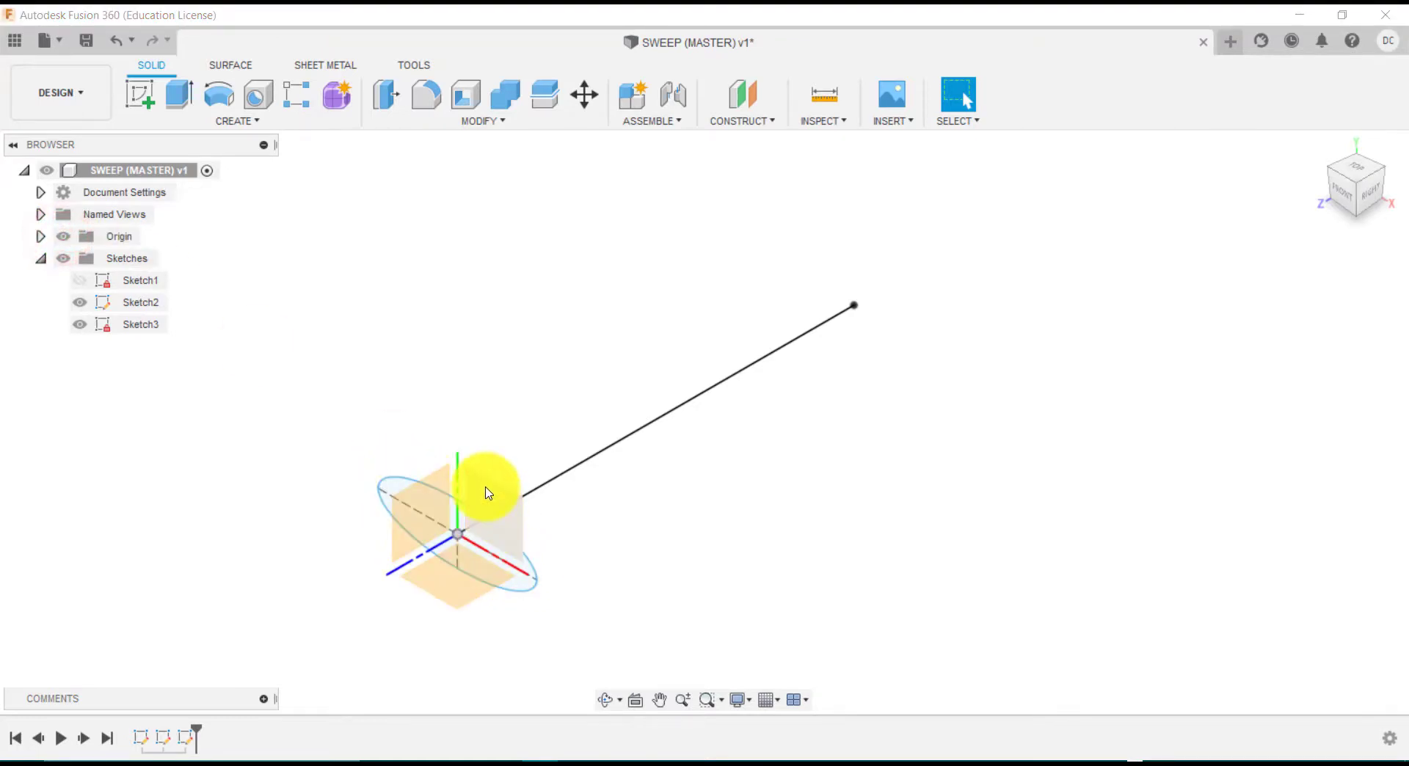
{"action": "left_click", "coordinate": [800, 347]}
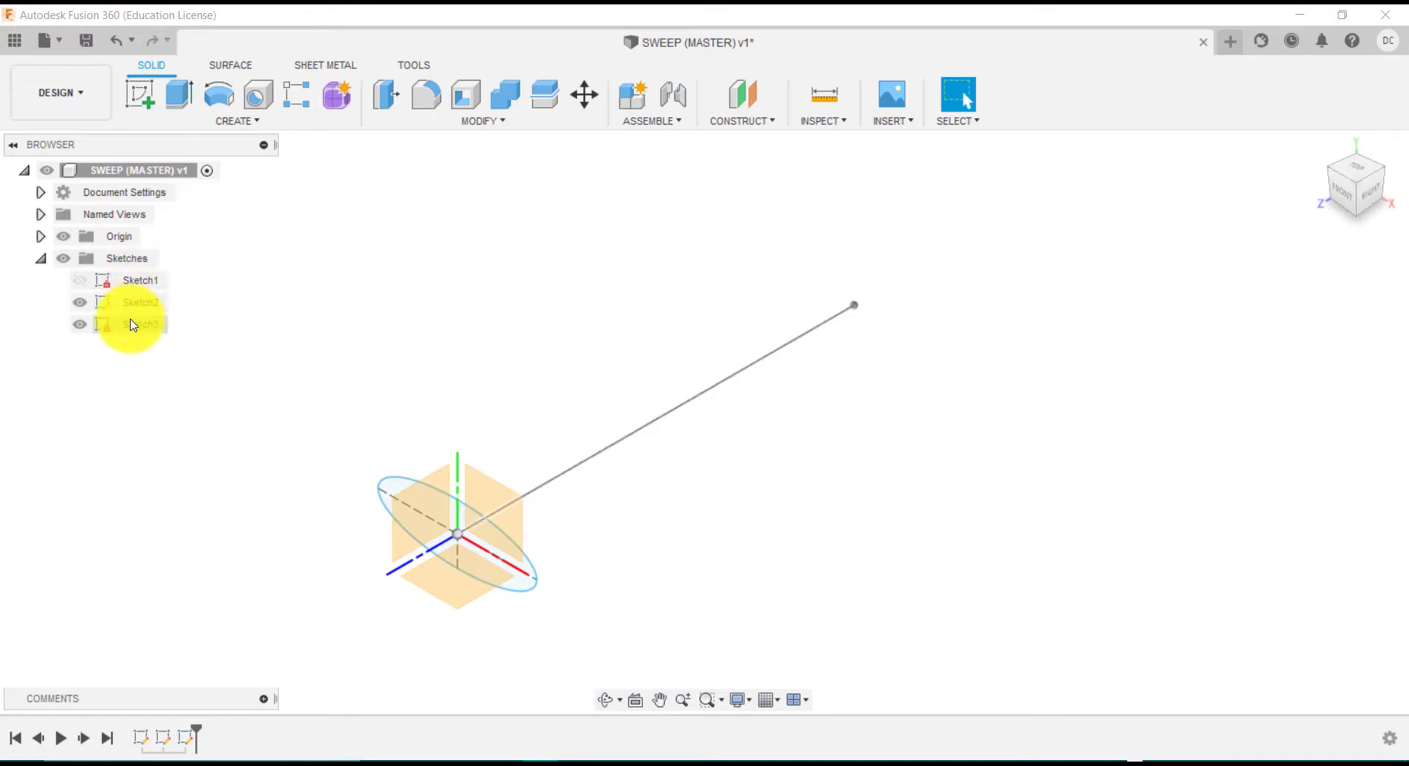
{"action": "double_click", "coordinate": [139, 324]}
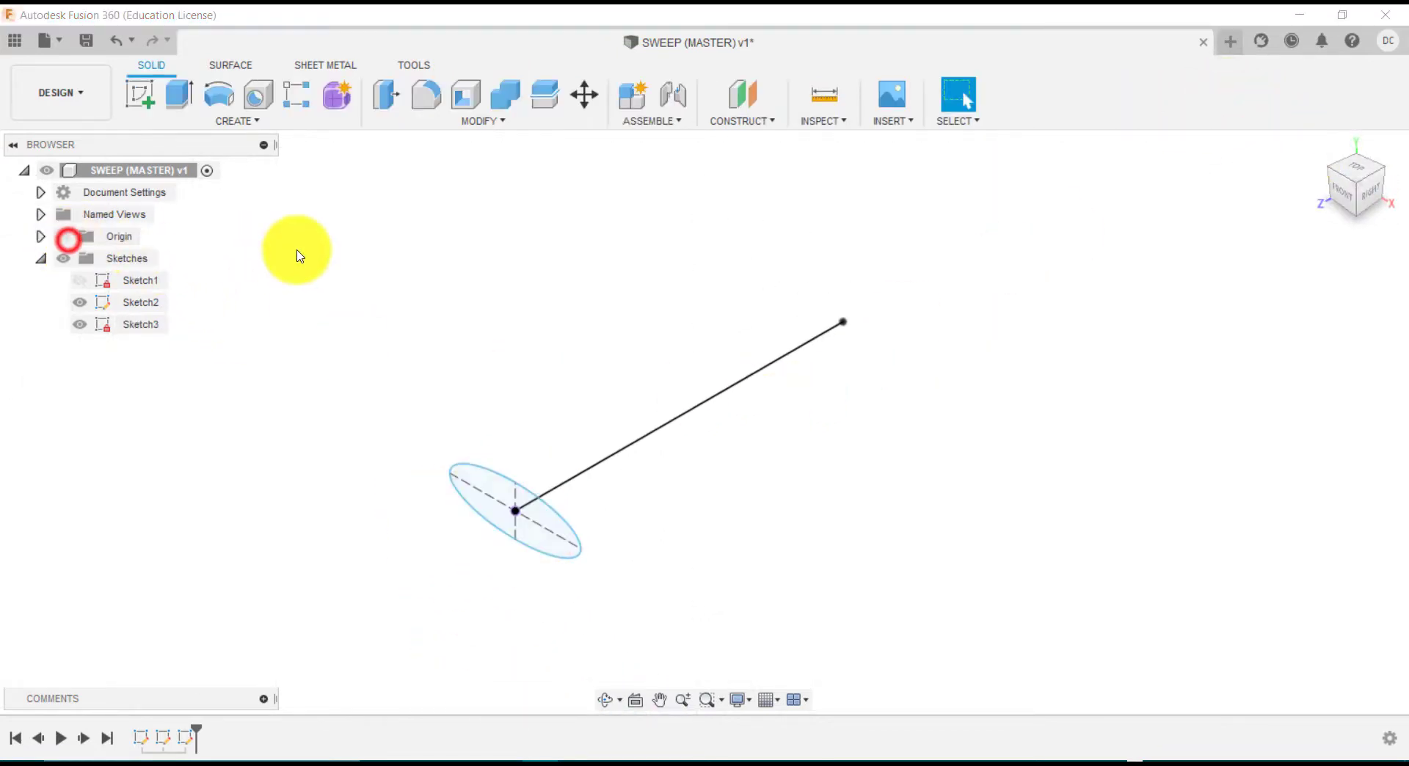
Start a new Sweep feature set to Single Path
{"action": "left_click", "coordinate": [237, 122]}
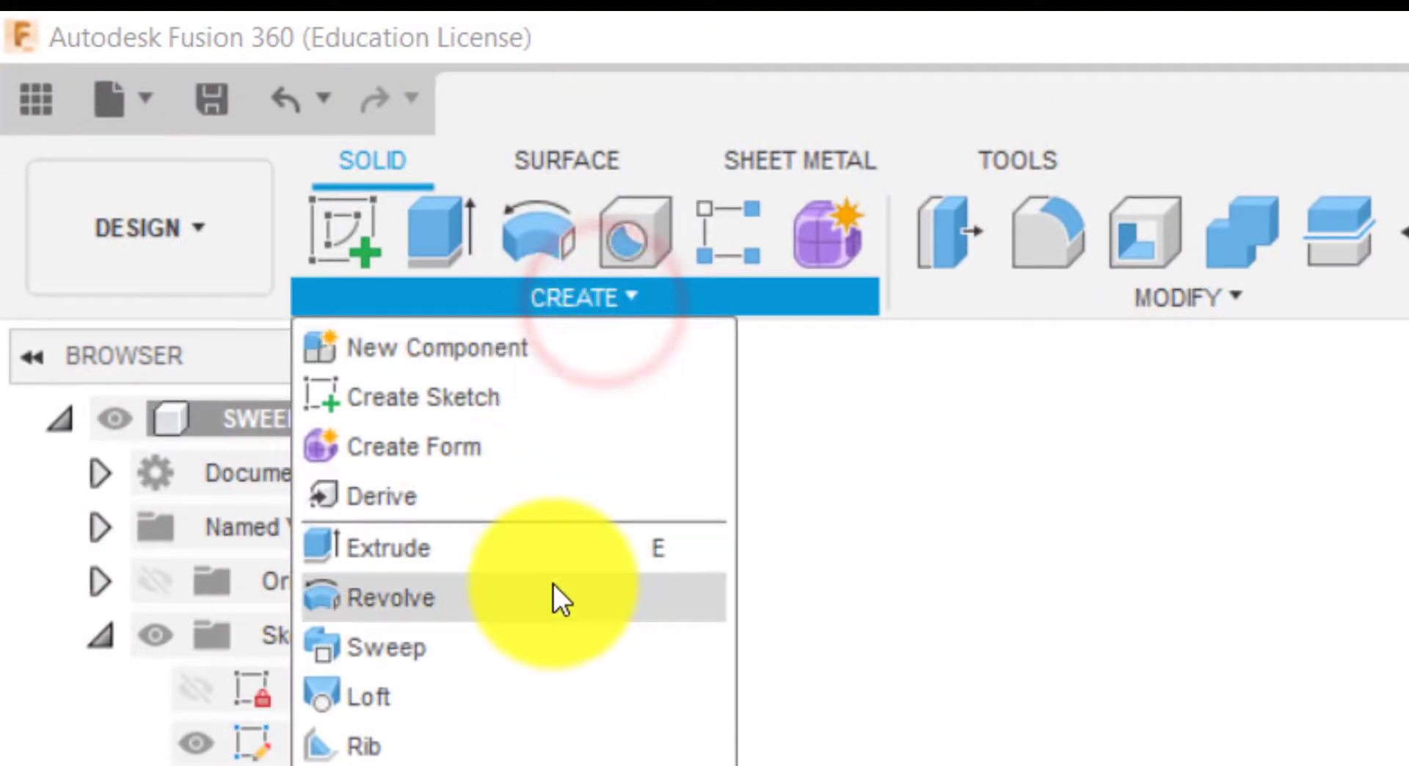
{"action": "left_click", "coordinate": [387, 648]}
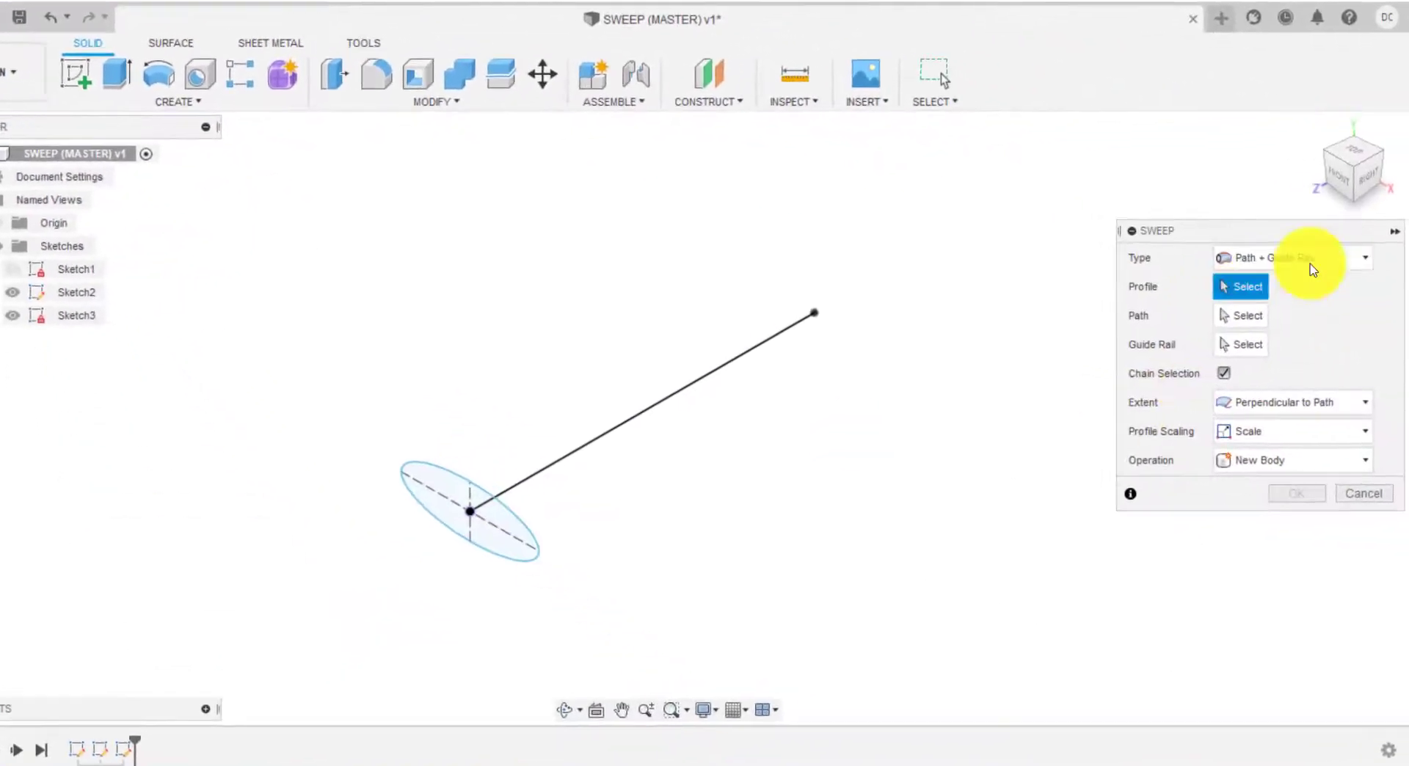
{"action": "left_click", "coordinate": [1363, 258]}
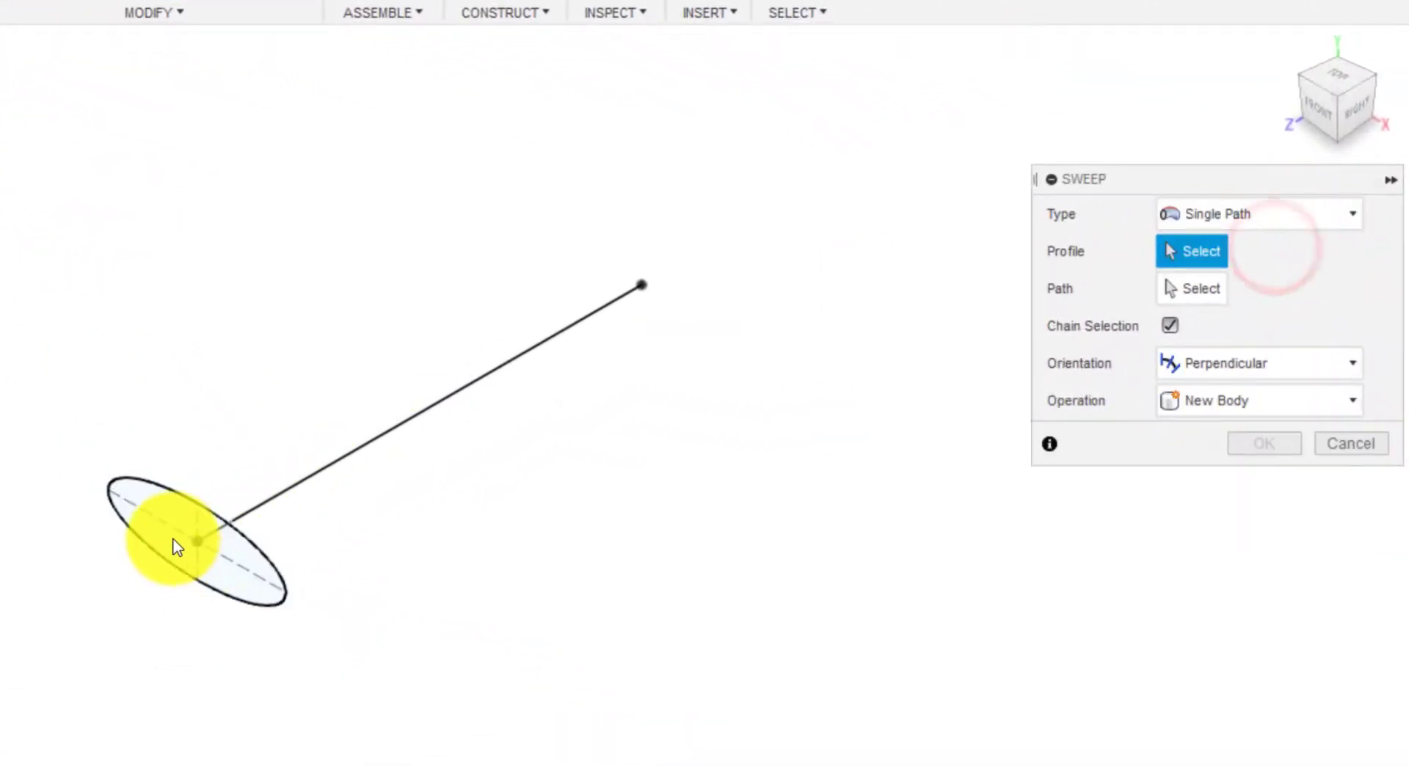
Select the ellipse as profile and the straight line as path, previewing the elliptical solid
{"action": "left_click", "coordinate": [179, 543]}
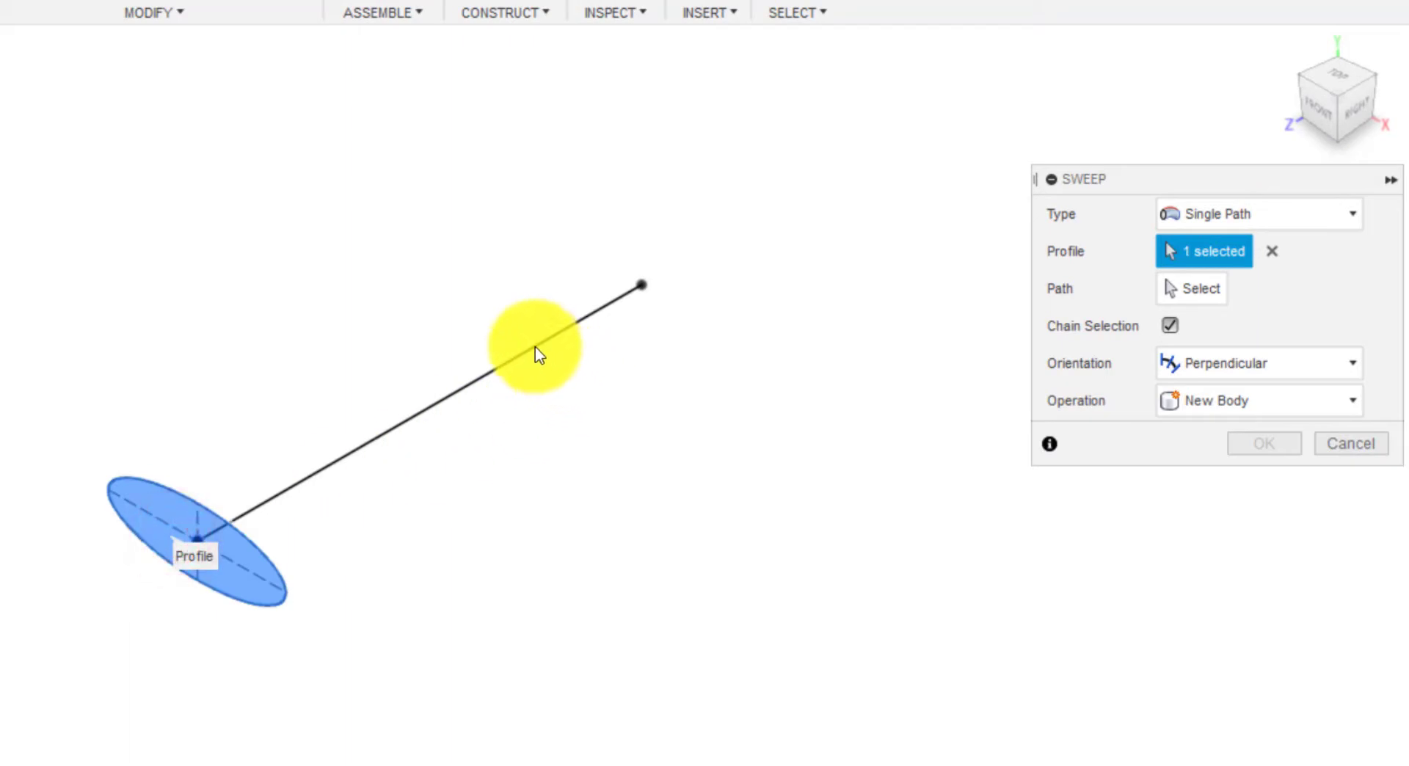
{"action": "left_click", "coordinate": [1200, 287]}
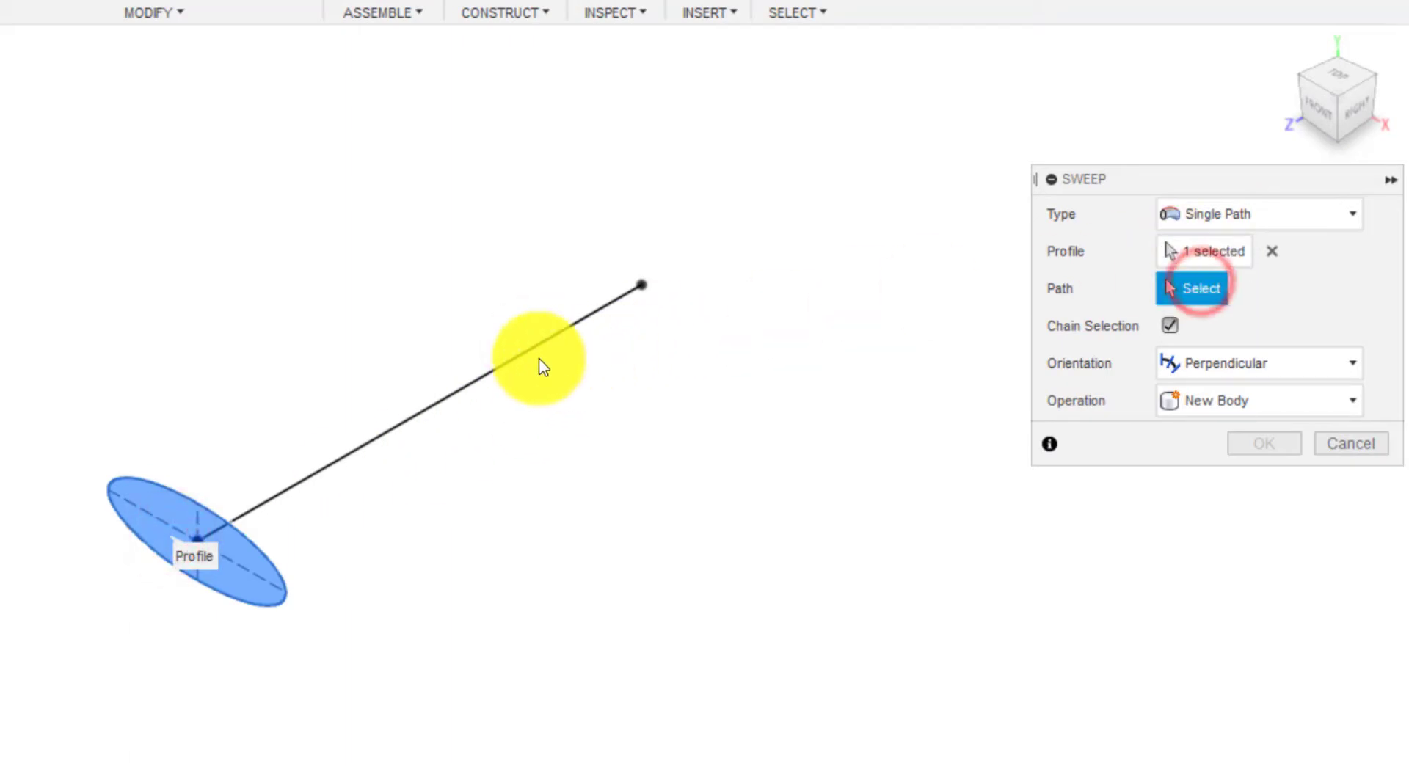
{"action": "left_click", "coordinate": [543, 358]}
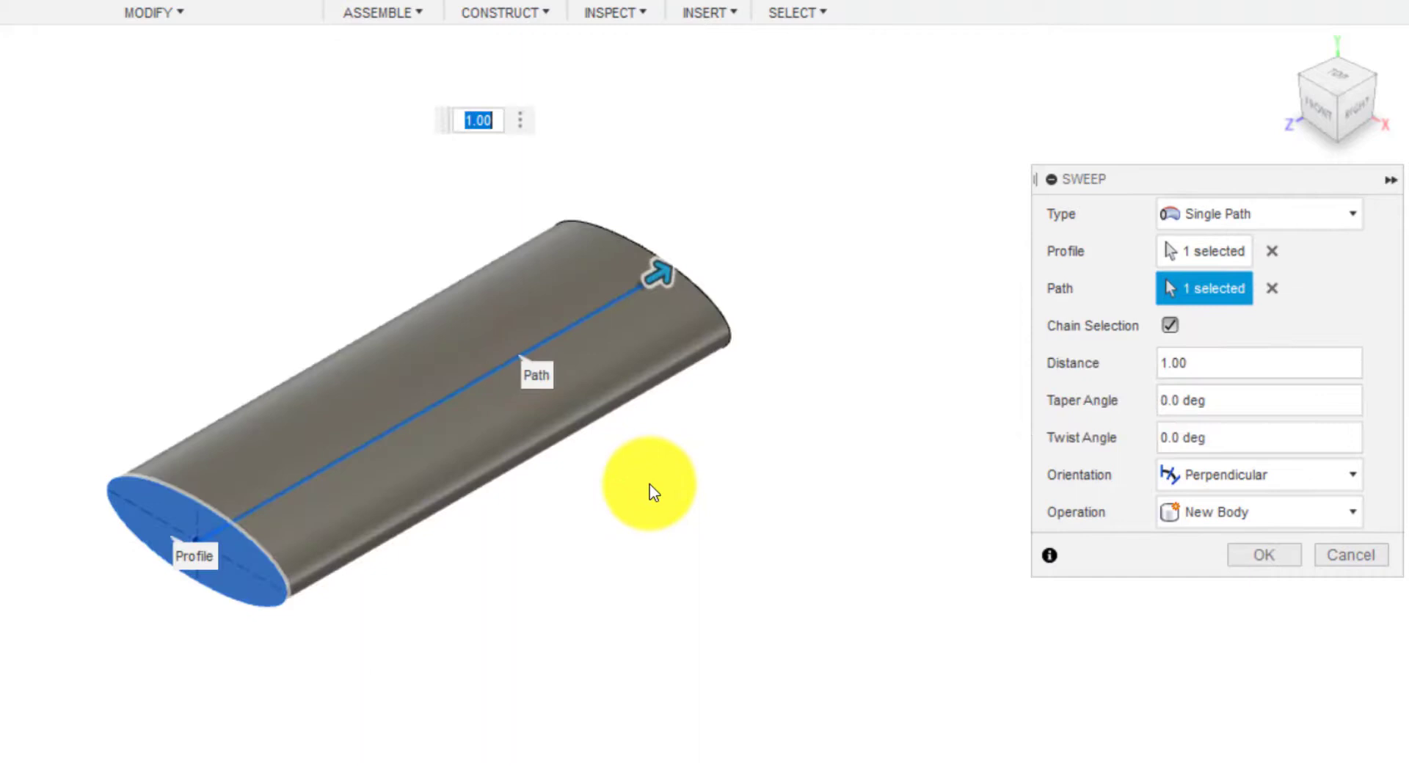
{"action": "mouse_move", "coordinate": [349, 527]}
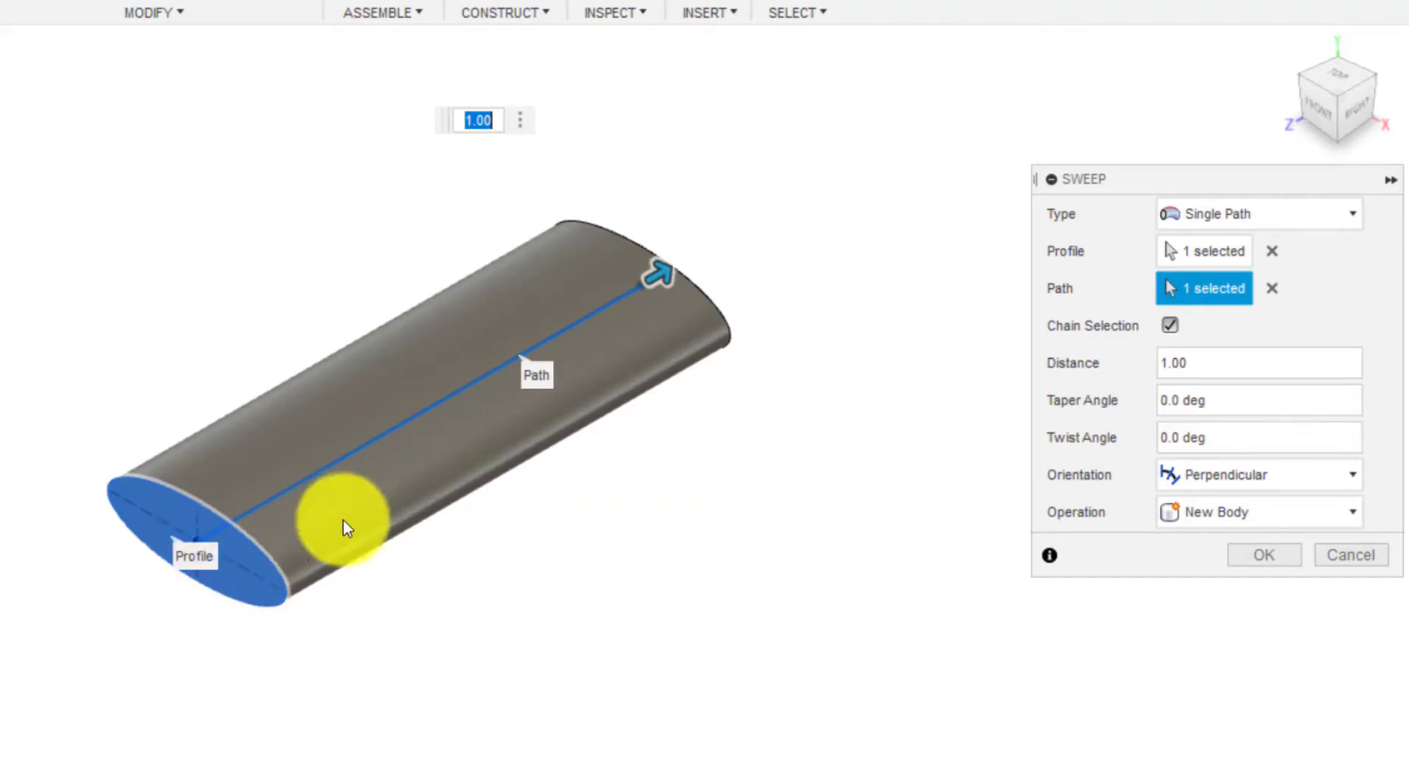
{"action": "mouse_move", "coordinate": [1178, 367]}
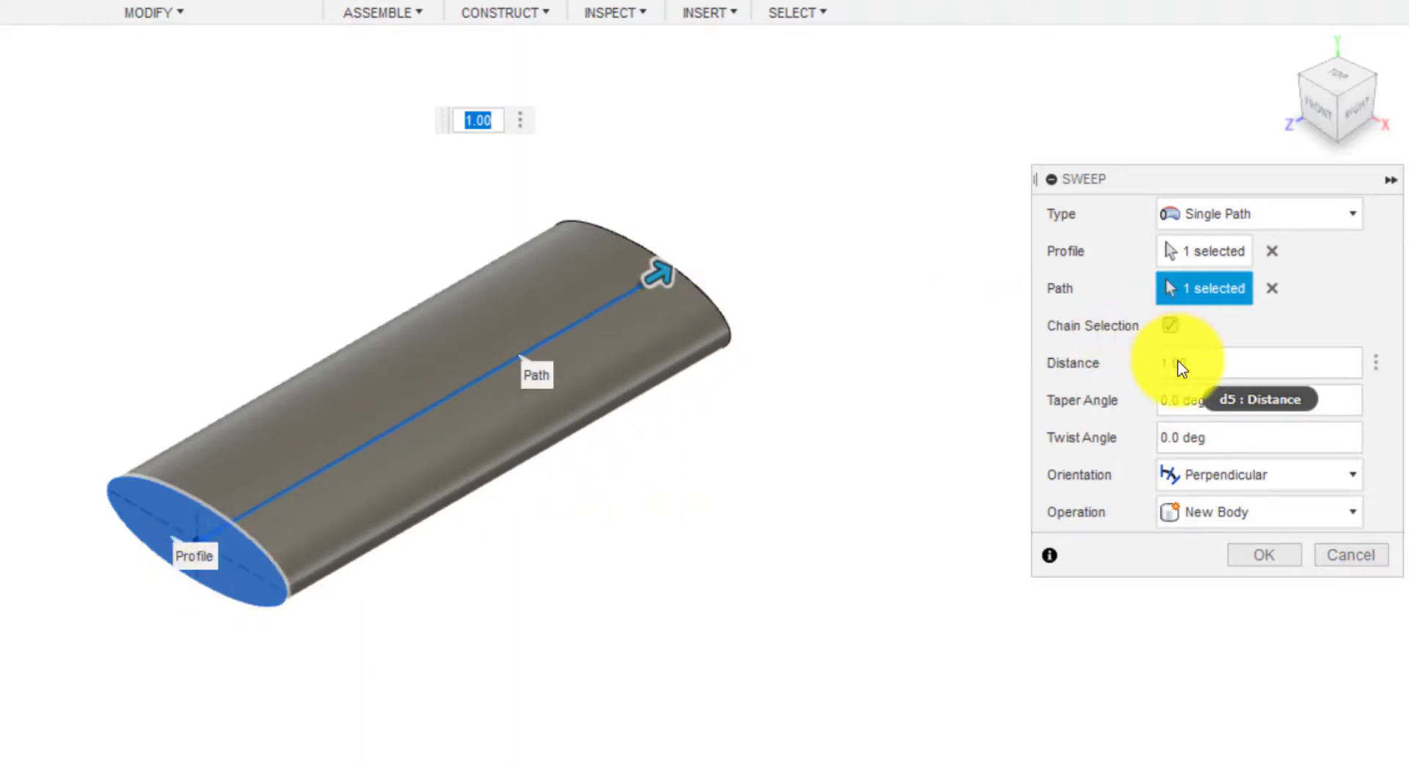
{"action": "mouse_move", "coordinate": [171, 508]}
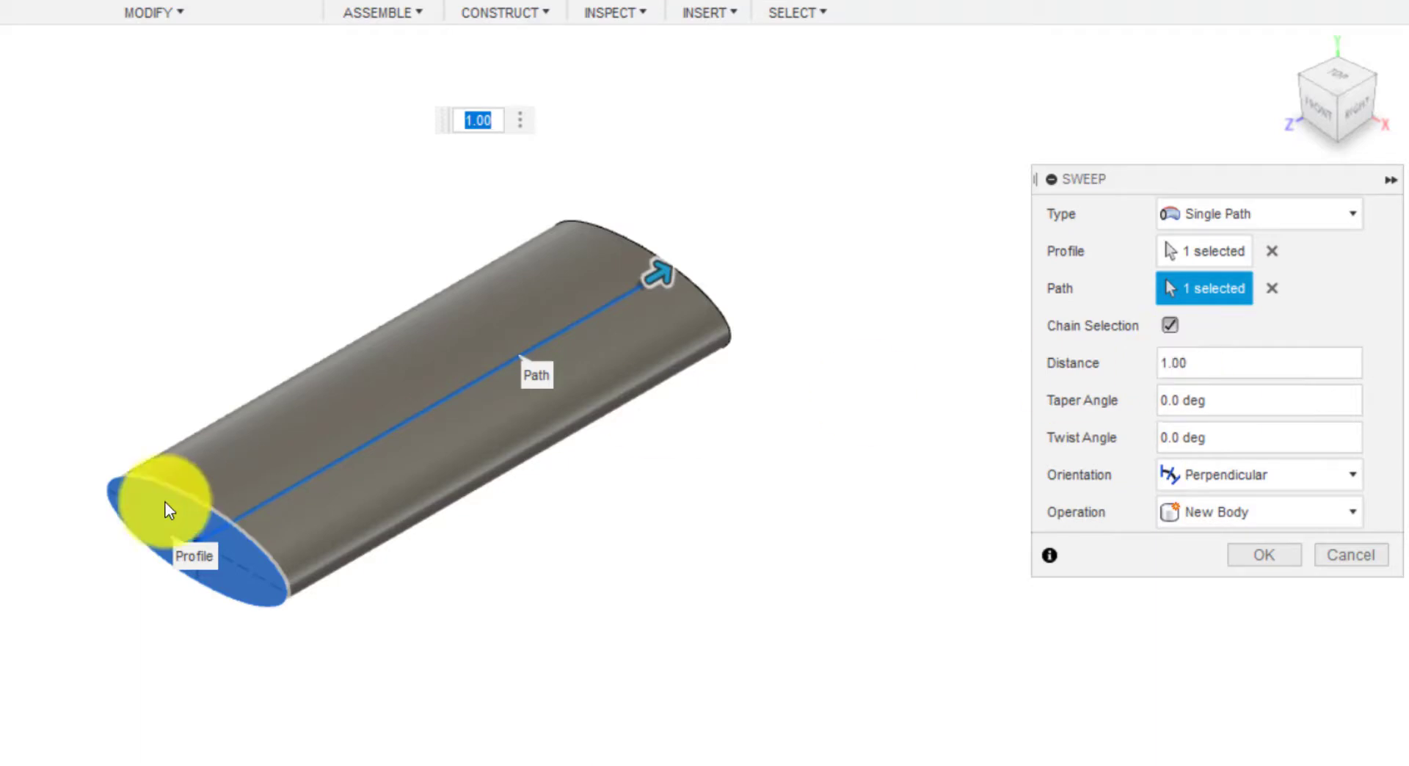
{"action": "mouse_move", "coordinate": [1227, 355]}
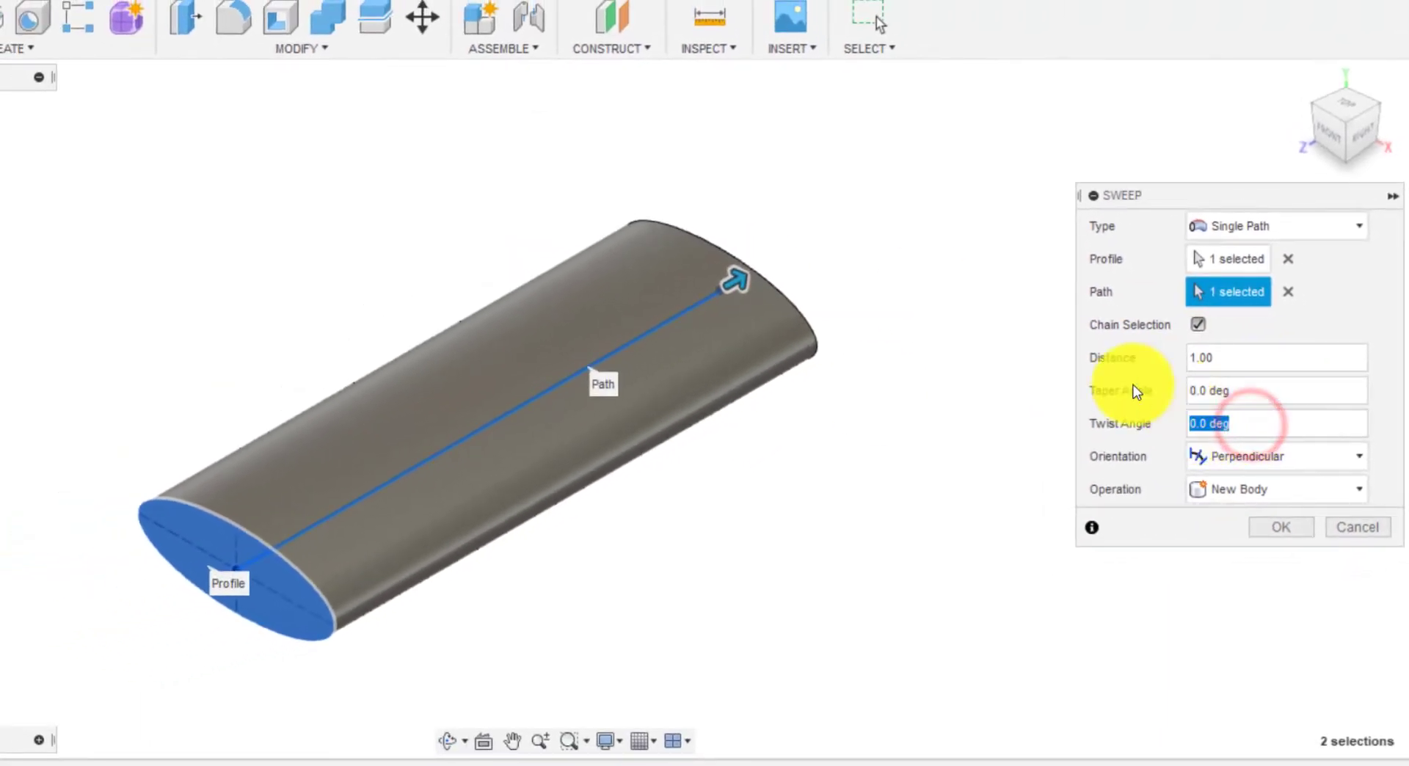
Enter a 90 deg twist angle and orbit to inspect the twisted elliptical preview
{"action": "type", "text": "90"}
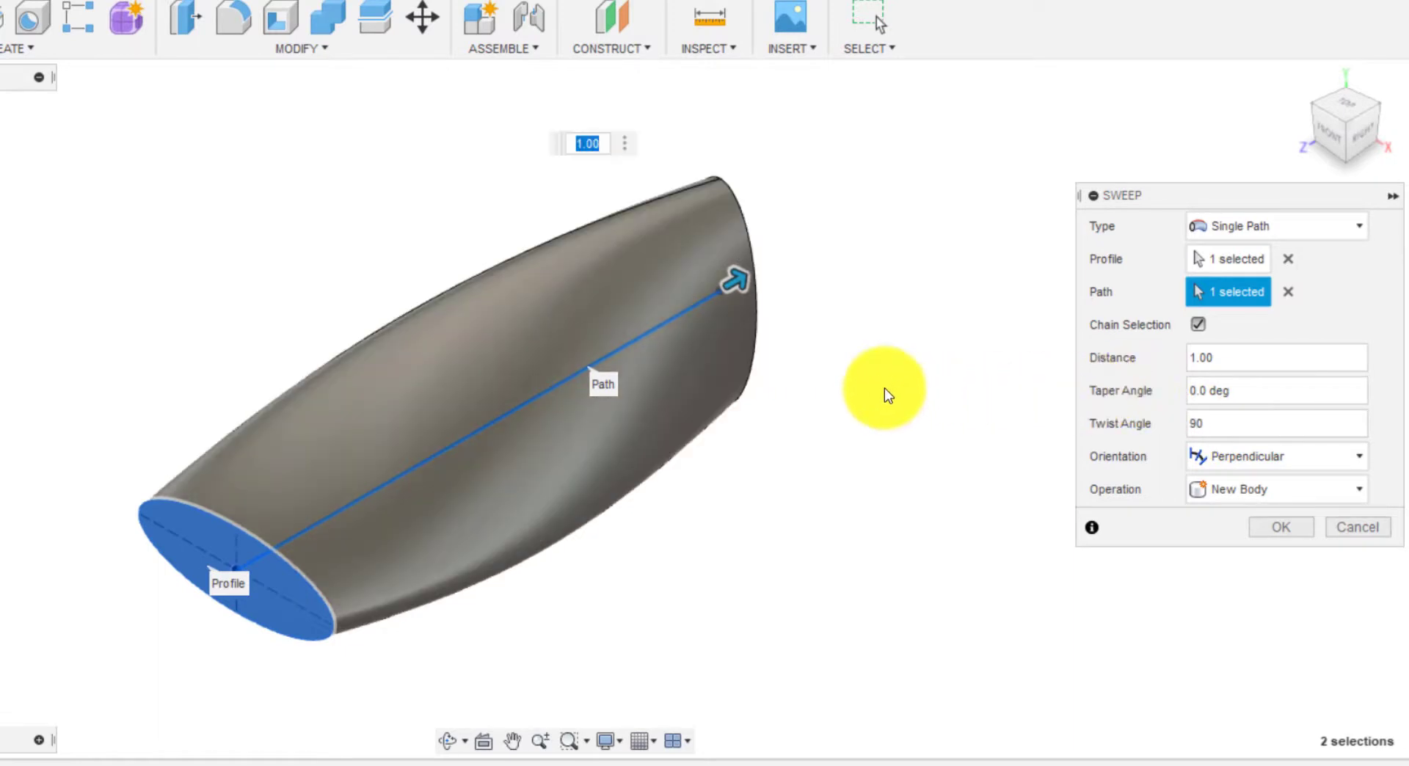
{"action": "mouse_move", "coordinate": [279, 576]}
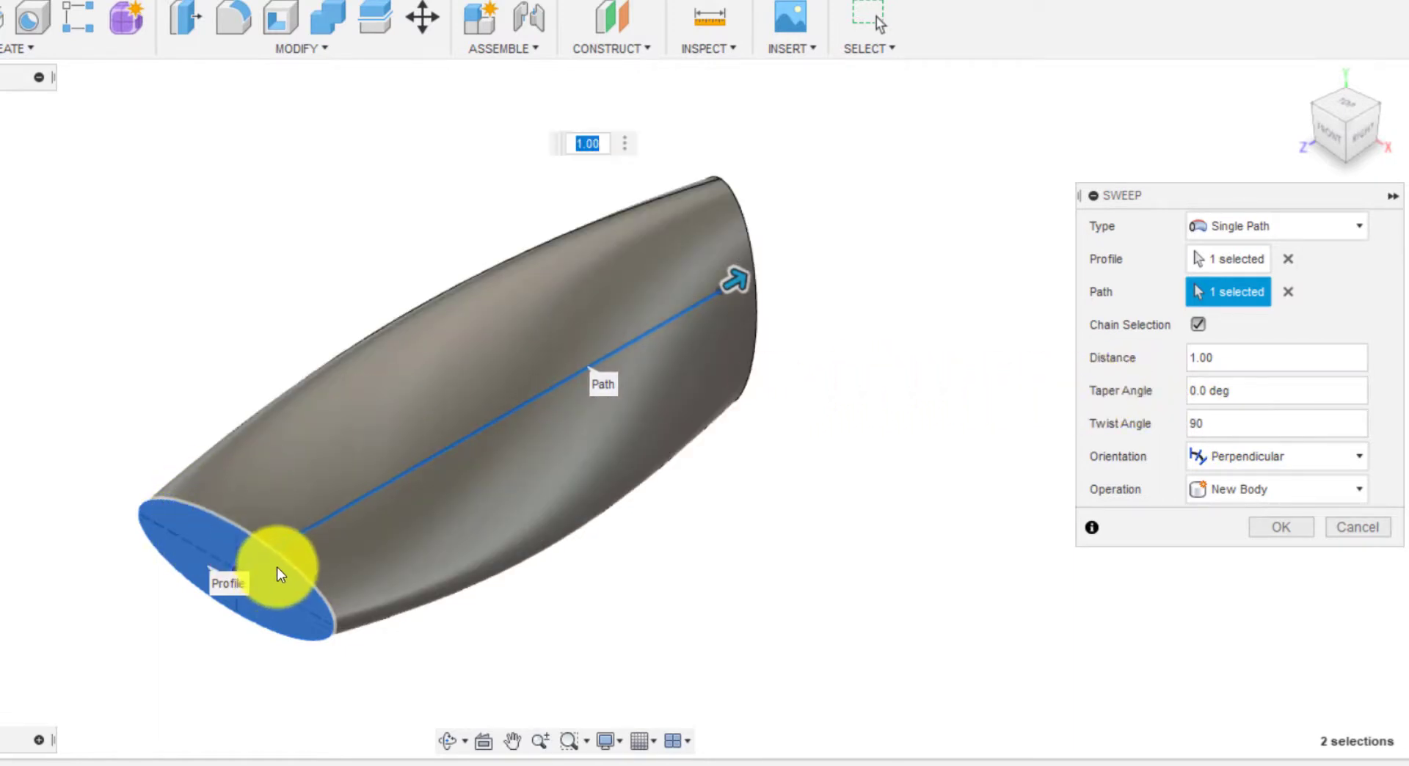
{"action": "mouse_move", "coordinate": [382, 369]}
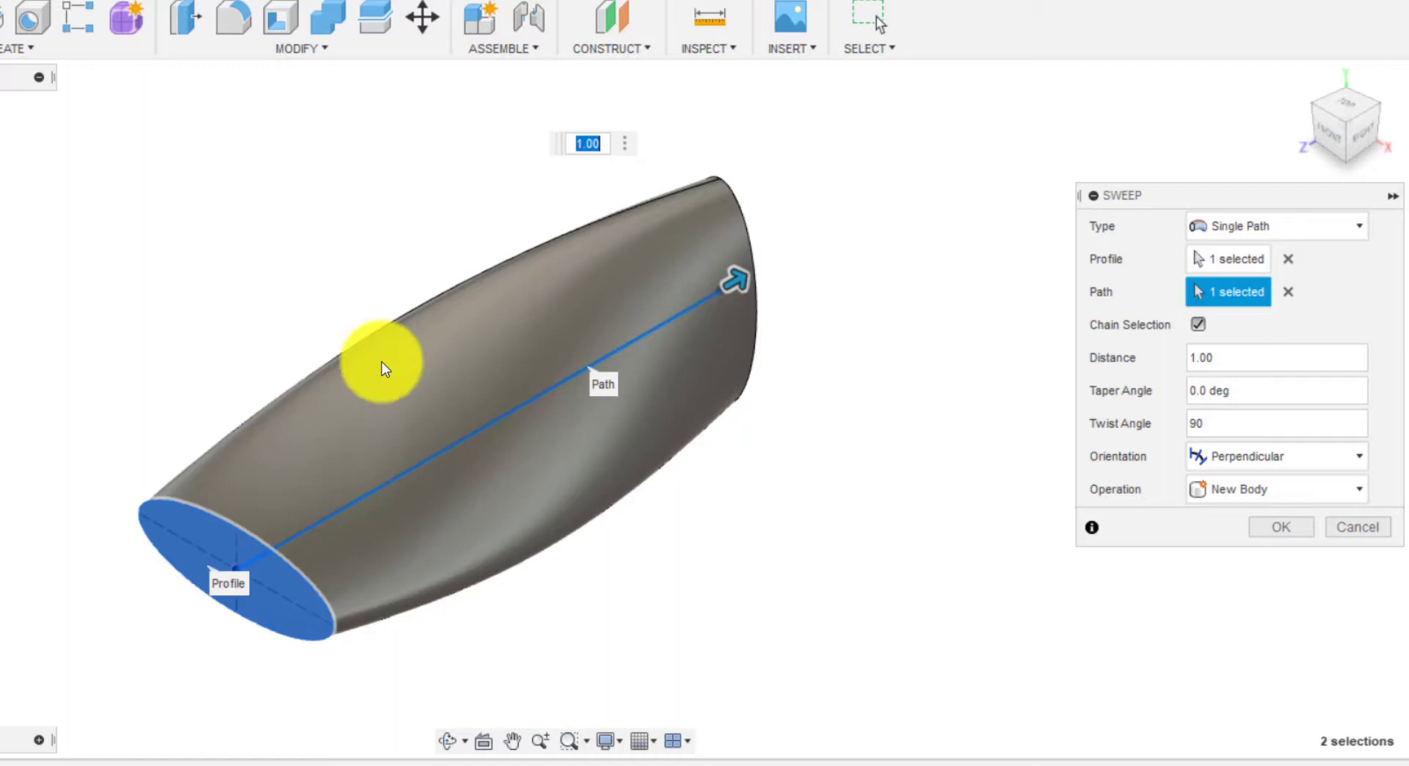
{"action": "left_click_drag", "start_coordinate": [387, 369], "coordinate": [593, 336]}
{"action": "type", "text": "180"}
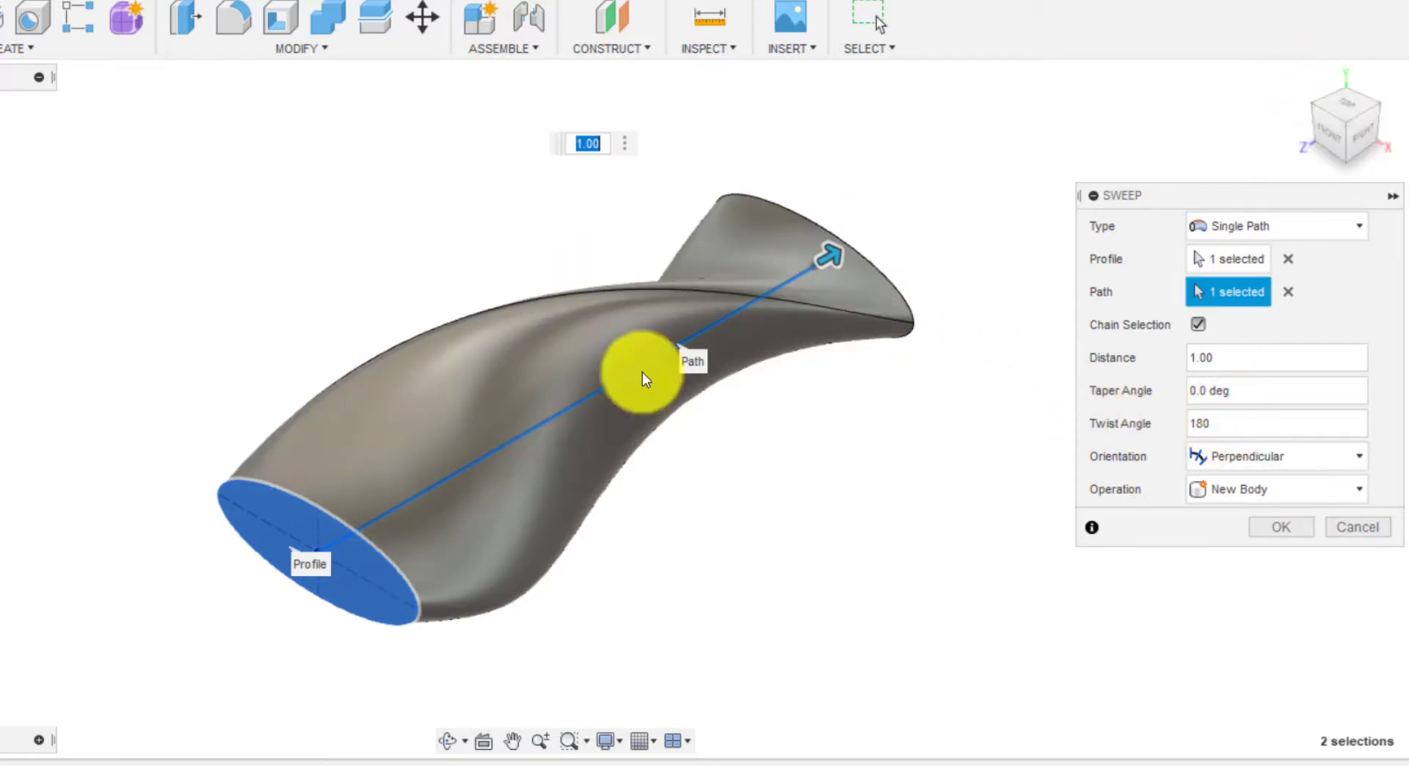
{"action": "mouse_move", "coordinate": [323, 530]}
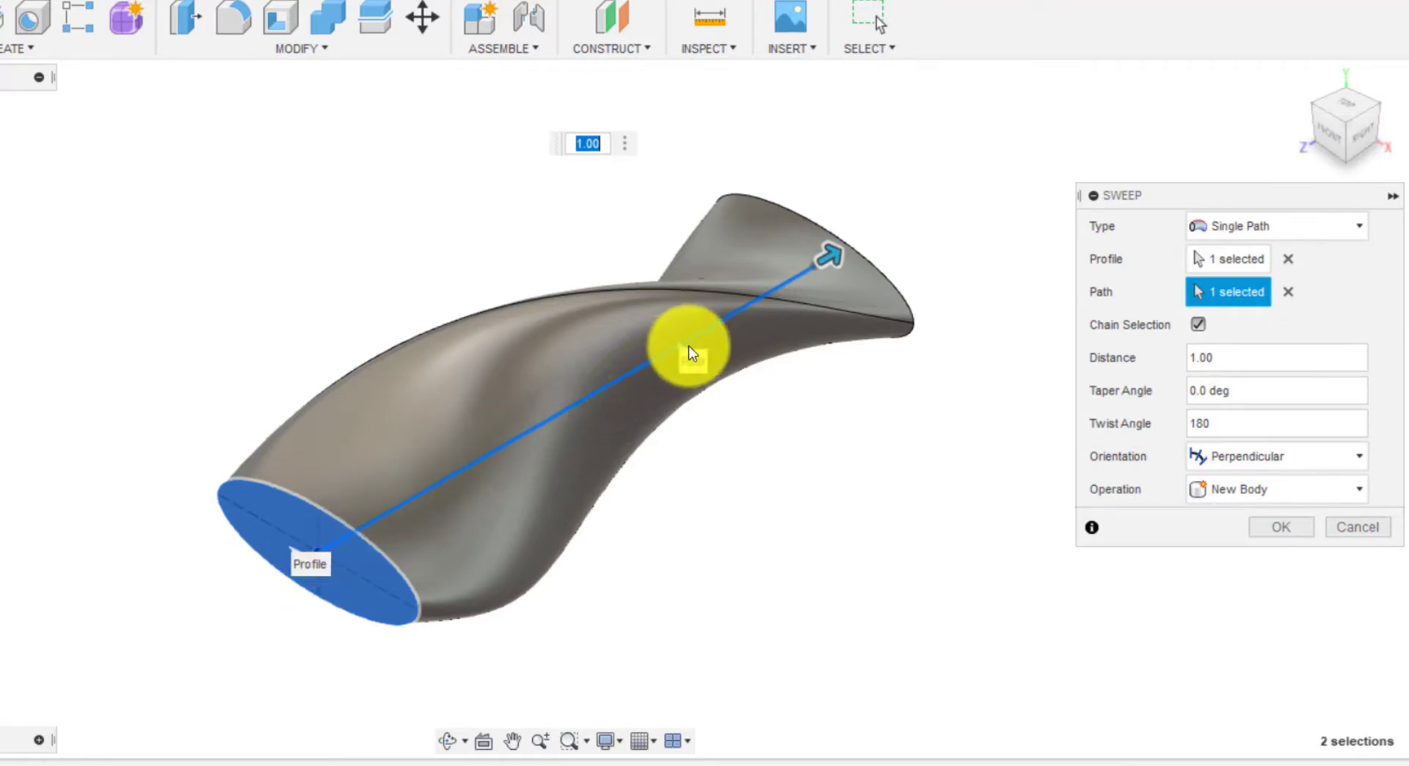
{"action": "mouse_move", "coordinate": [1147, 149]}
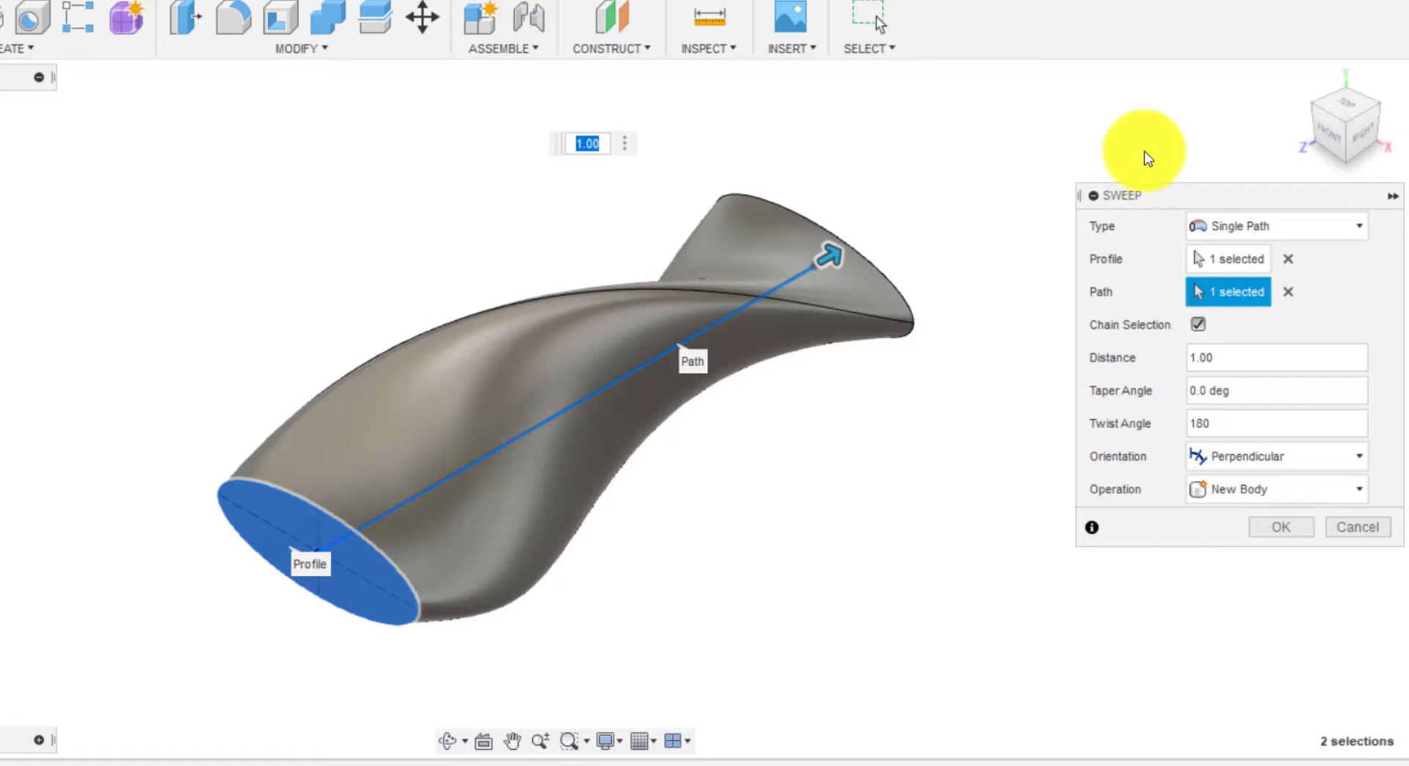
{"action": "mouse_move", "coordinate": [1389, 122]}
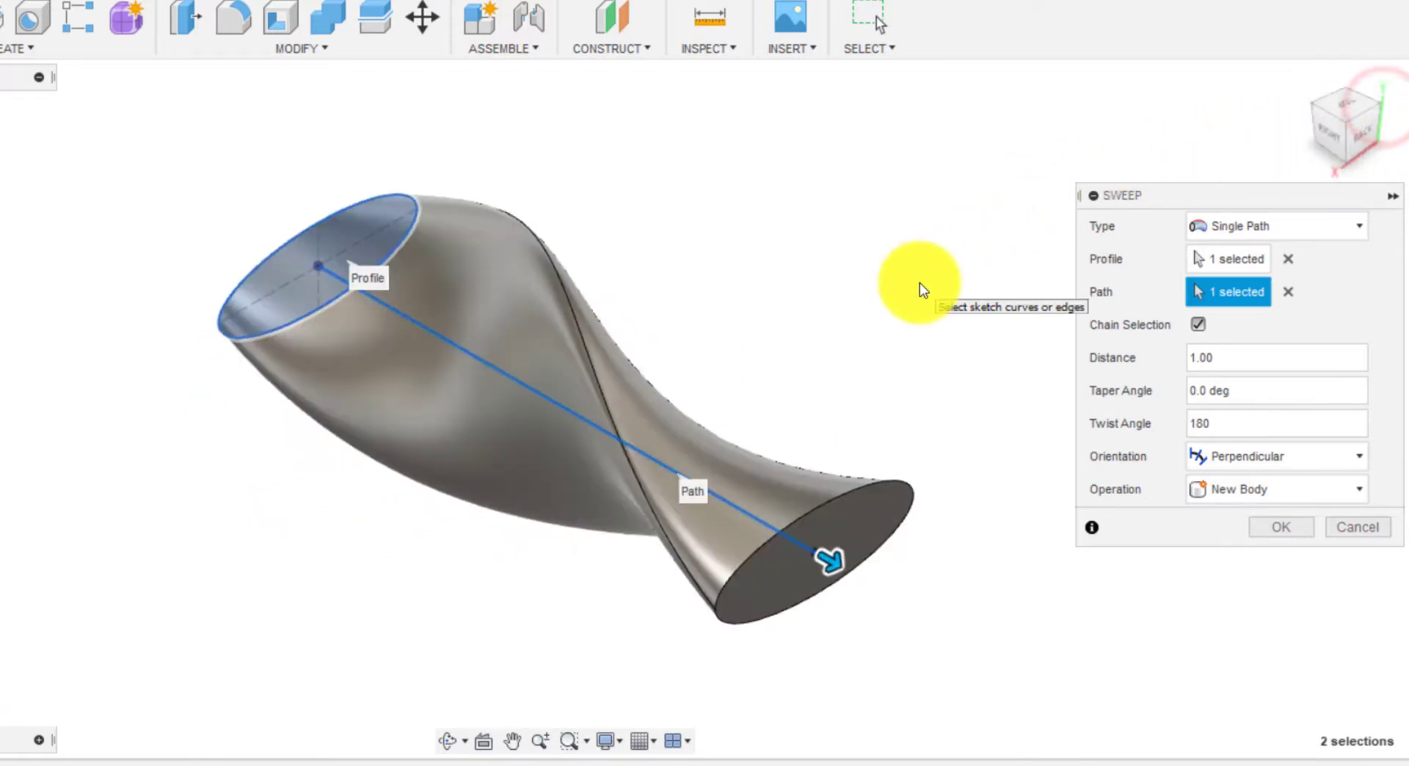
{"action": "mouse_move", "coordinate": [665, 499]}
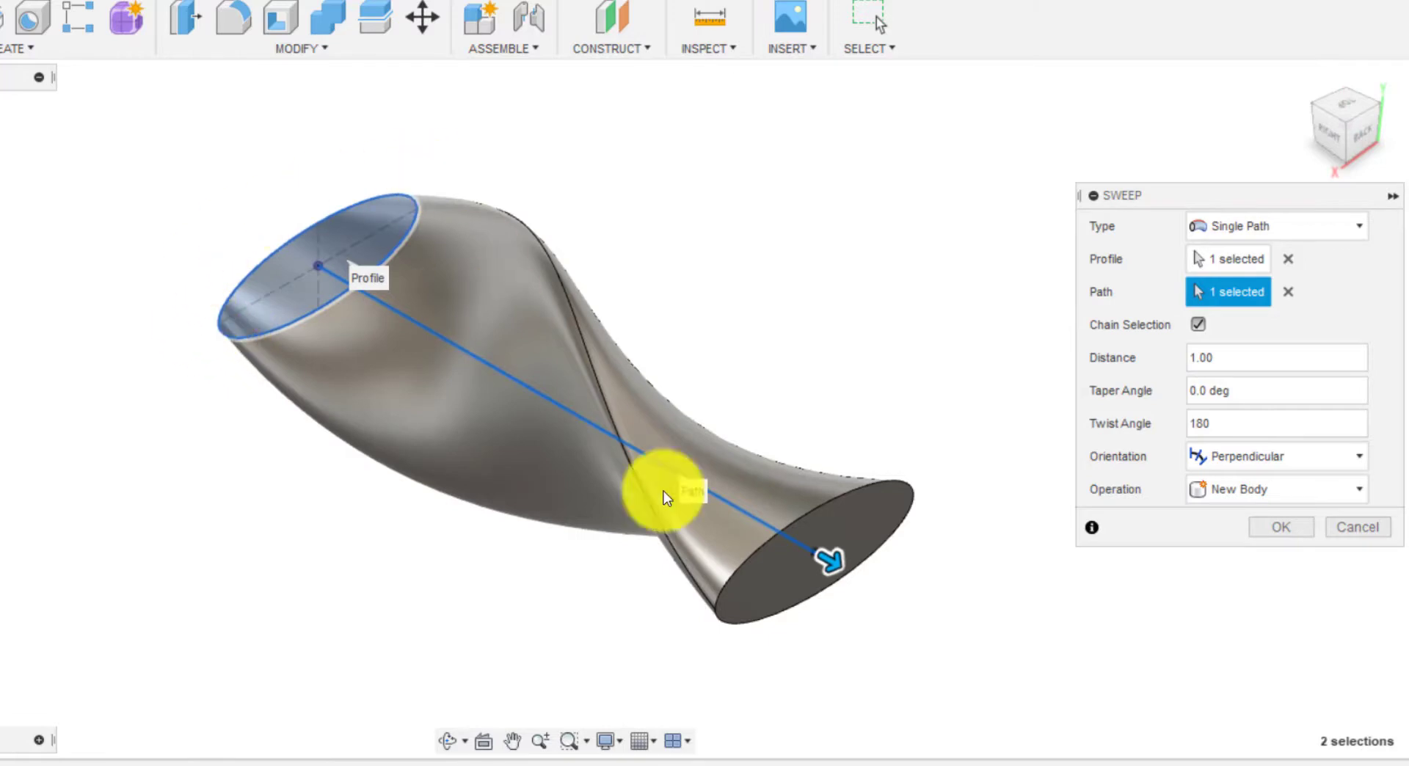
{"action": "mouse_move", "coordinate": [419, 242]}
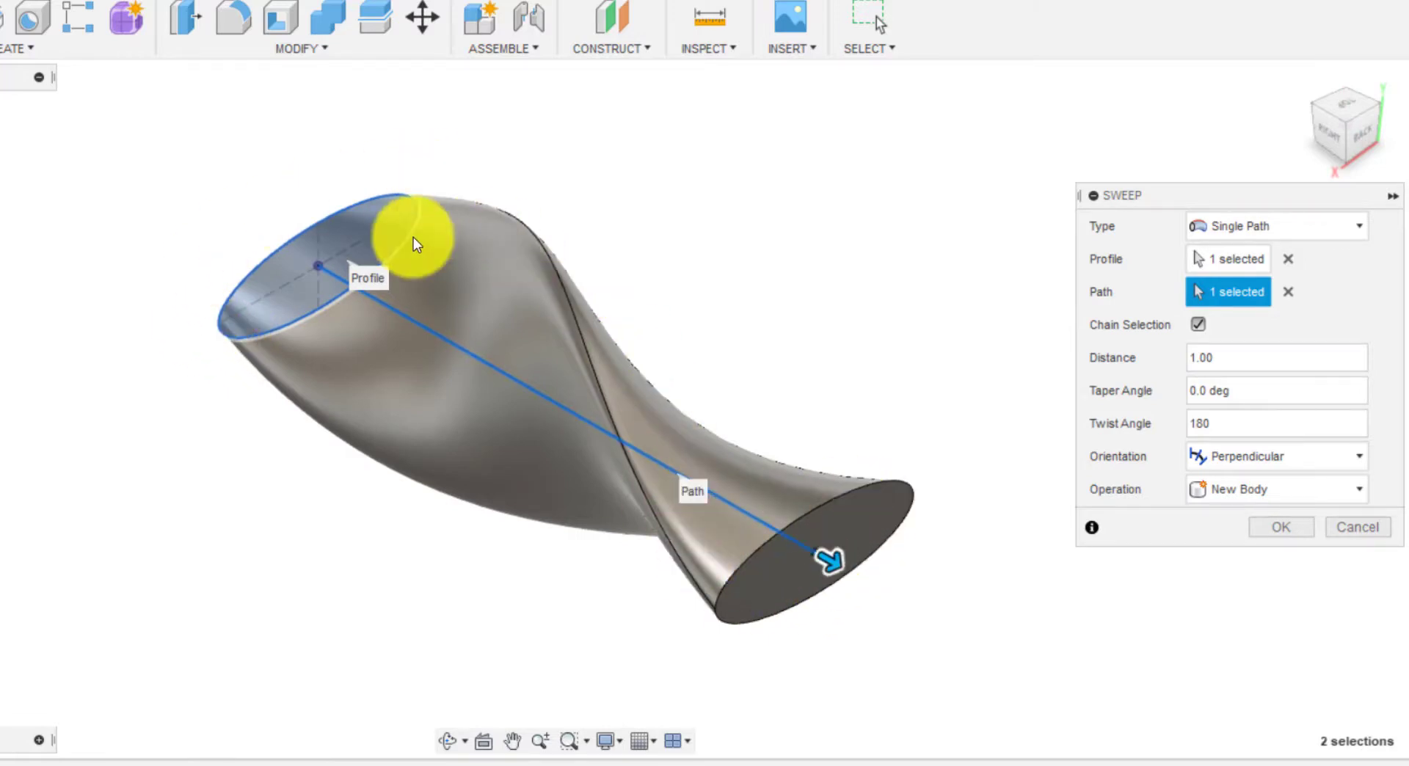
{"action": "mouse_move", "coordinate": [1308, 101]}
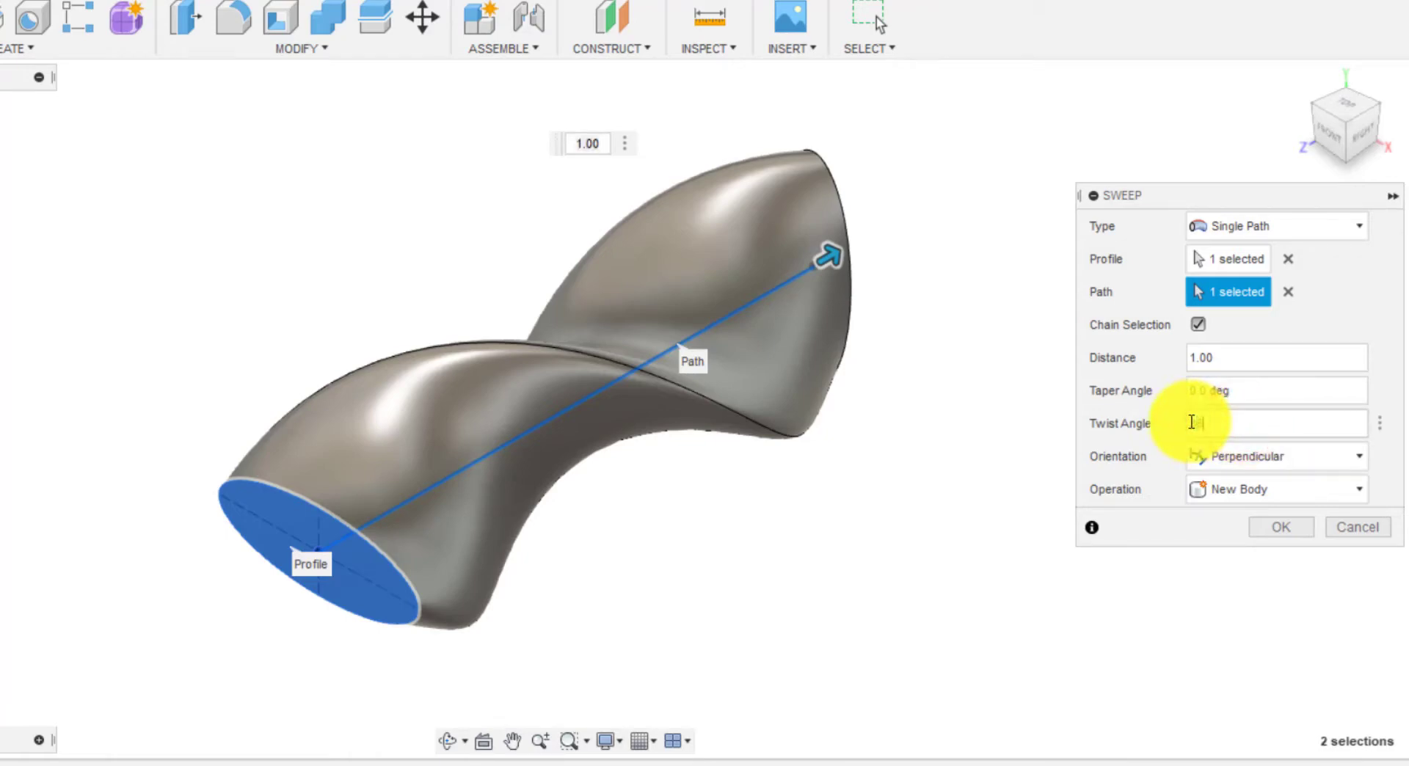
Set the twist angle to 360 deg and commit the spiral elliptical solid
{"action": "type", "text": "360"}
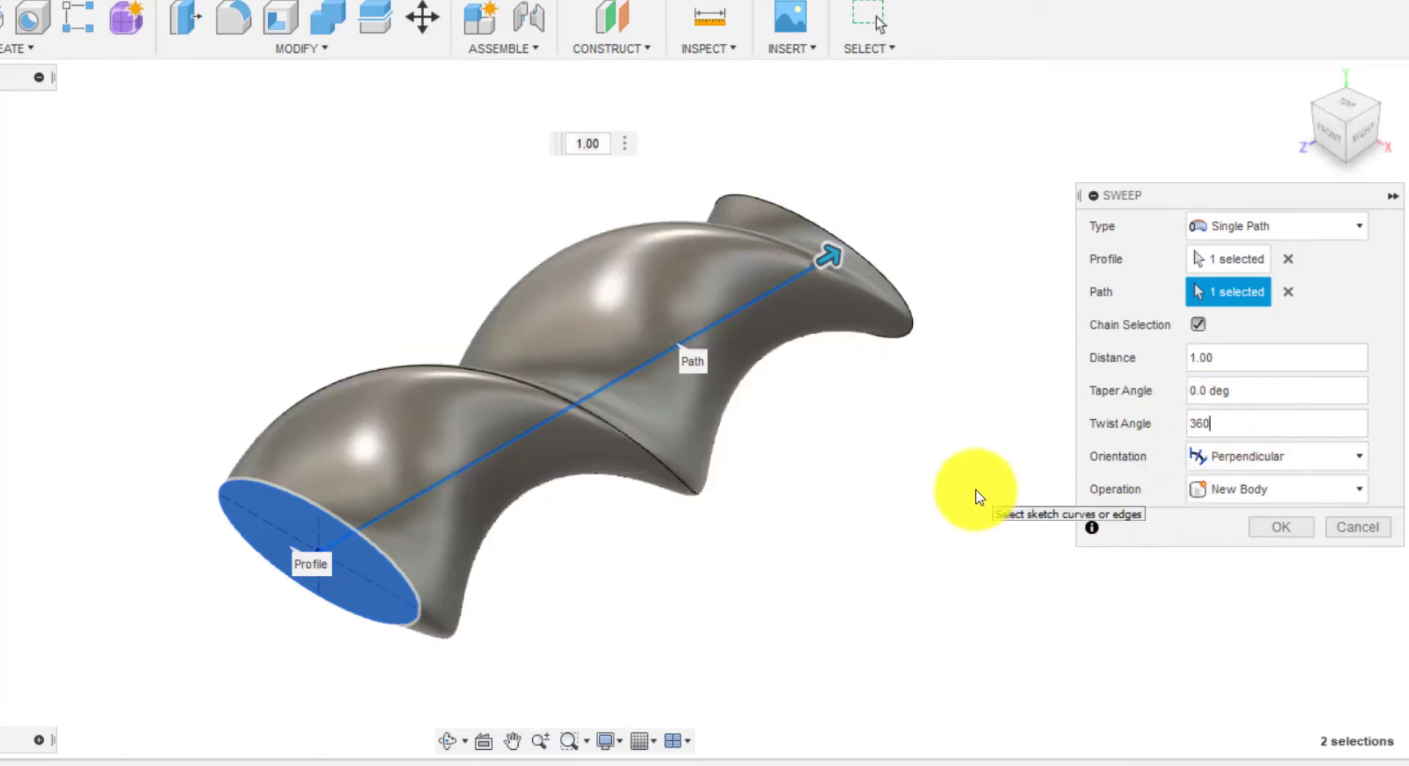
{"action": "mouse_move", "coordinate": [458, 530]}
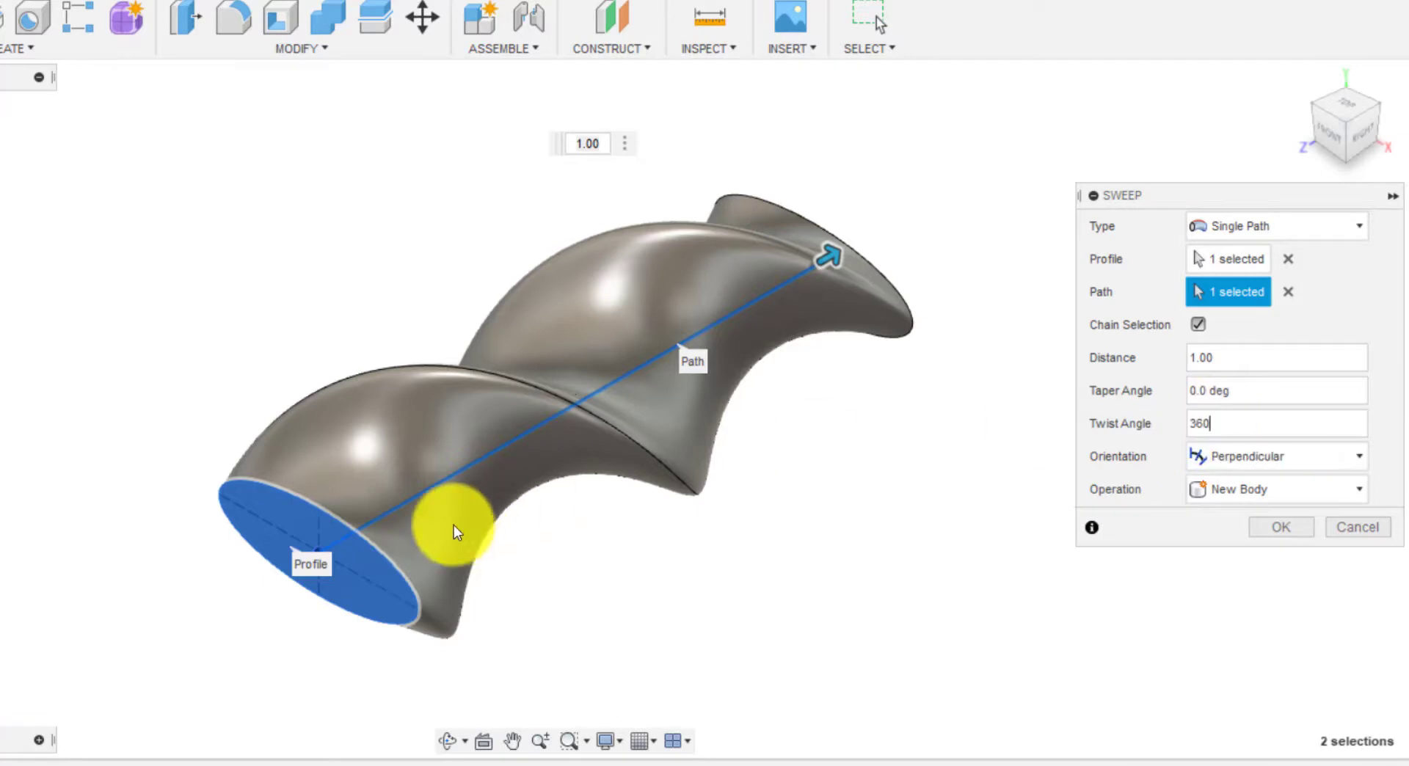
{"action": "mouse_move", "coordinate": [255, 377]}
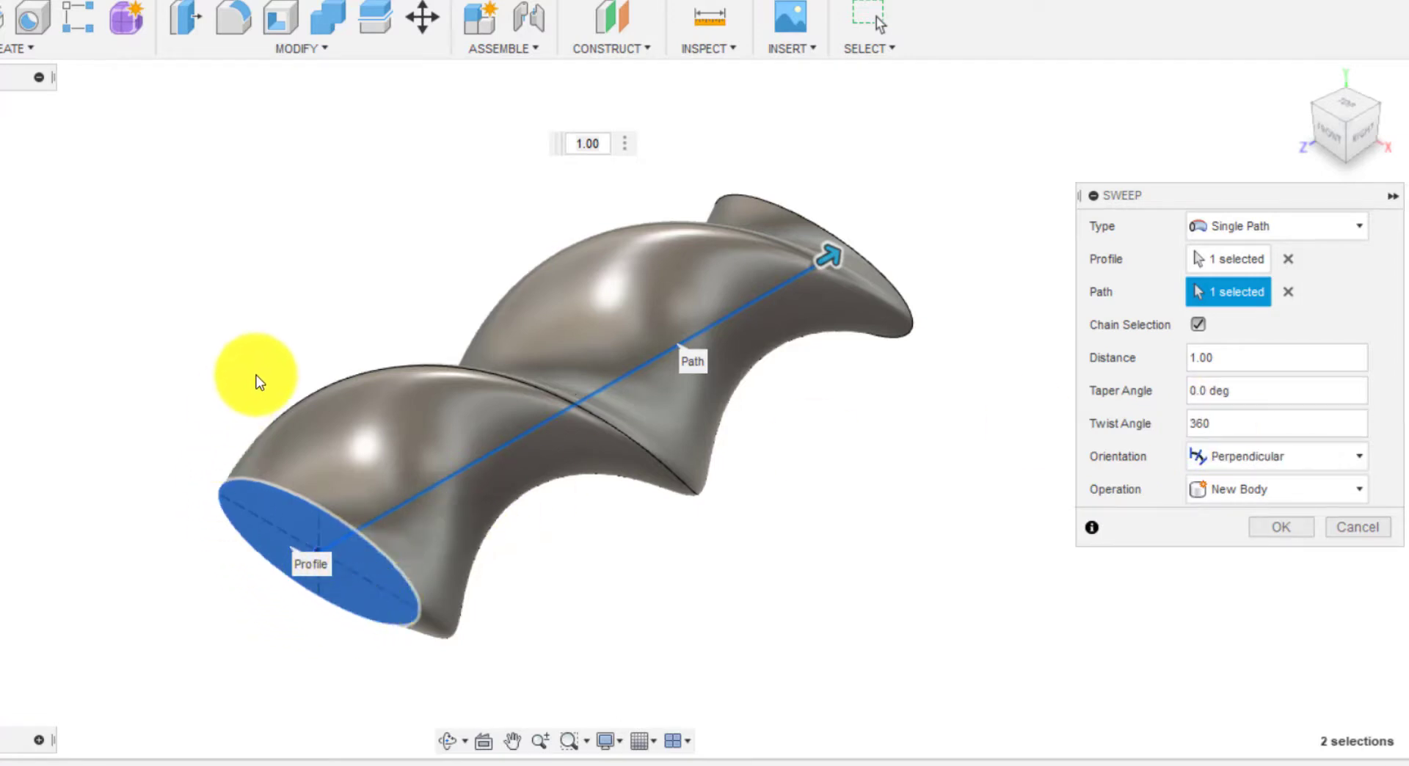
{"action": "mouse_move", "coordinate": [711, 351]}
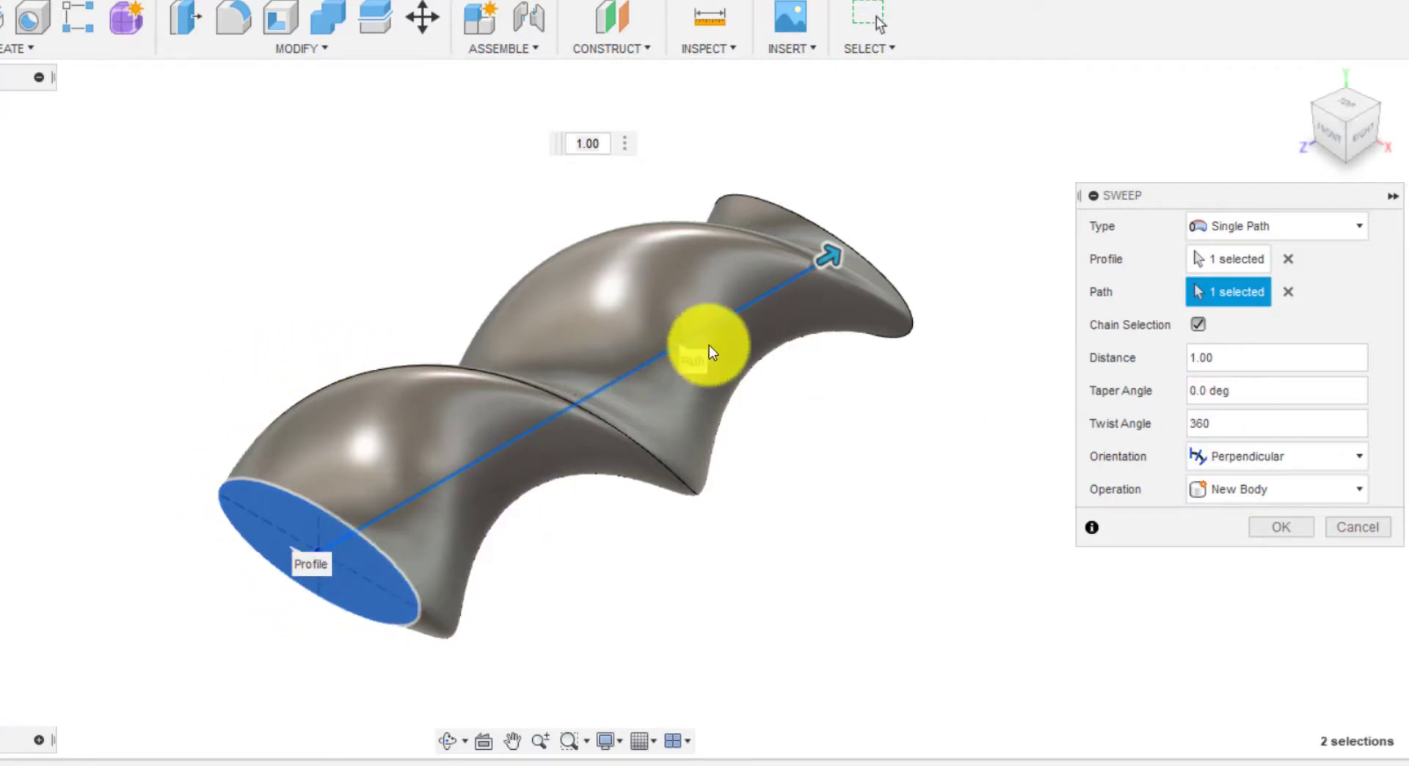
{"action": "left_click", "coordinate": [1280, 527]}
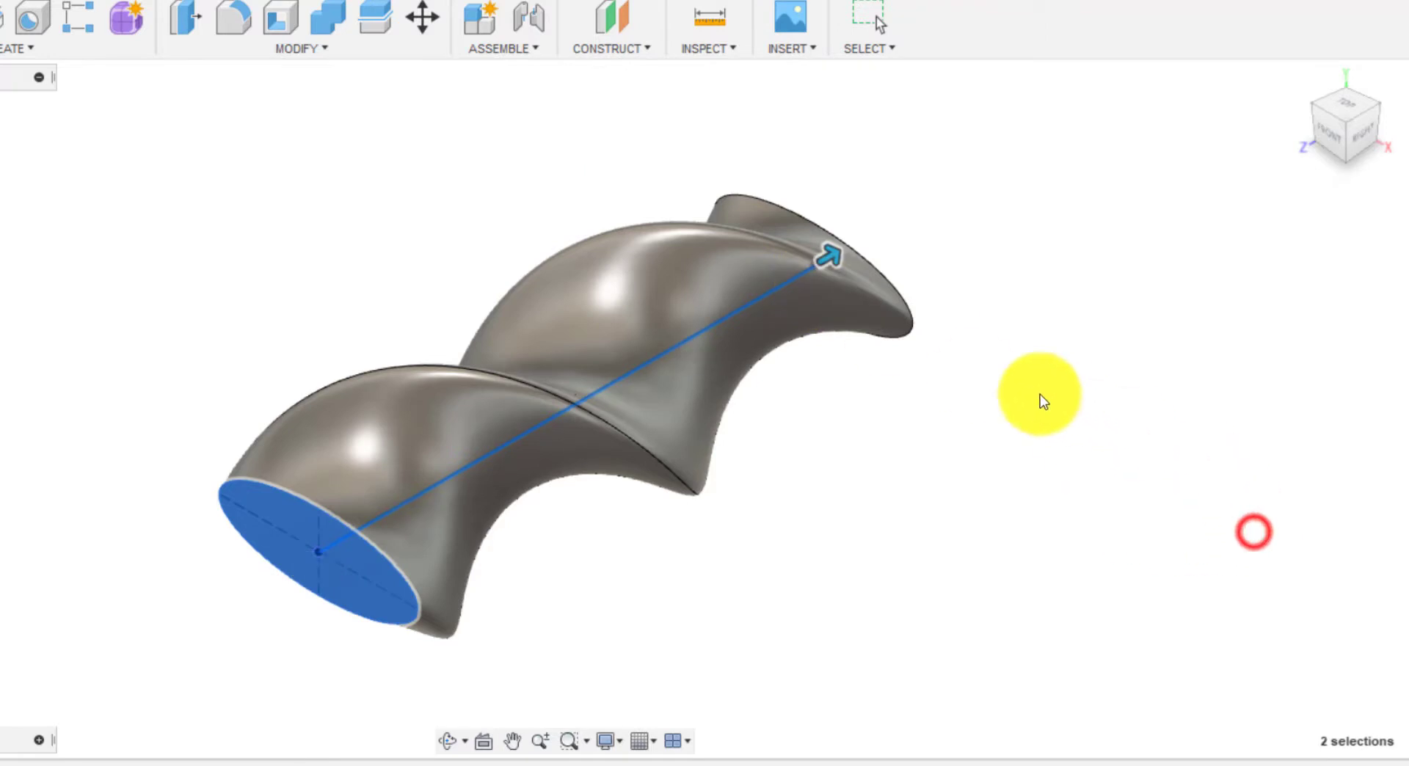